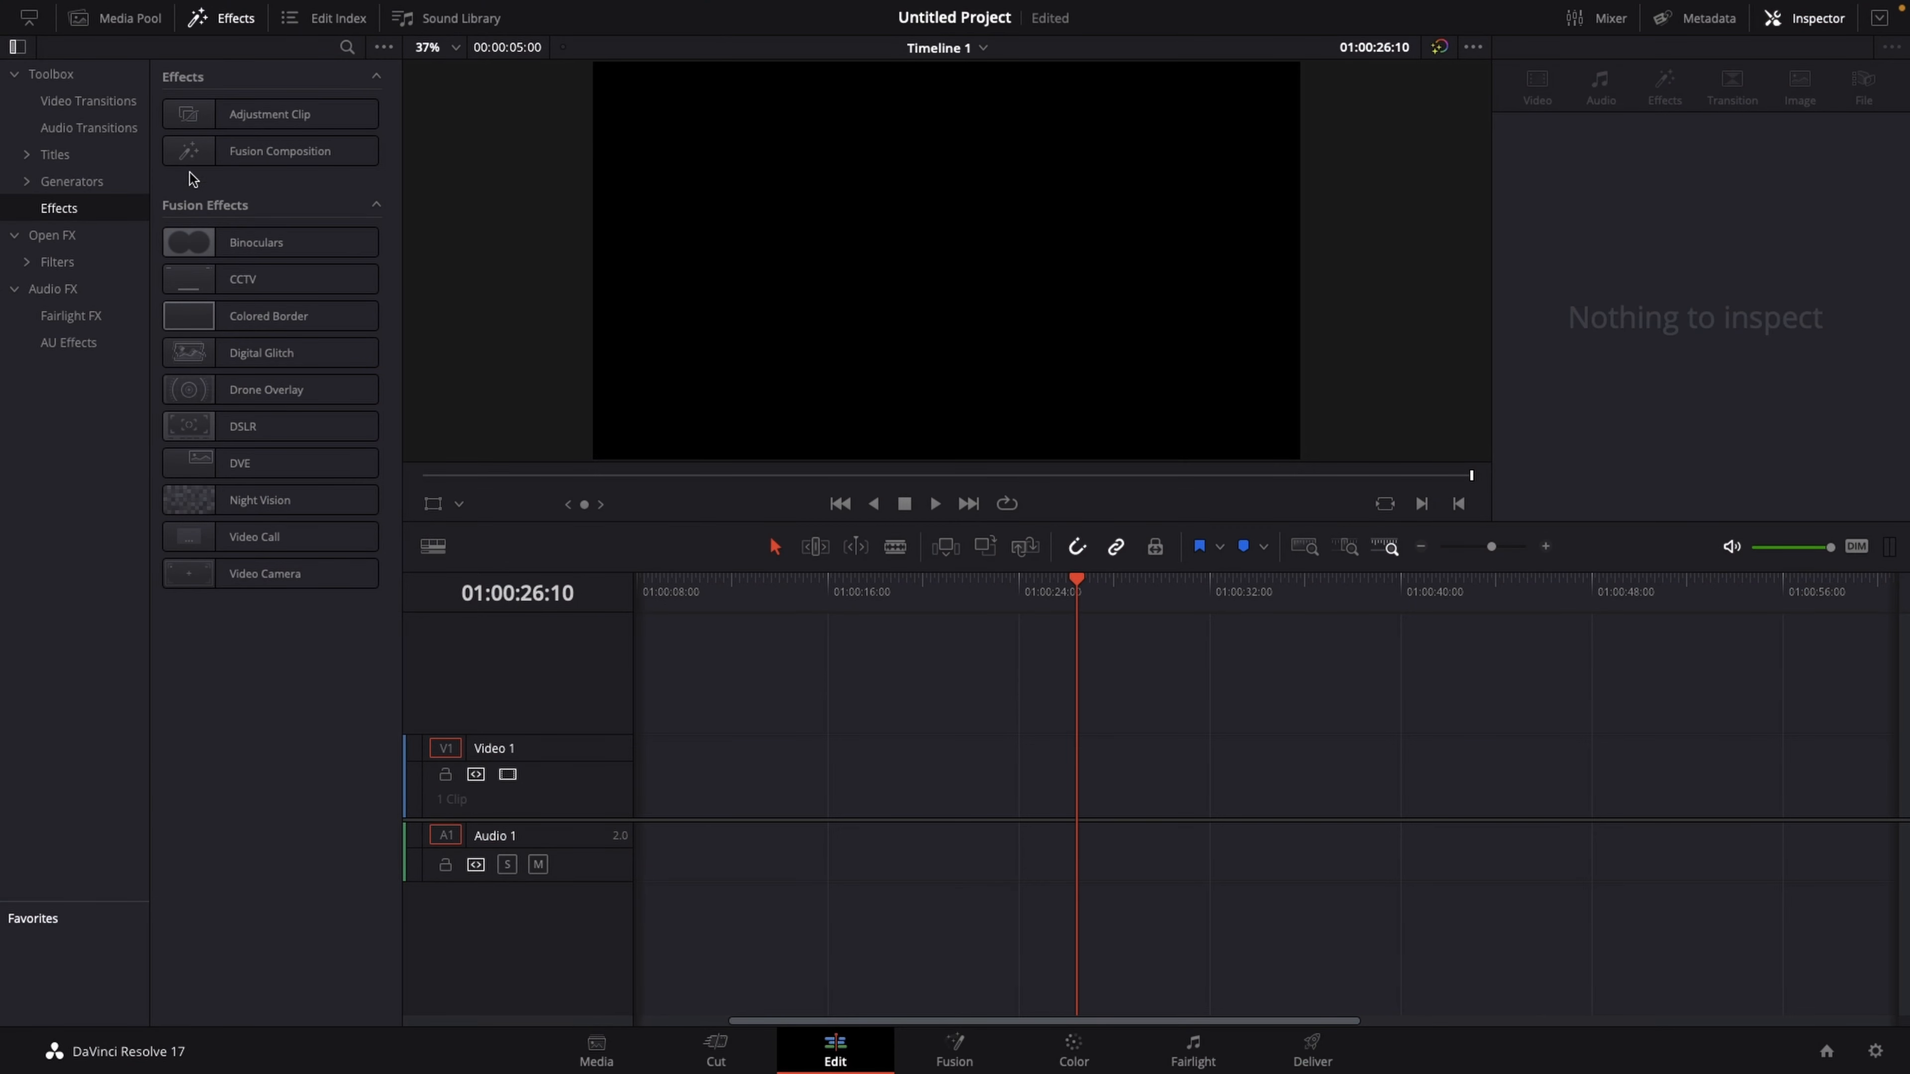
{"action": "mouse_move", "coordinate": [71, 218]}
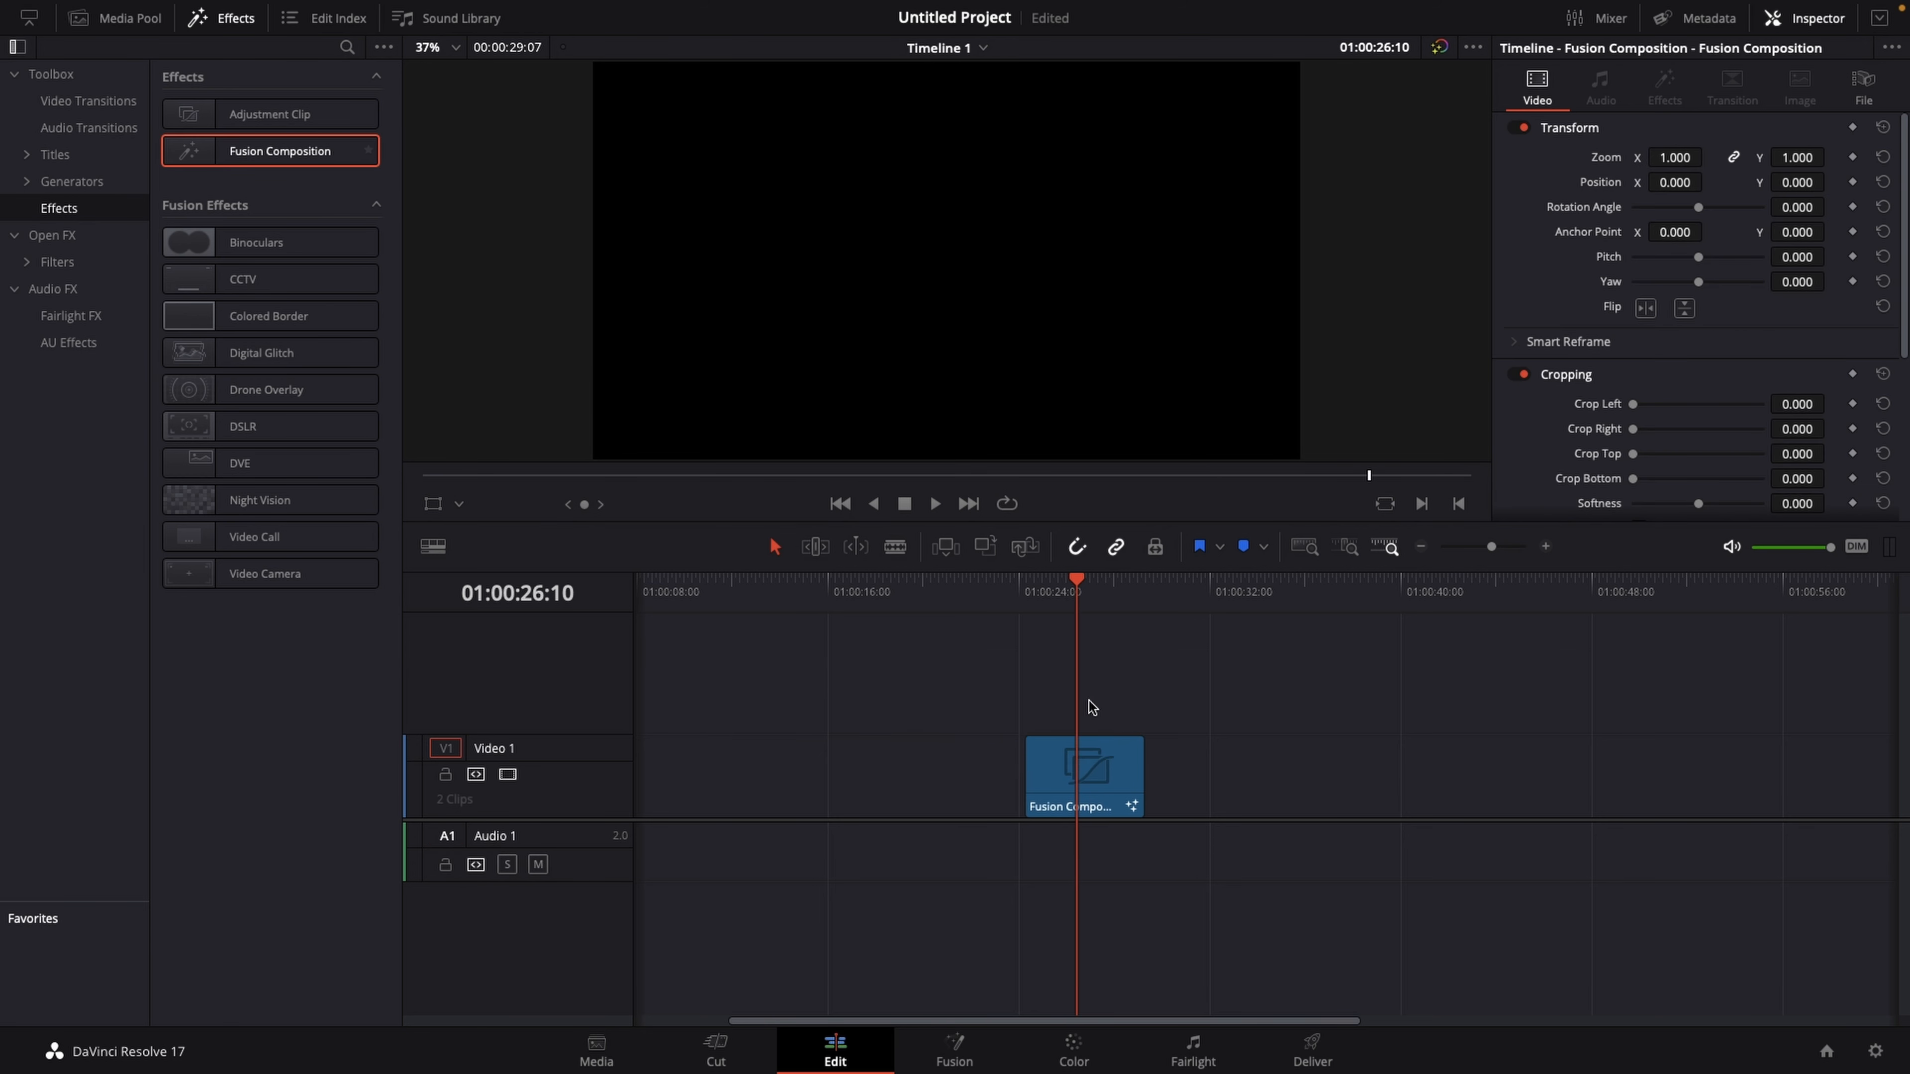
Step: Select the newly added Fusion Composition clip on the Video 1 track
{"action": "left_click", "coordinate": [1082, 776]}
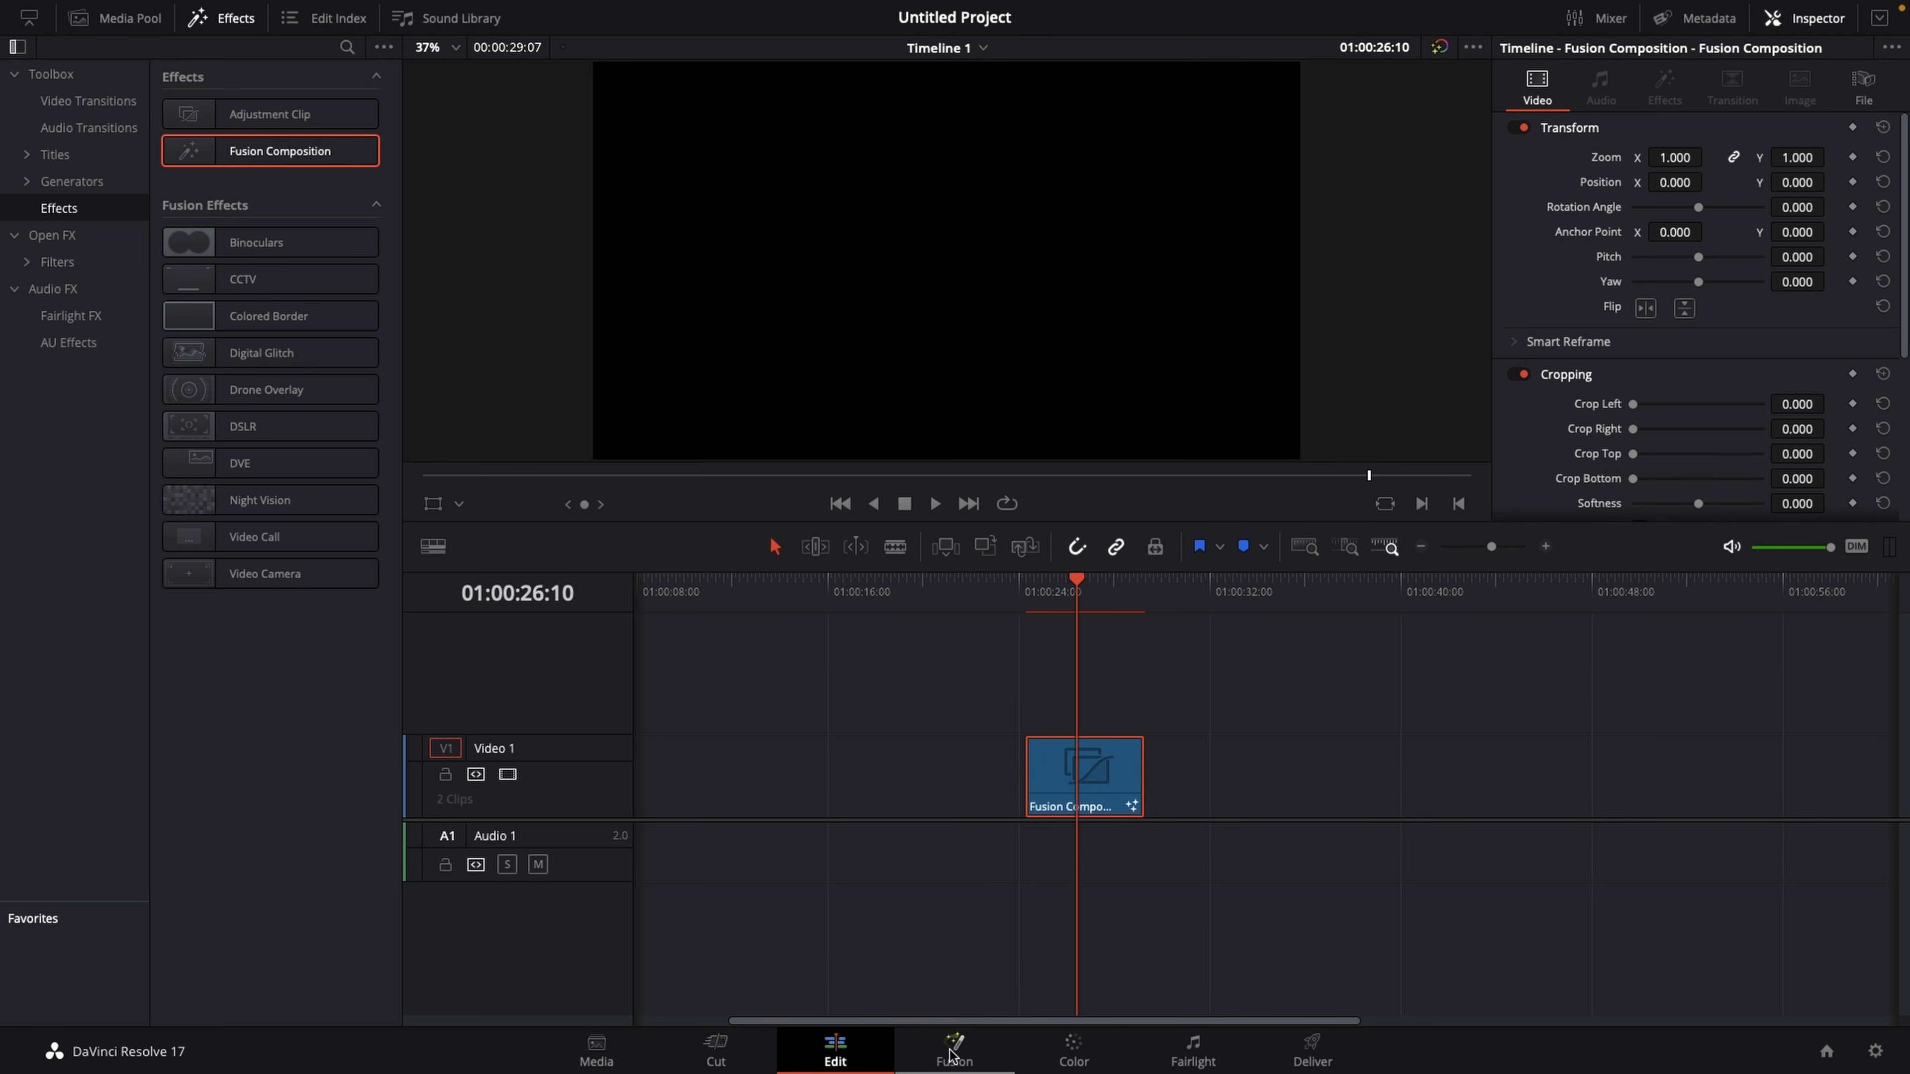
Step: Switch to the Fusion page and move the MediaOut1 node toward the right of the node graph
{"action": "left_click", "coordinate": [954, 1051]}
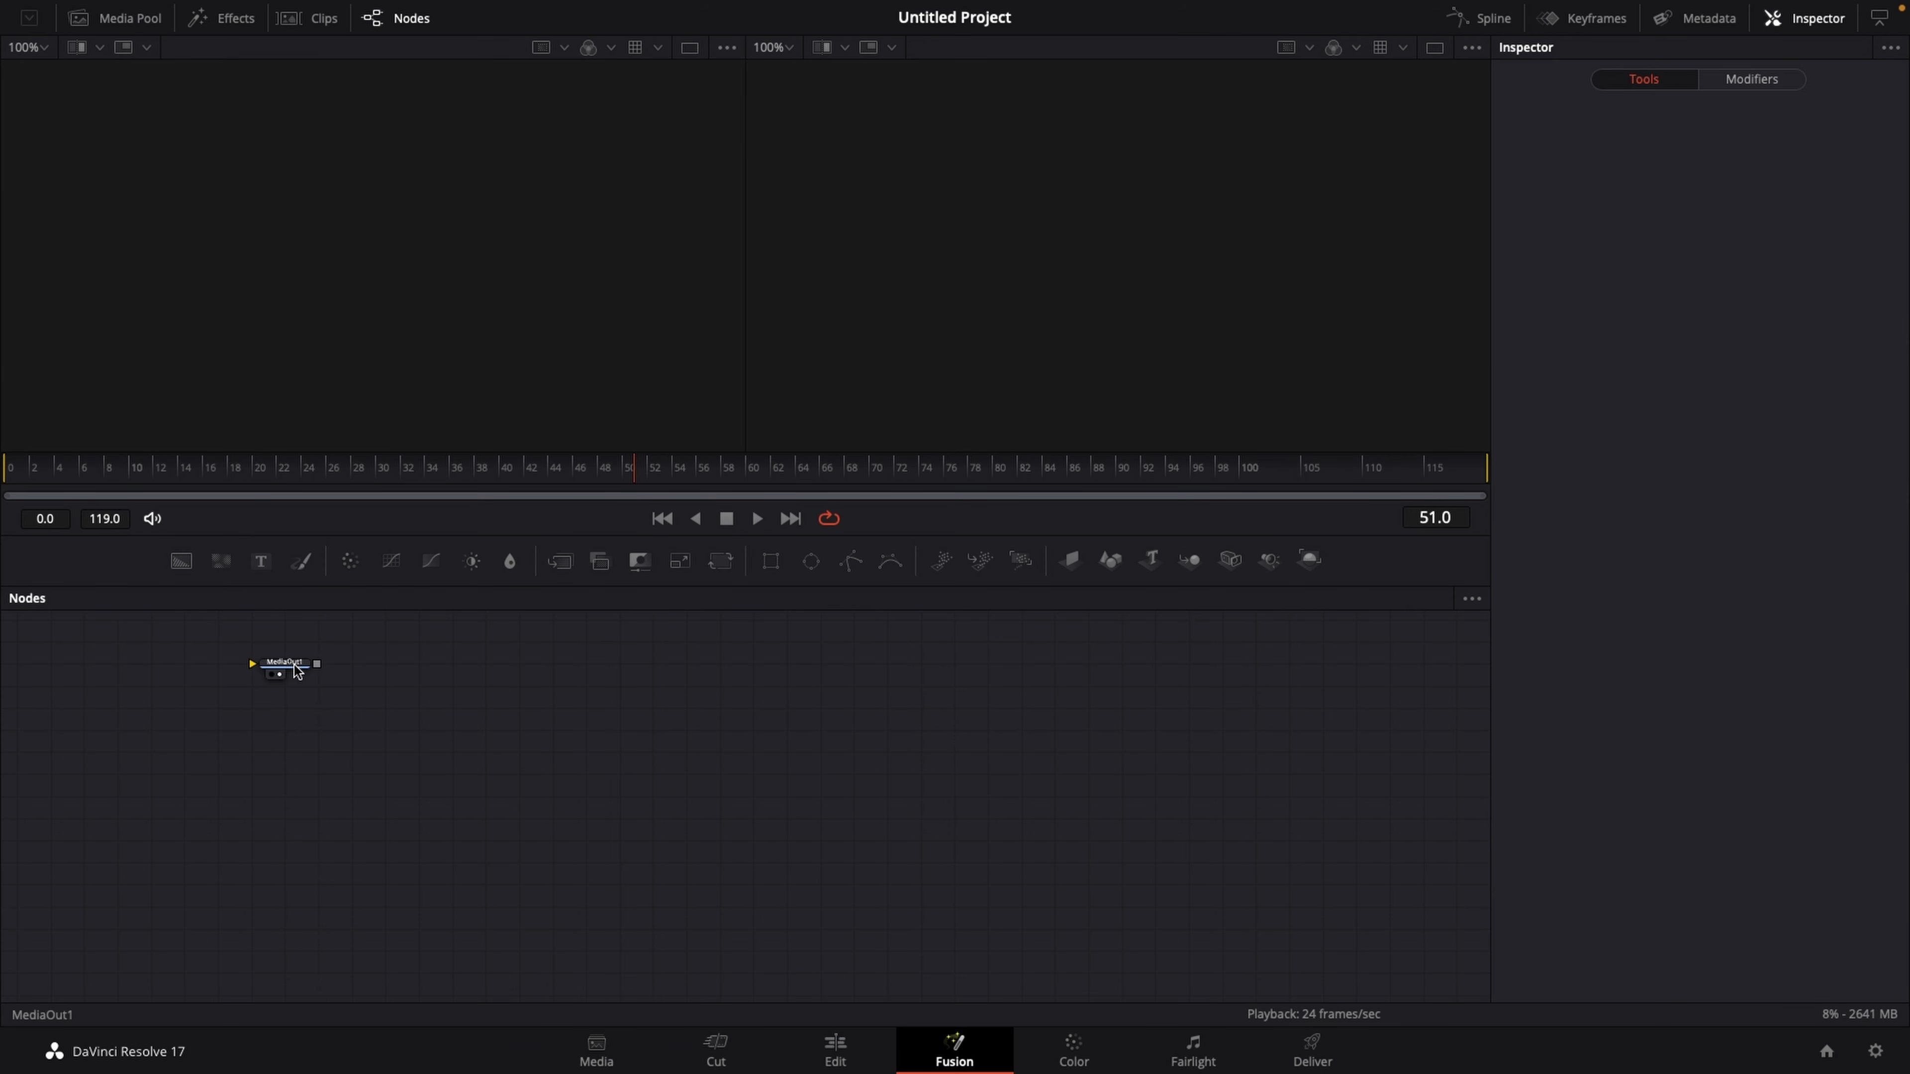
{"action": "left_click_drag", "start_coordinate": [288, 666], "coordinate": [1101, 772]}
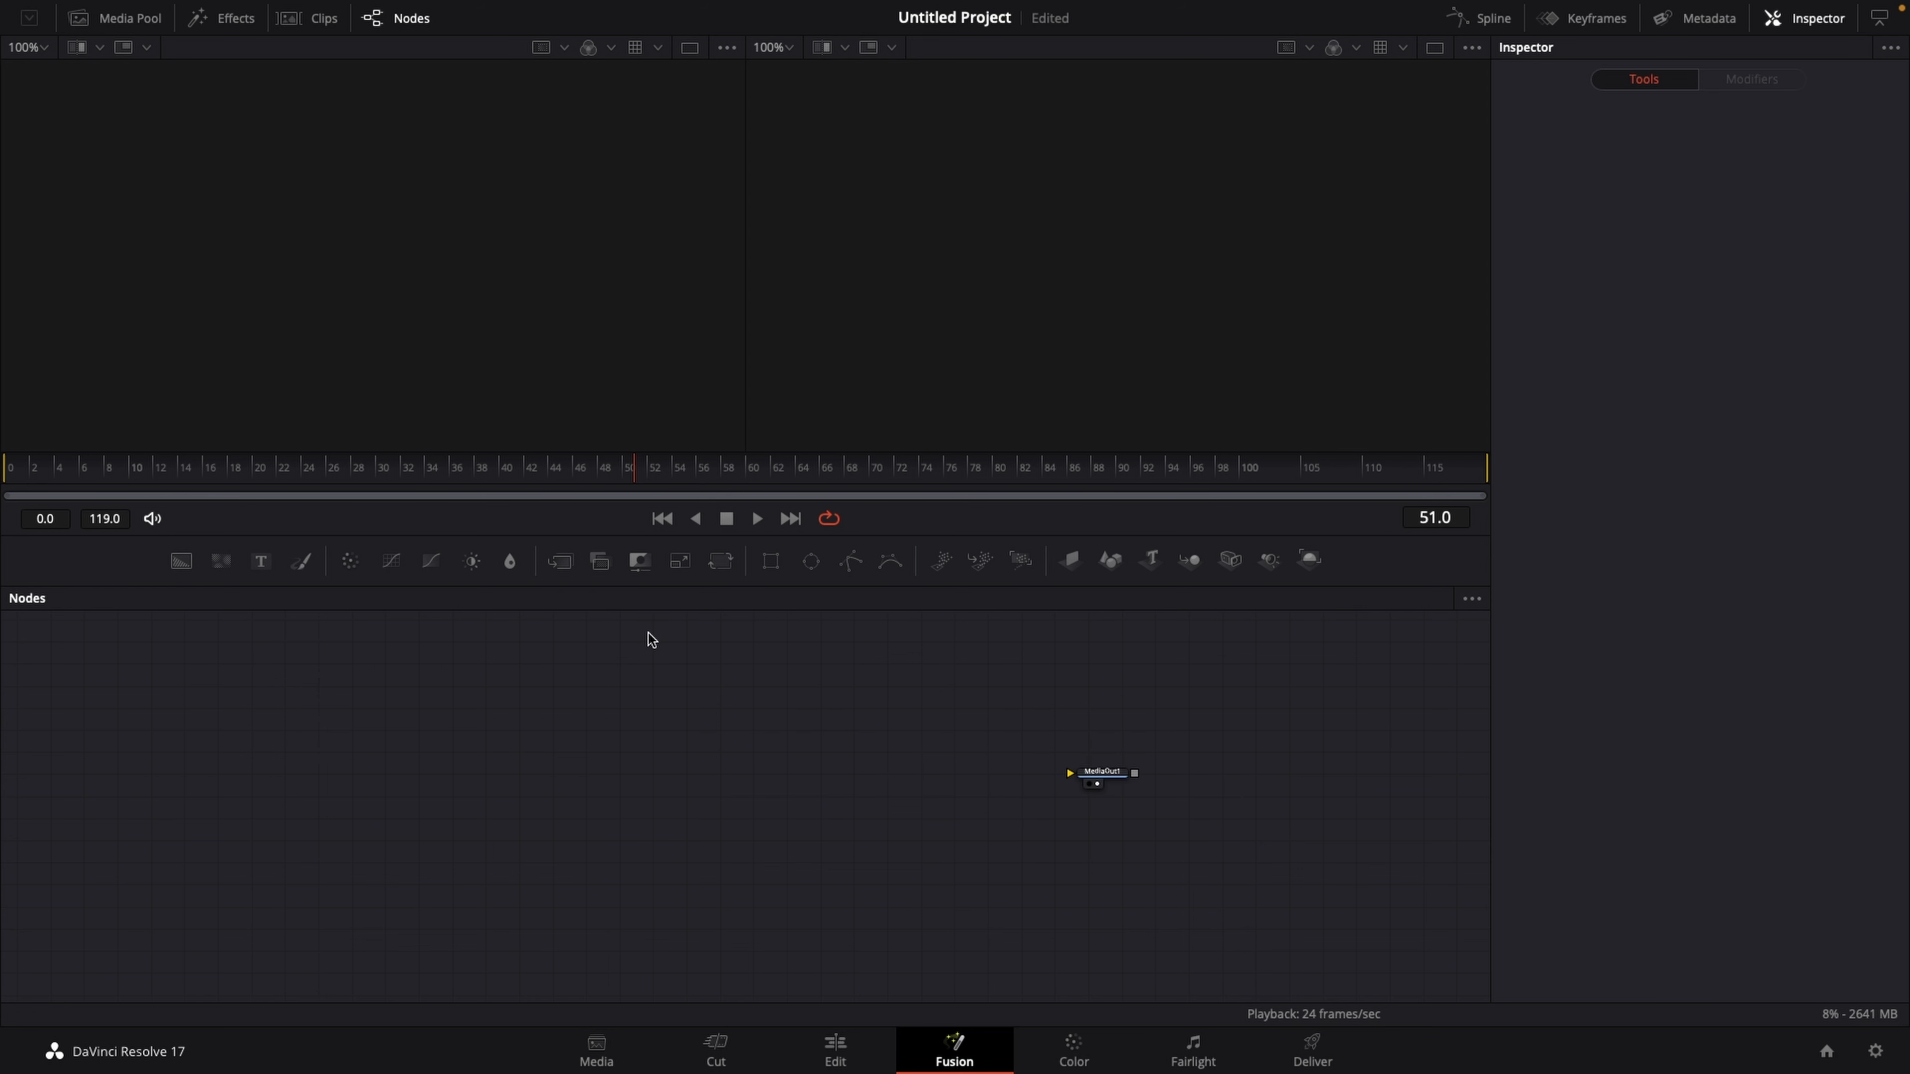
{"action": "mouse_move", "coordinate": [655, 625]}
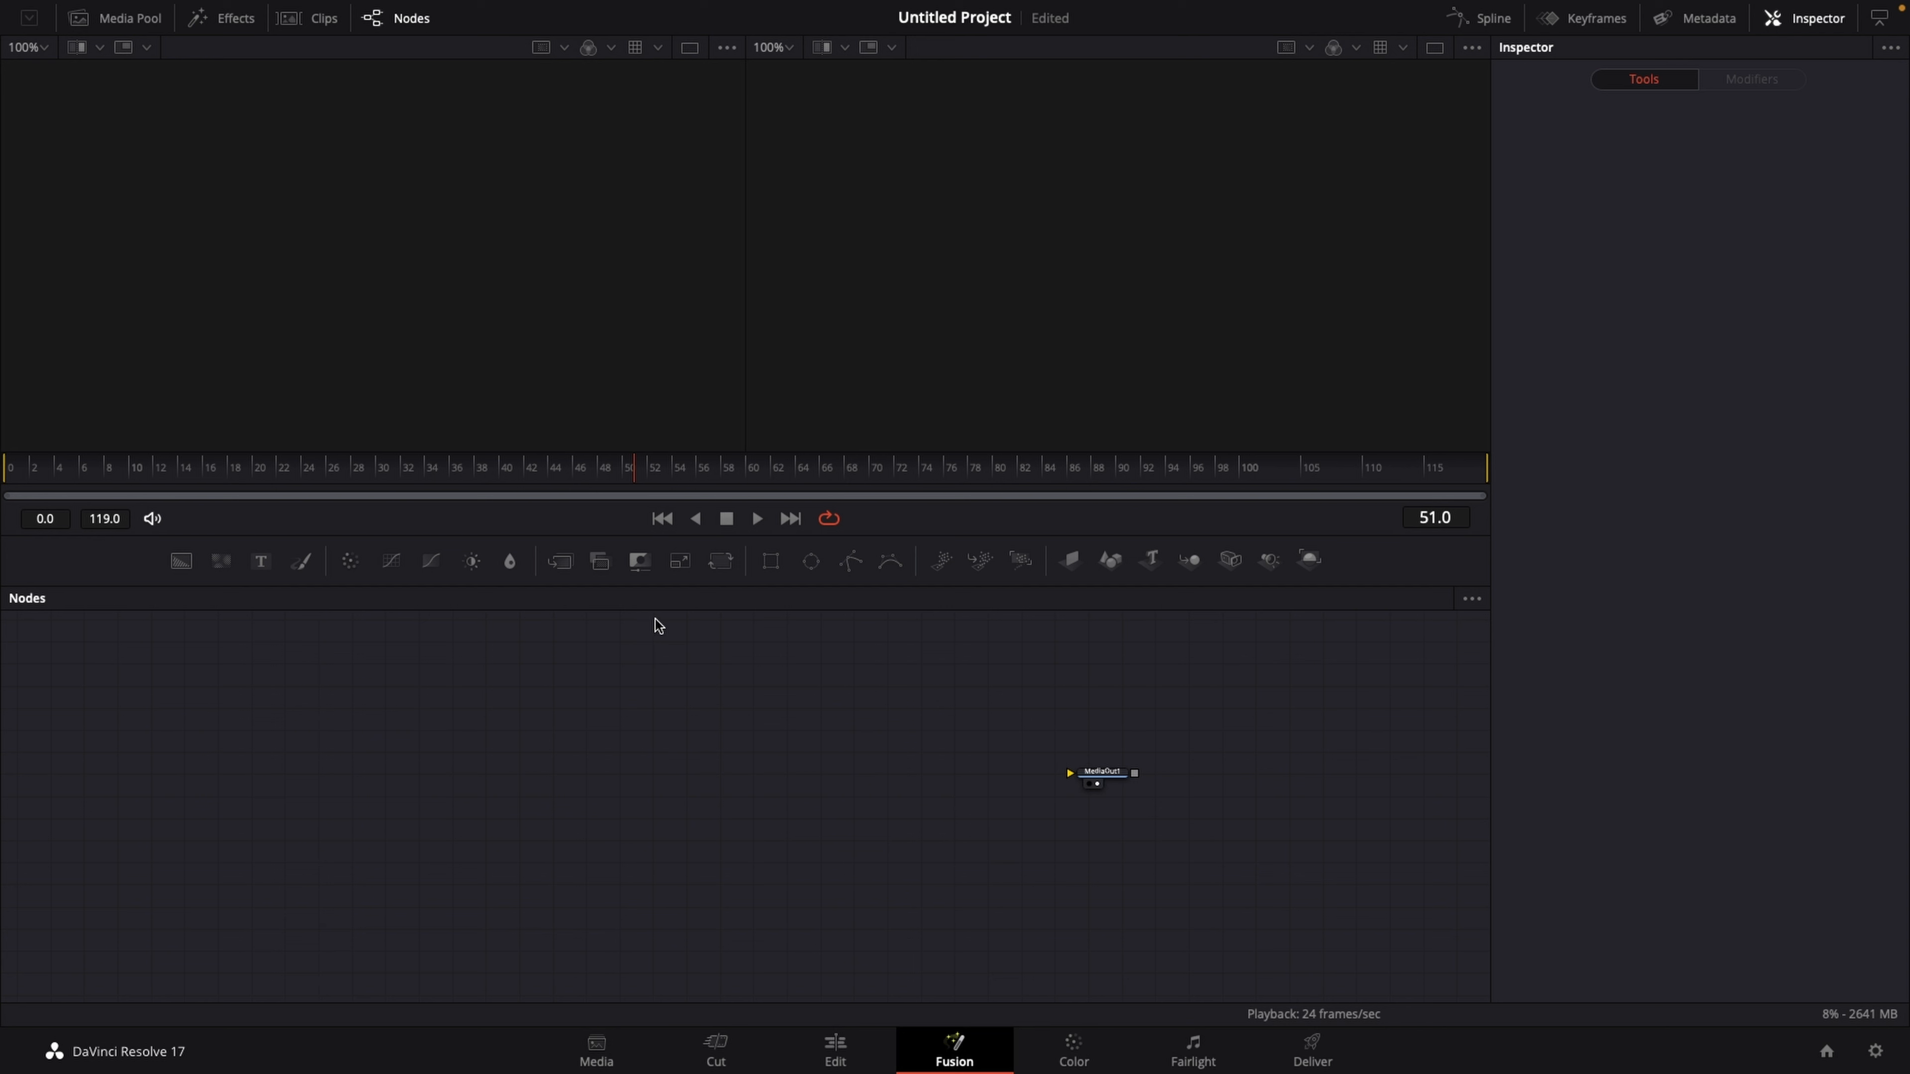
{"action": "mouse_move", "coordinate": [599, 561]}
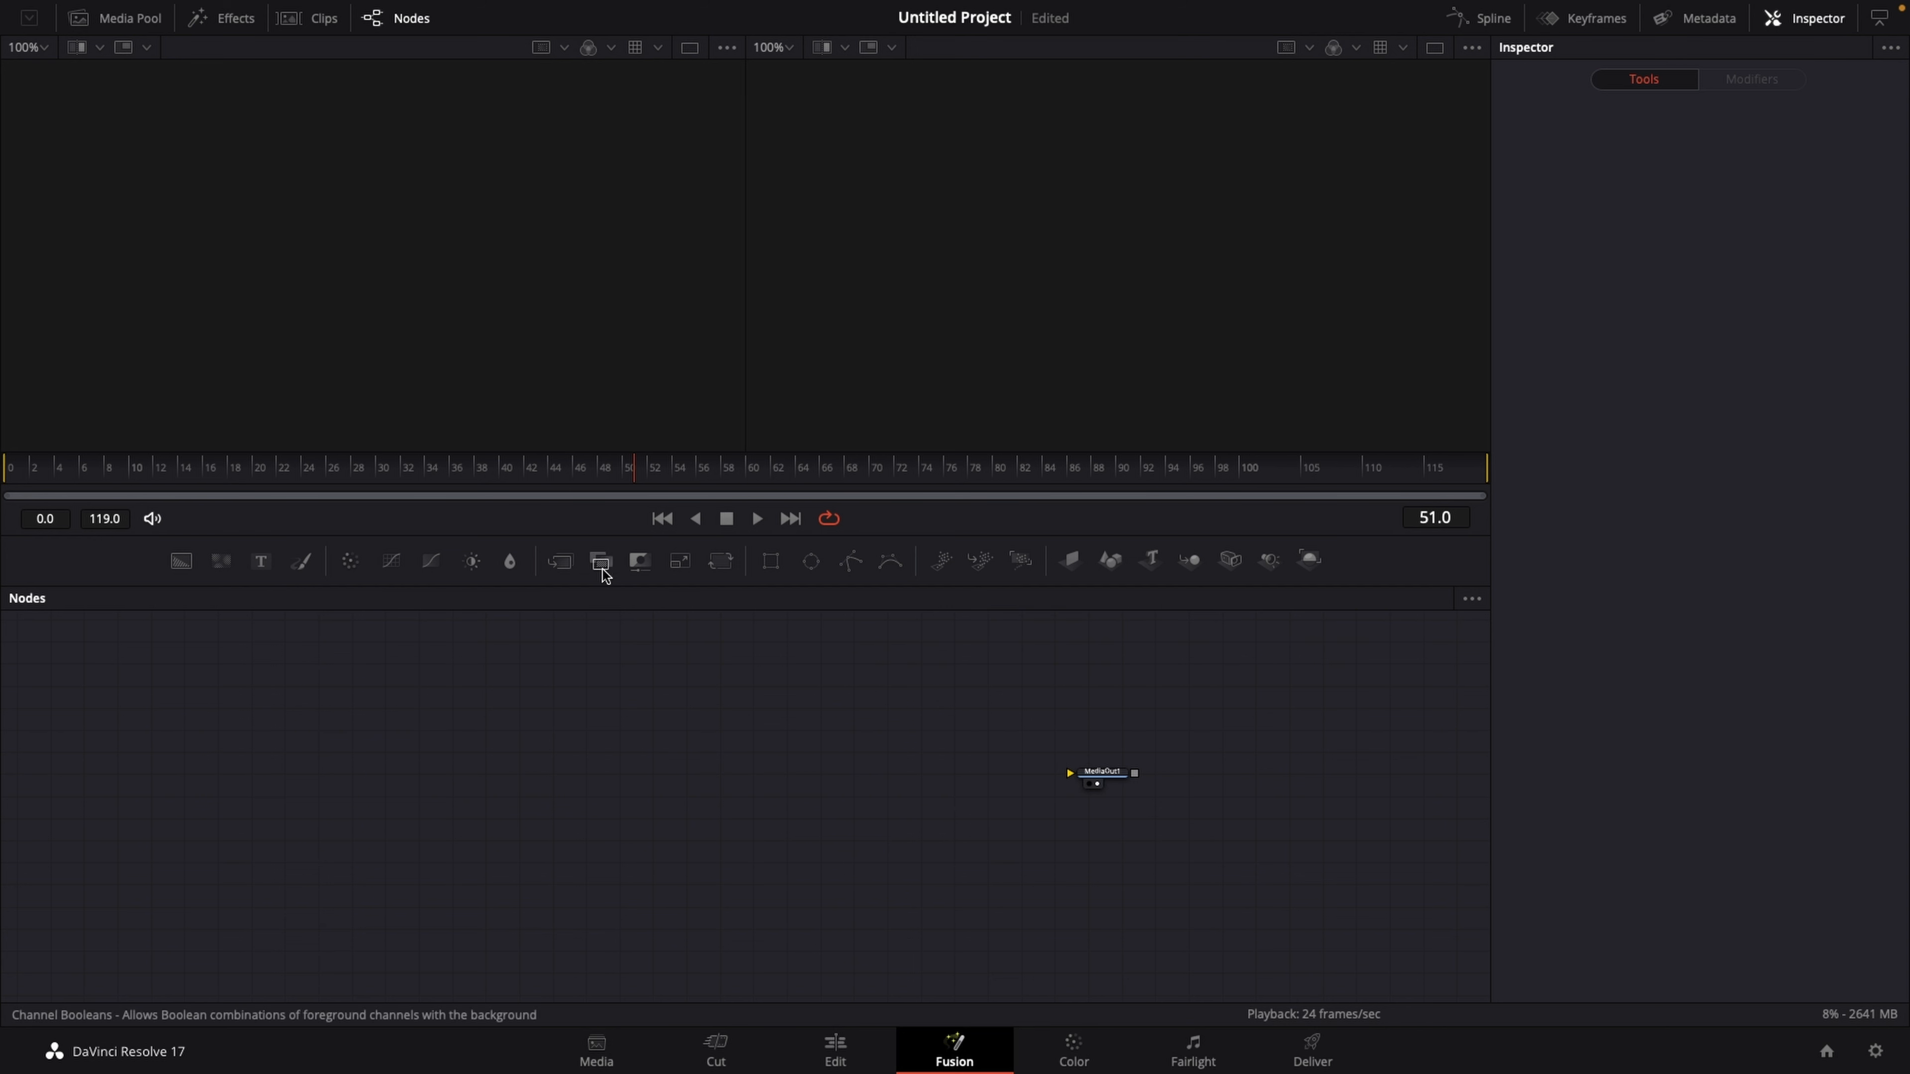
{"action": "mouse_move", "coordinate": [1146, 563]}
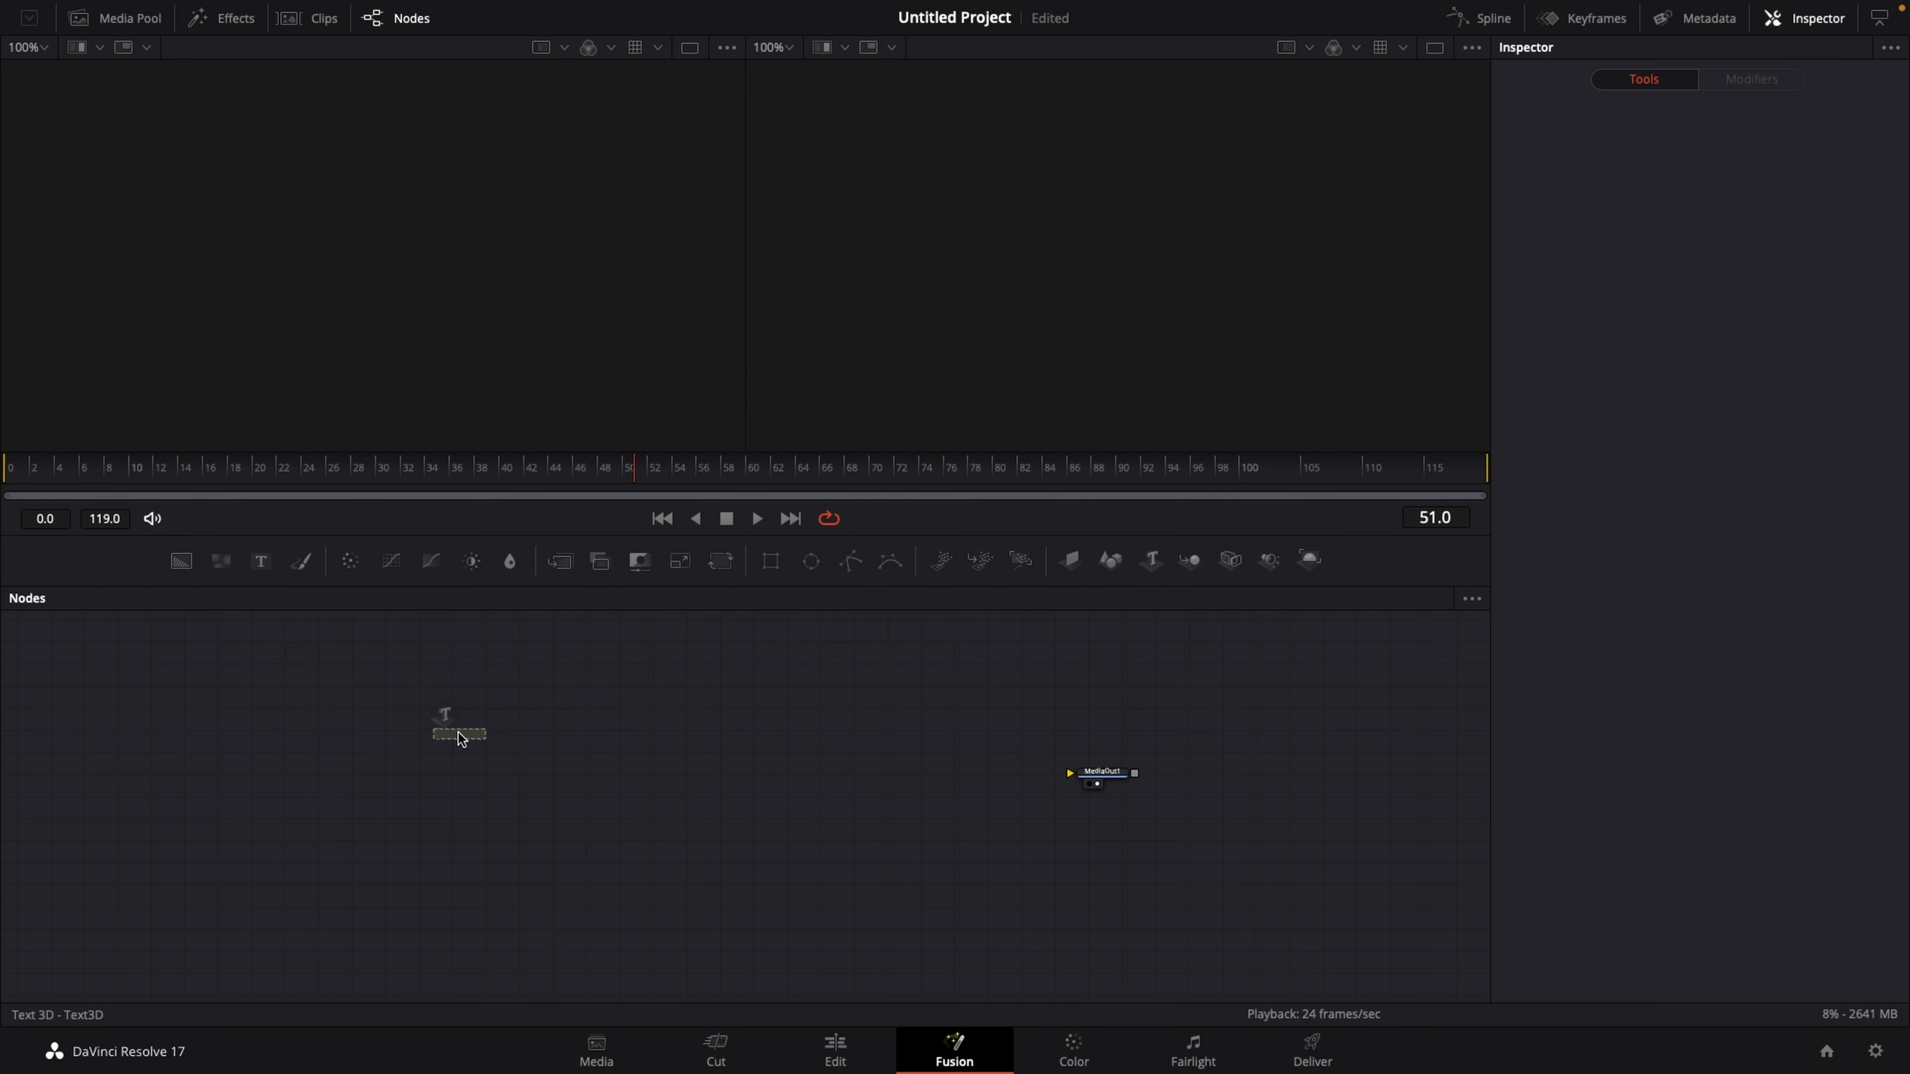
Step: Add a Renderer3D1 node beside Text3D1 and connect its output into MediaOut1
{"action": "left_click", "coordinate": [457, 733]}
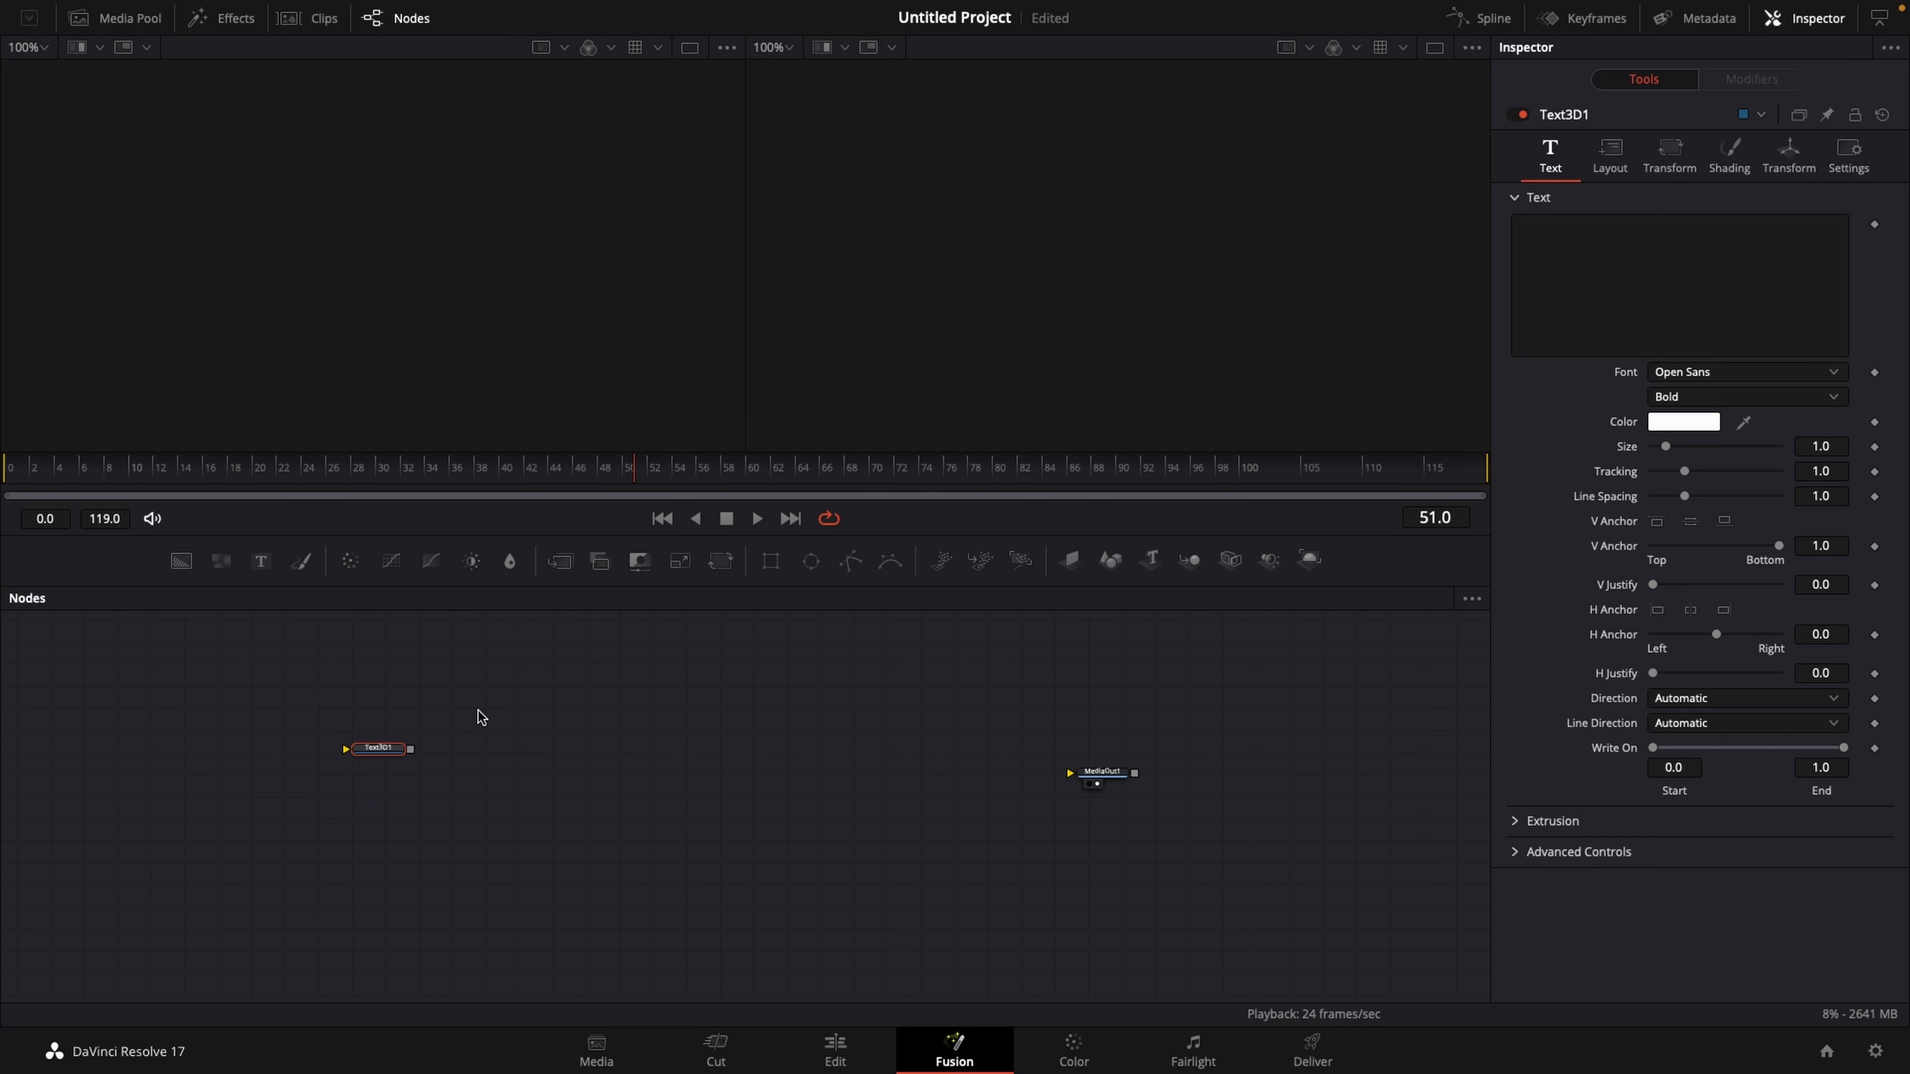
{"action": "left_click_drag", "start_coordinate": [411, 749], "coordinate": [913, 775]}
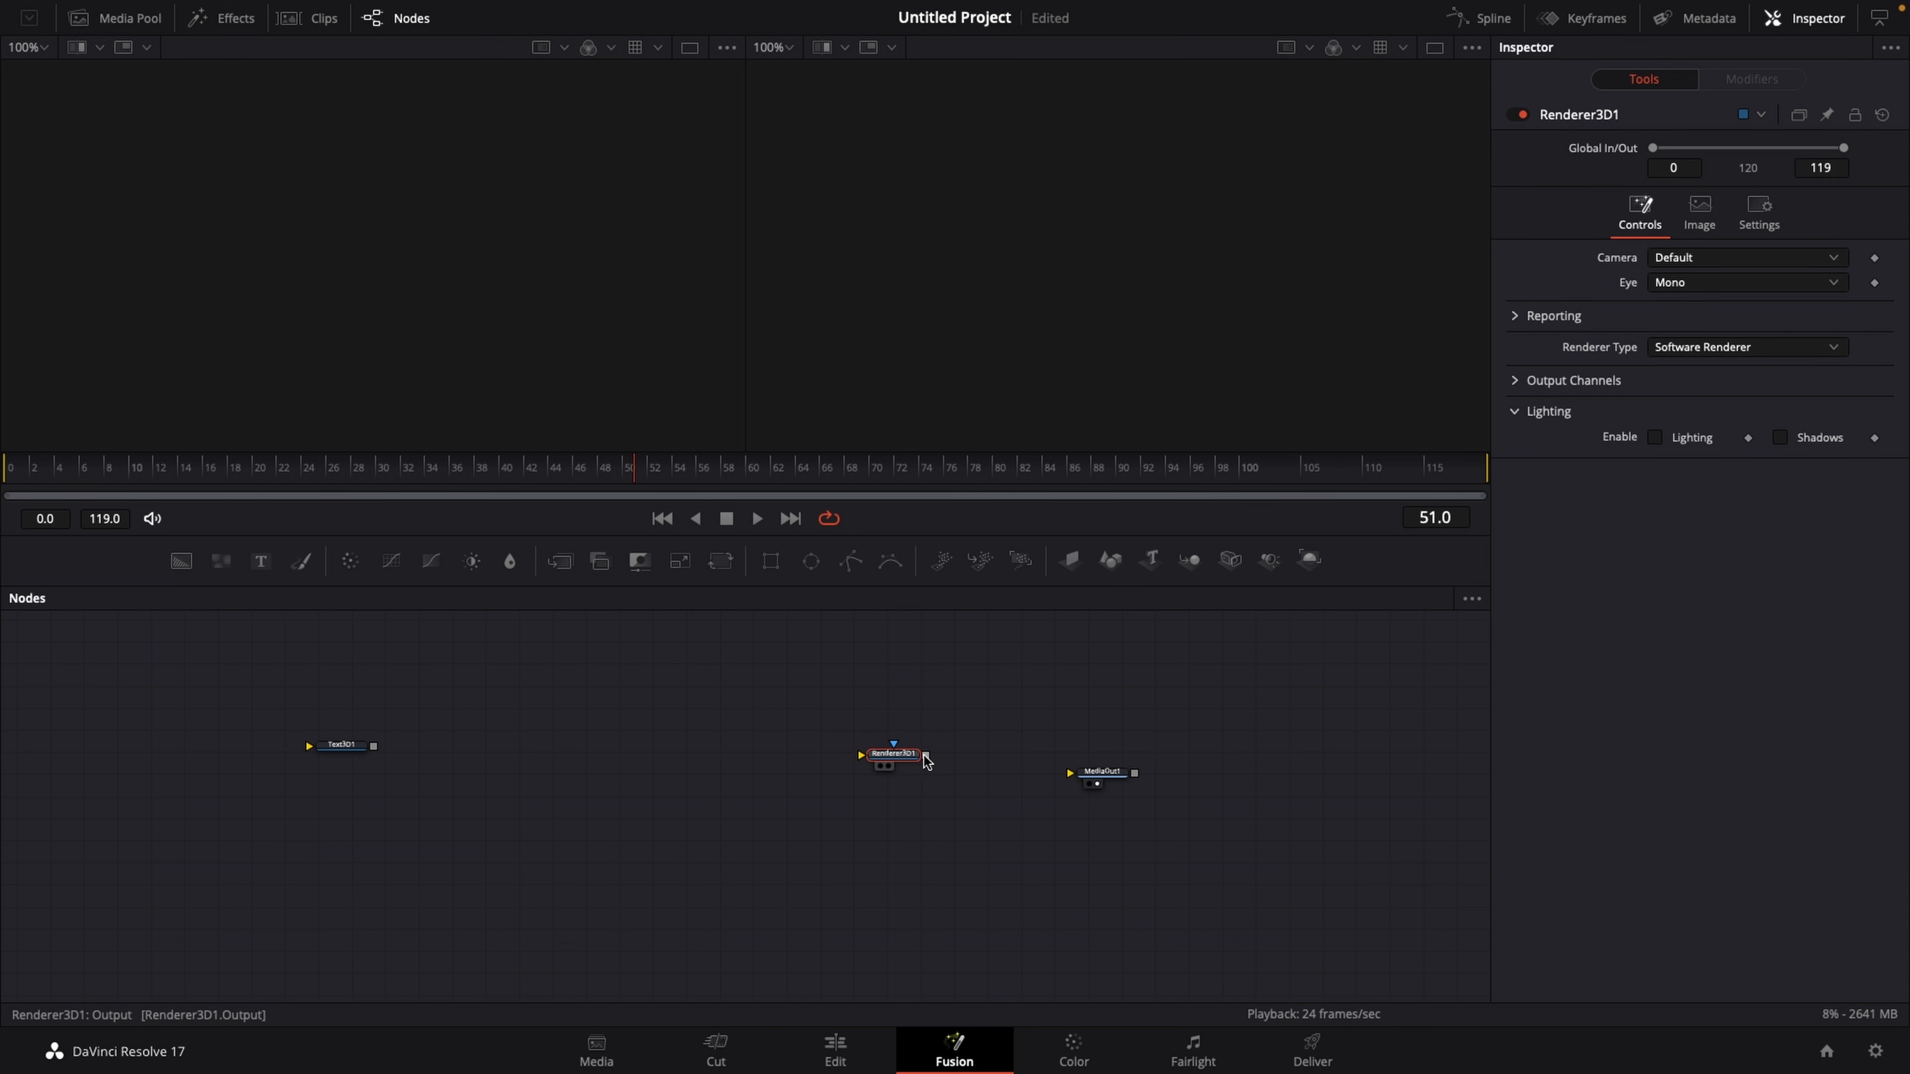
{"action": "left_click_drag", "start_coordinate": [926, 755], "coordinate": [1069, 775]}
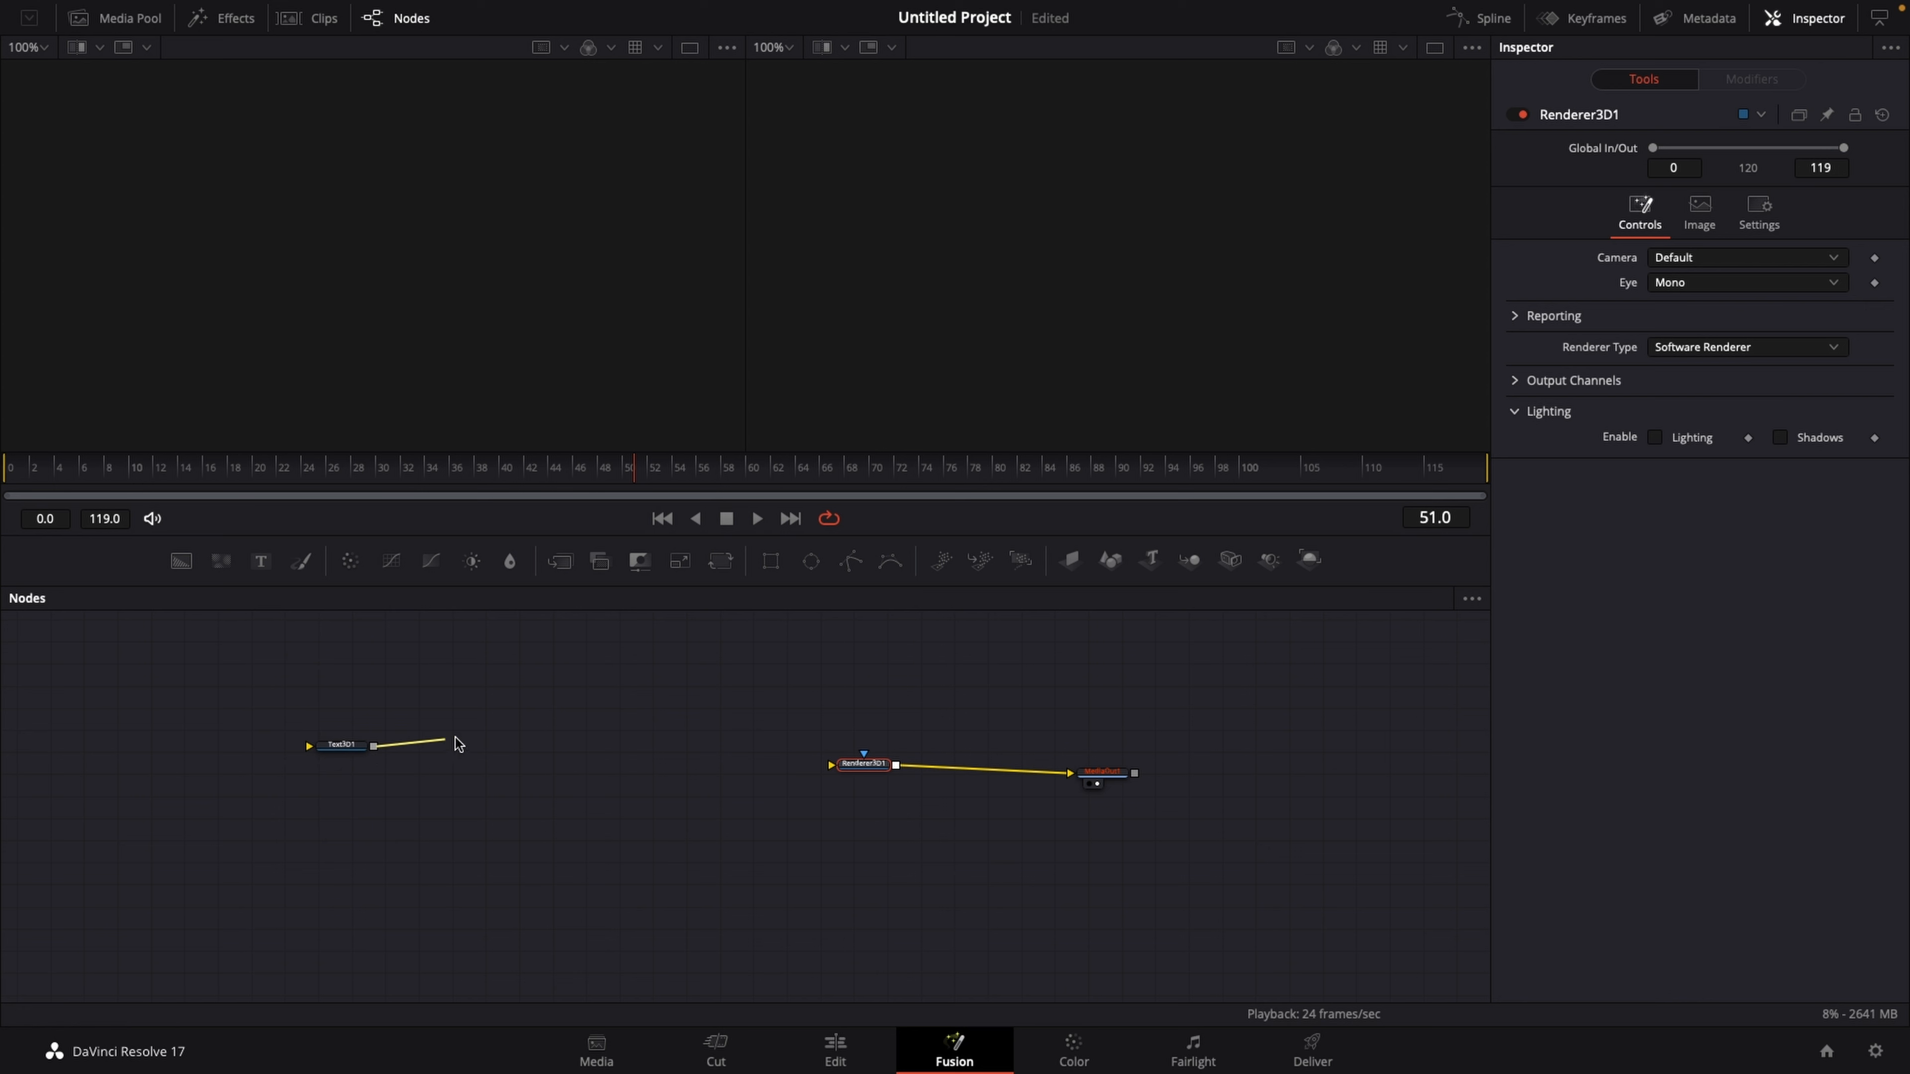
{"action": "left_click_drag", "start_coordinate": [375, 744], "coordinate": [832, 764]}
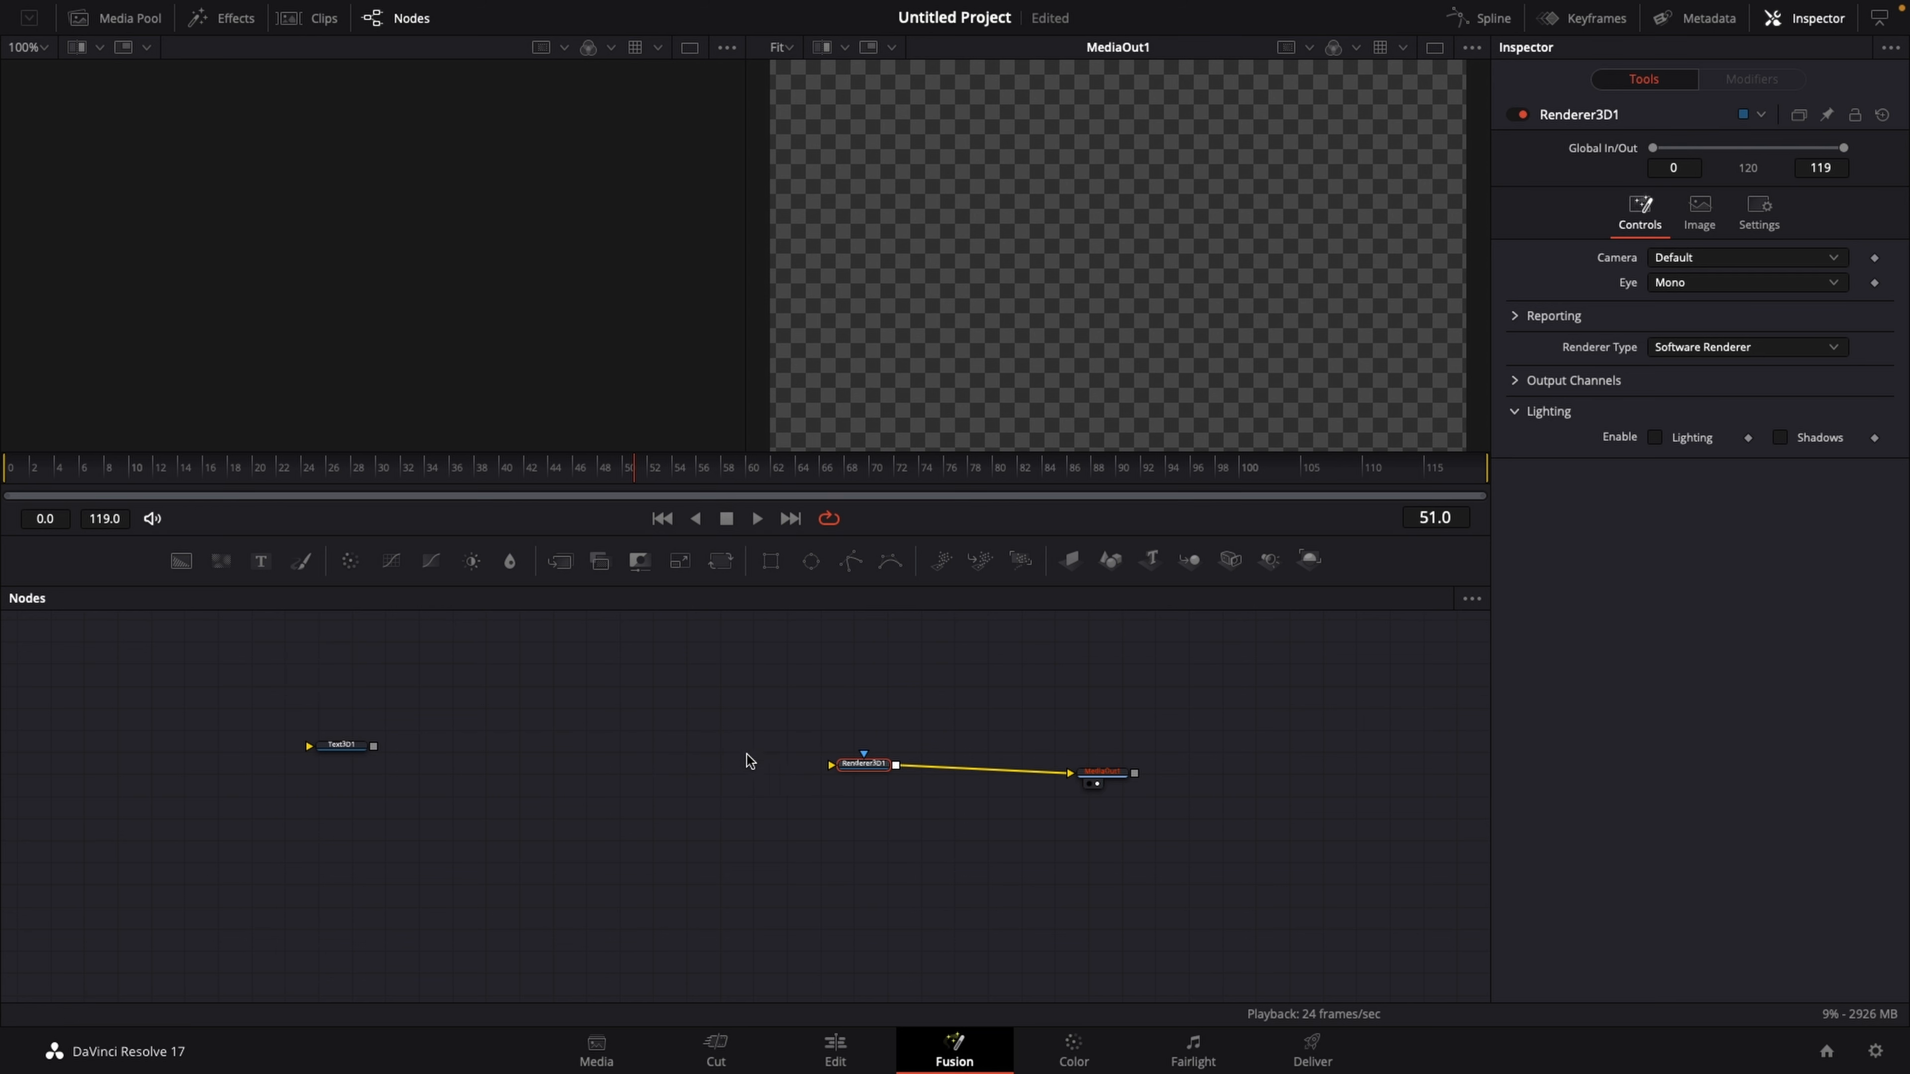
{"action": "mouse_move", "coordinate": [1201, 586]}
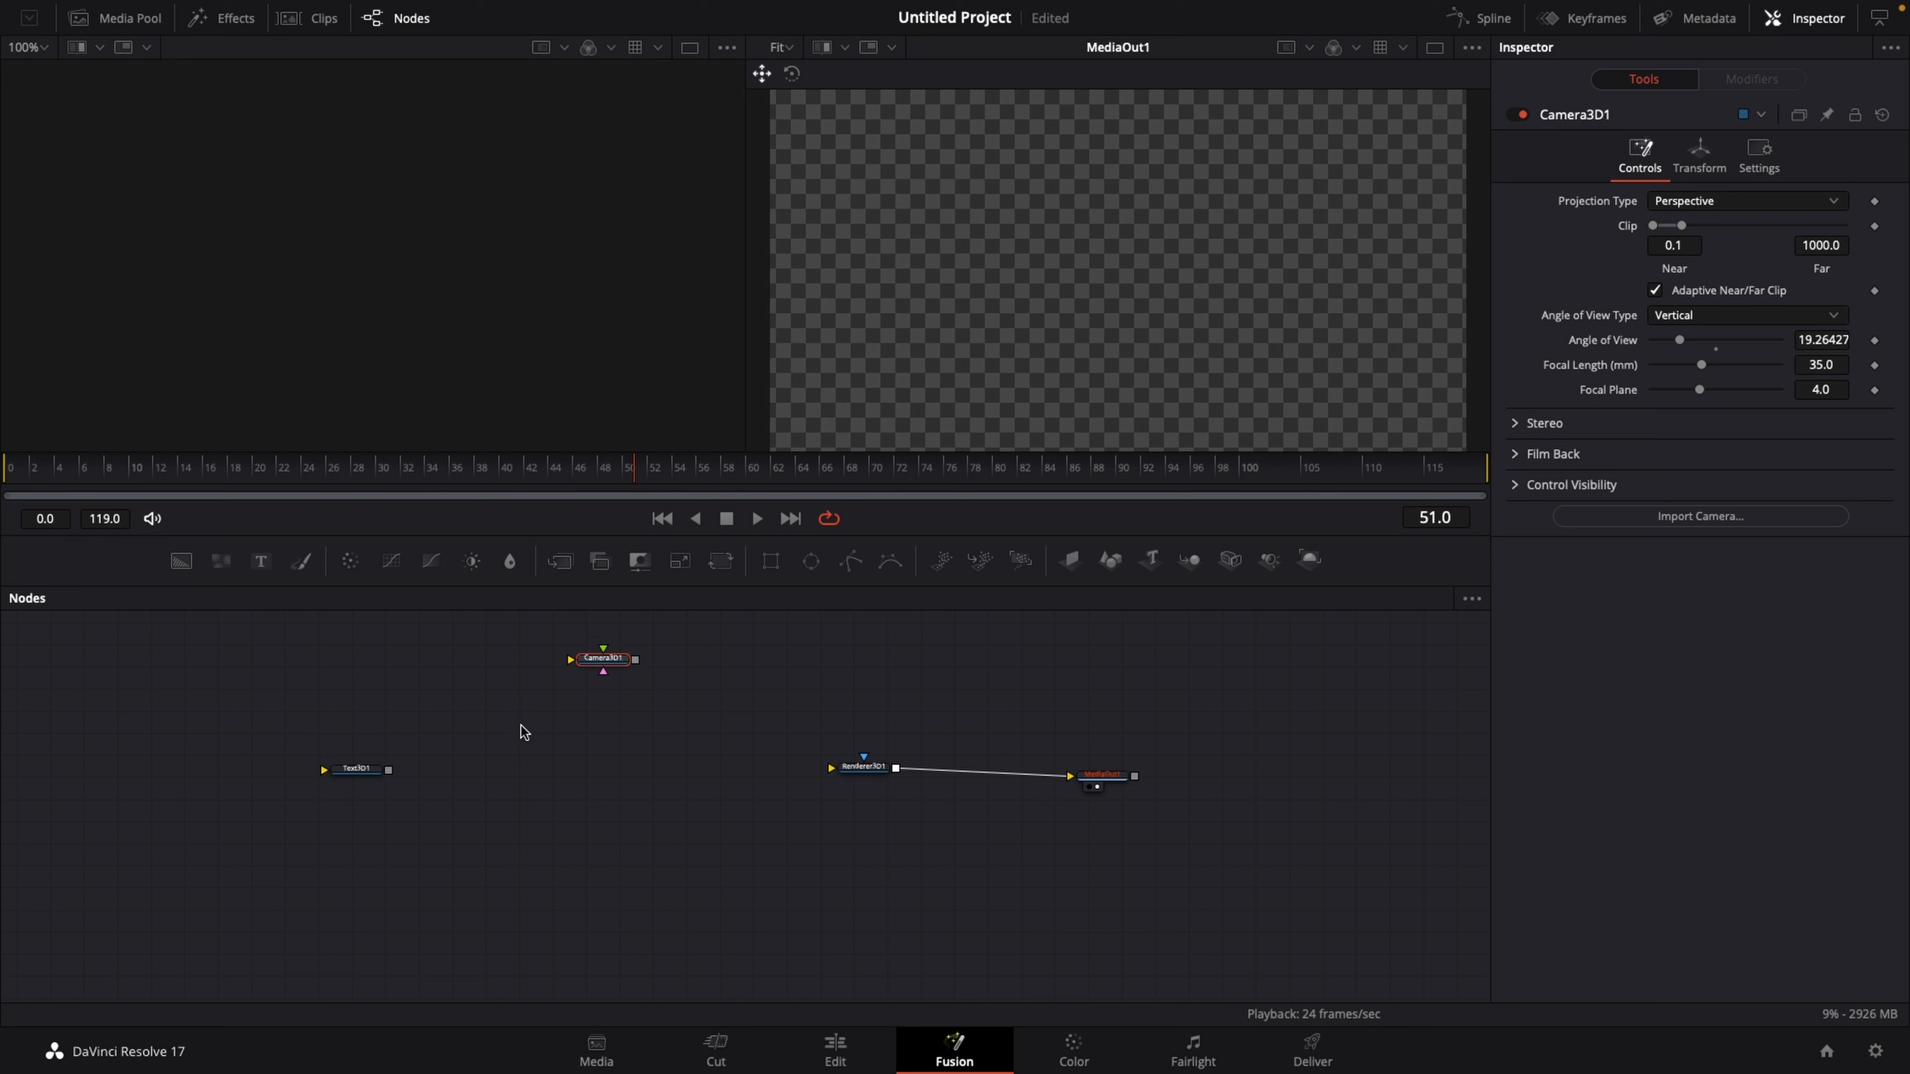
Step: Wire the Text3D1 and Camera3D1 outputs into the Merge3D1 node
{"action": "left_click", "coordinate": [354, 769]}
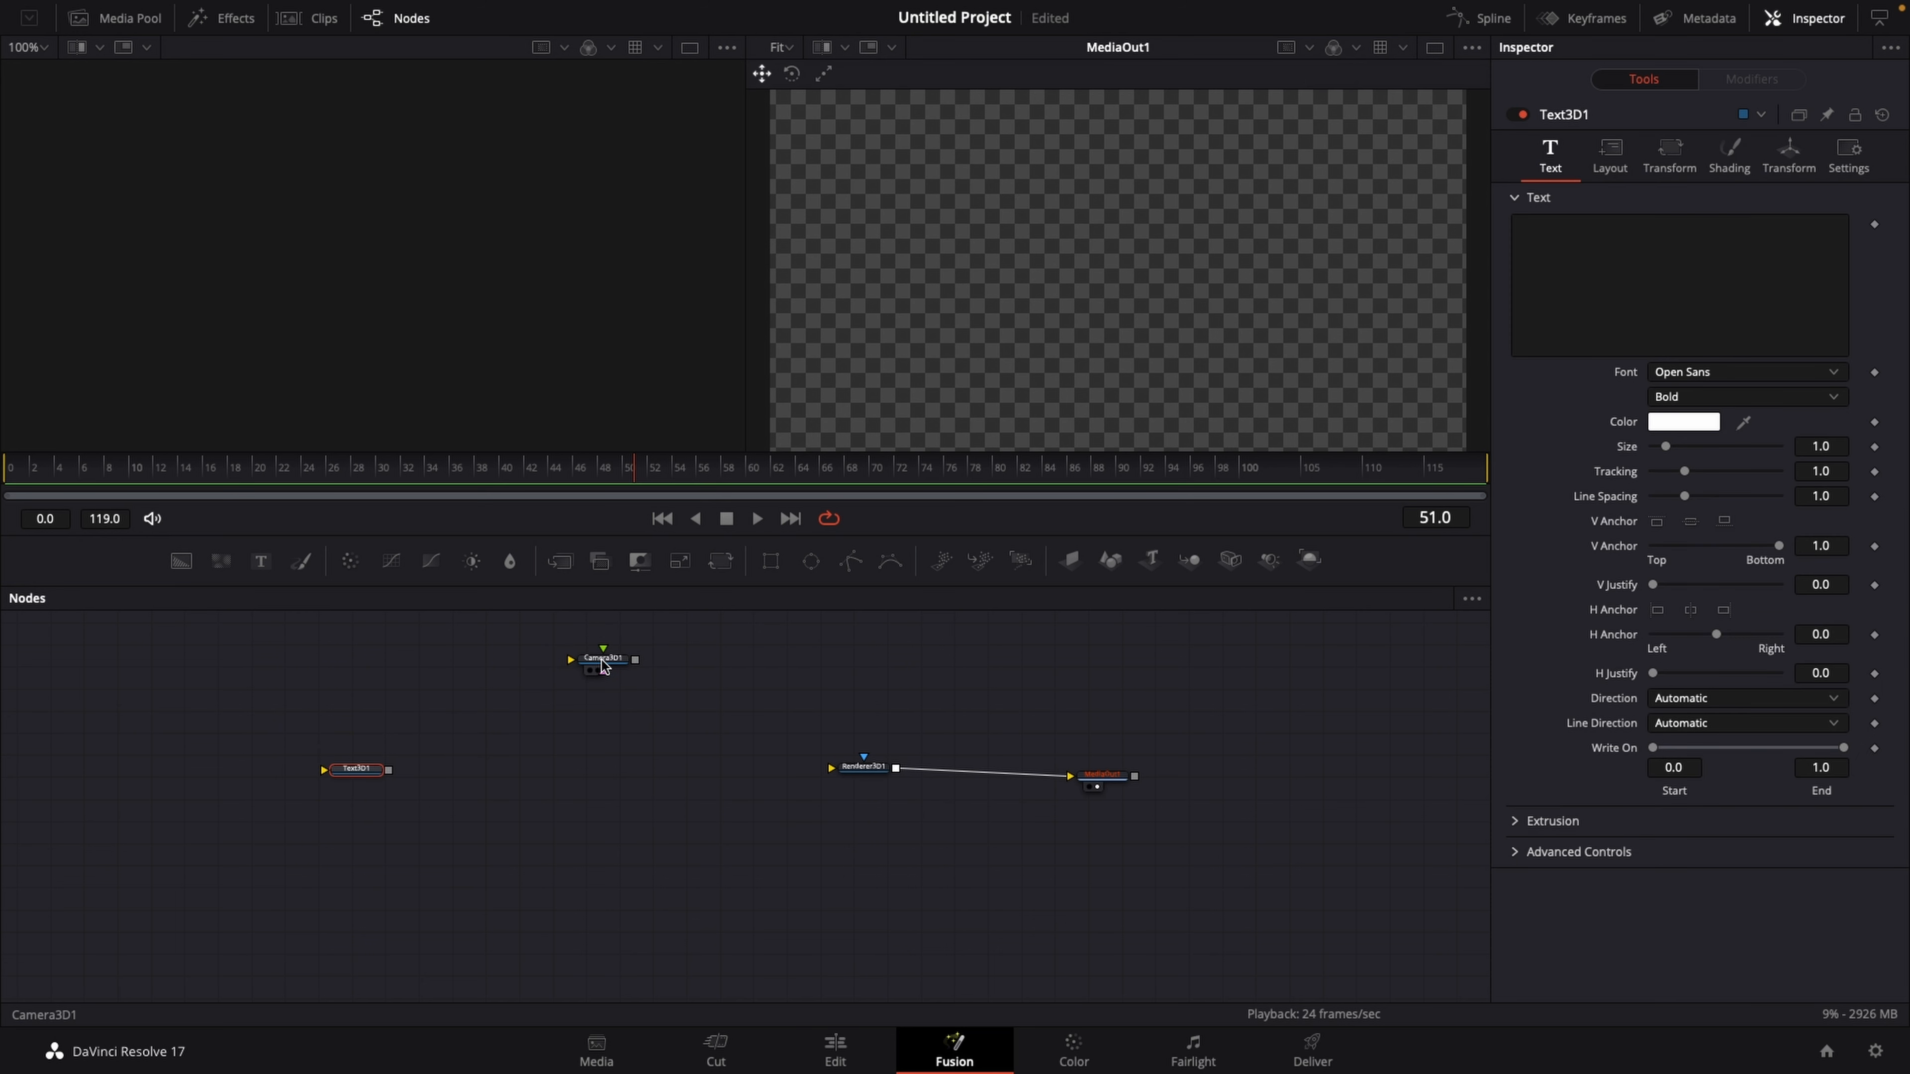
{"action": "left_click", "coordinate": [601, 659]}
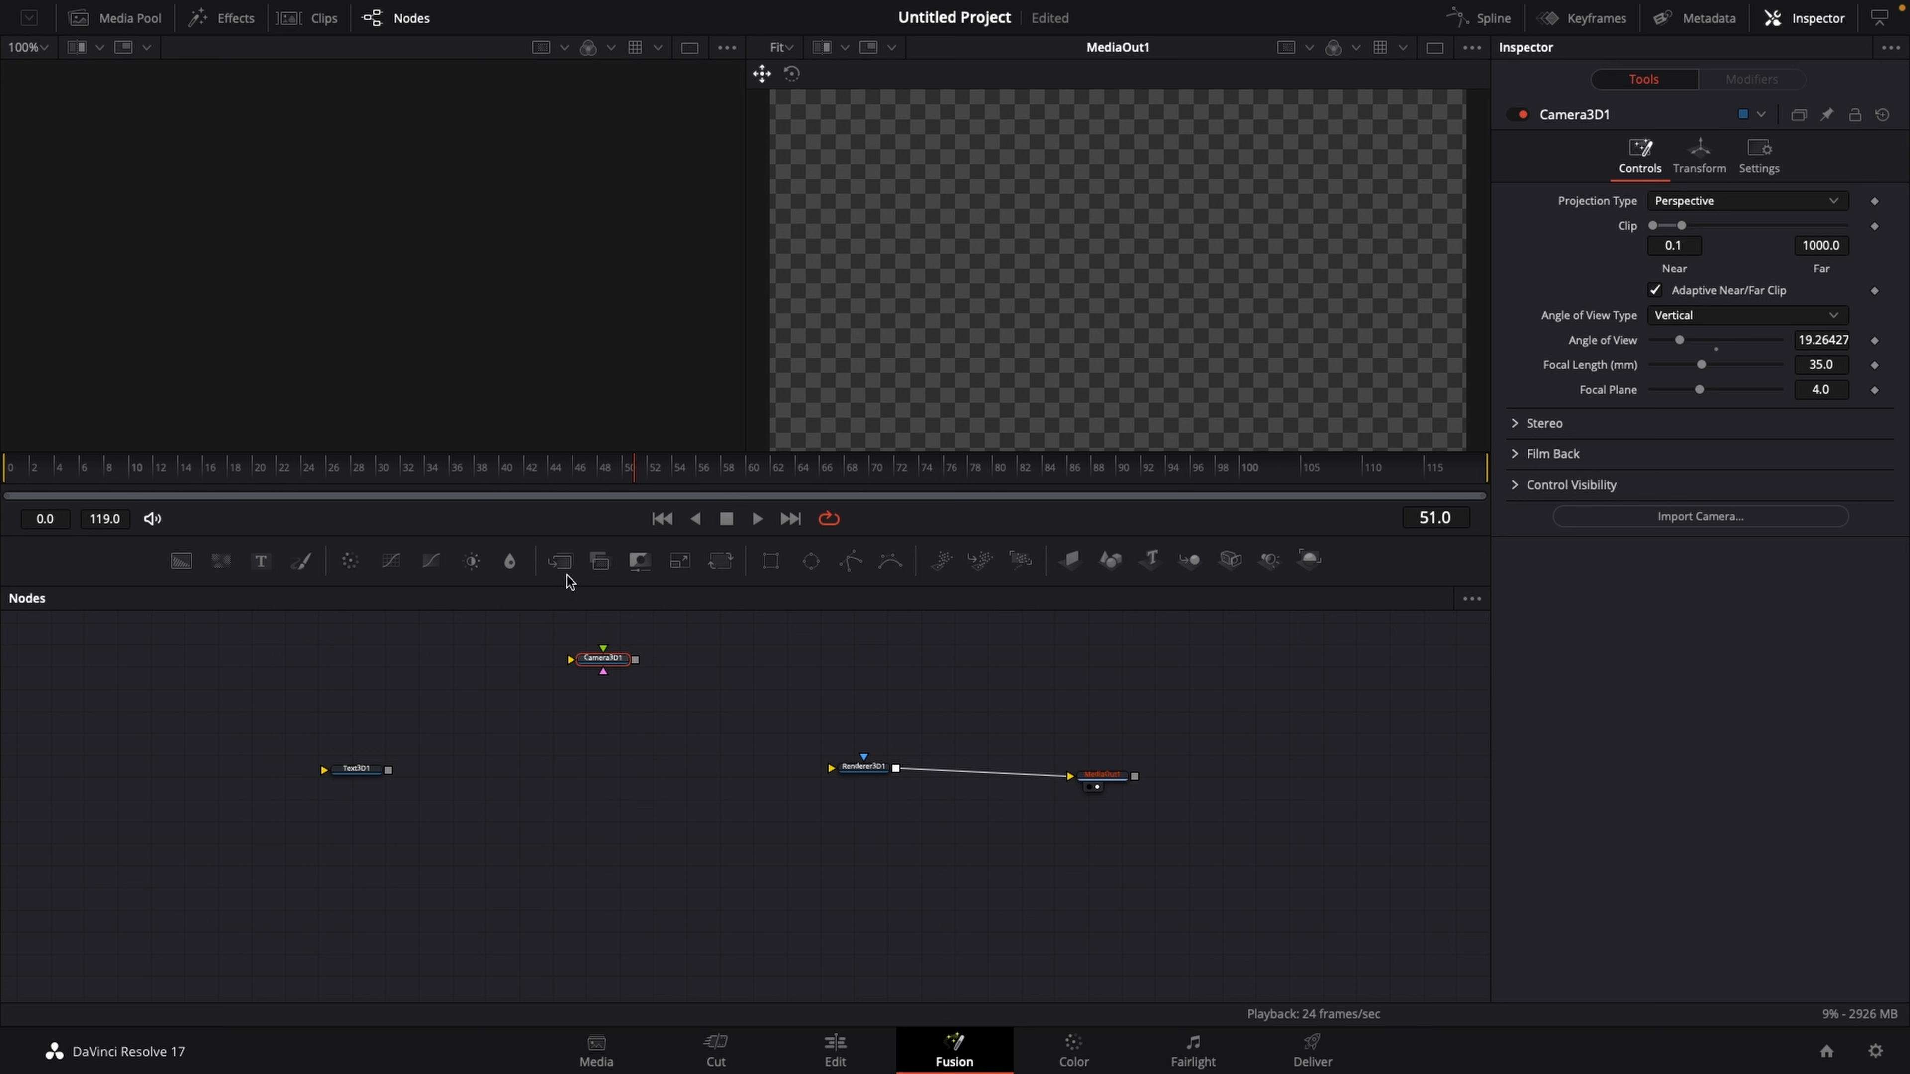
{"action": "mouse_move", "coordinate": [975, 610]}
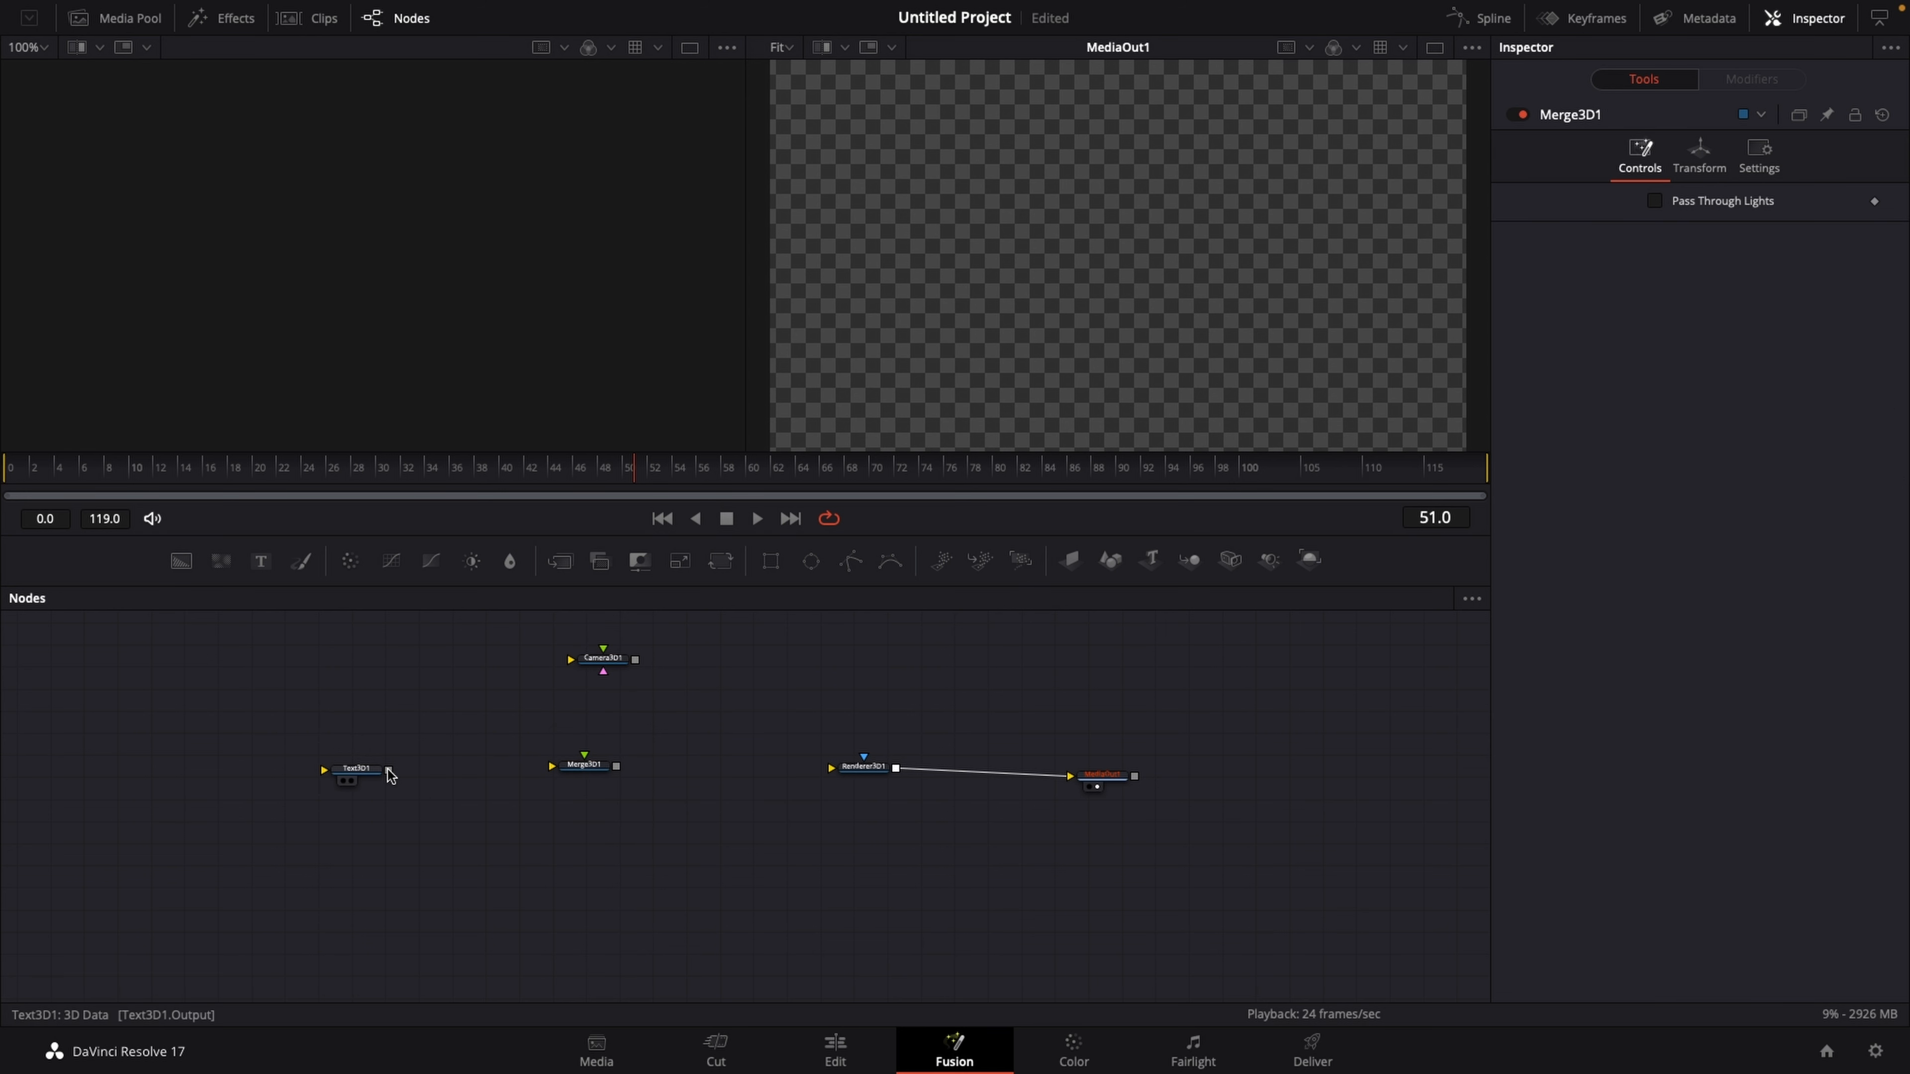
{"action": "left_click_drag", "start_coordinate": [387, 769], "coordinate": [545, 767]}
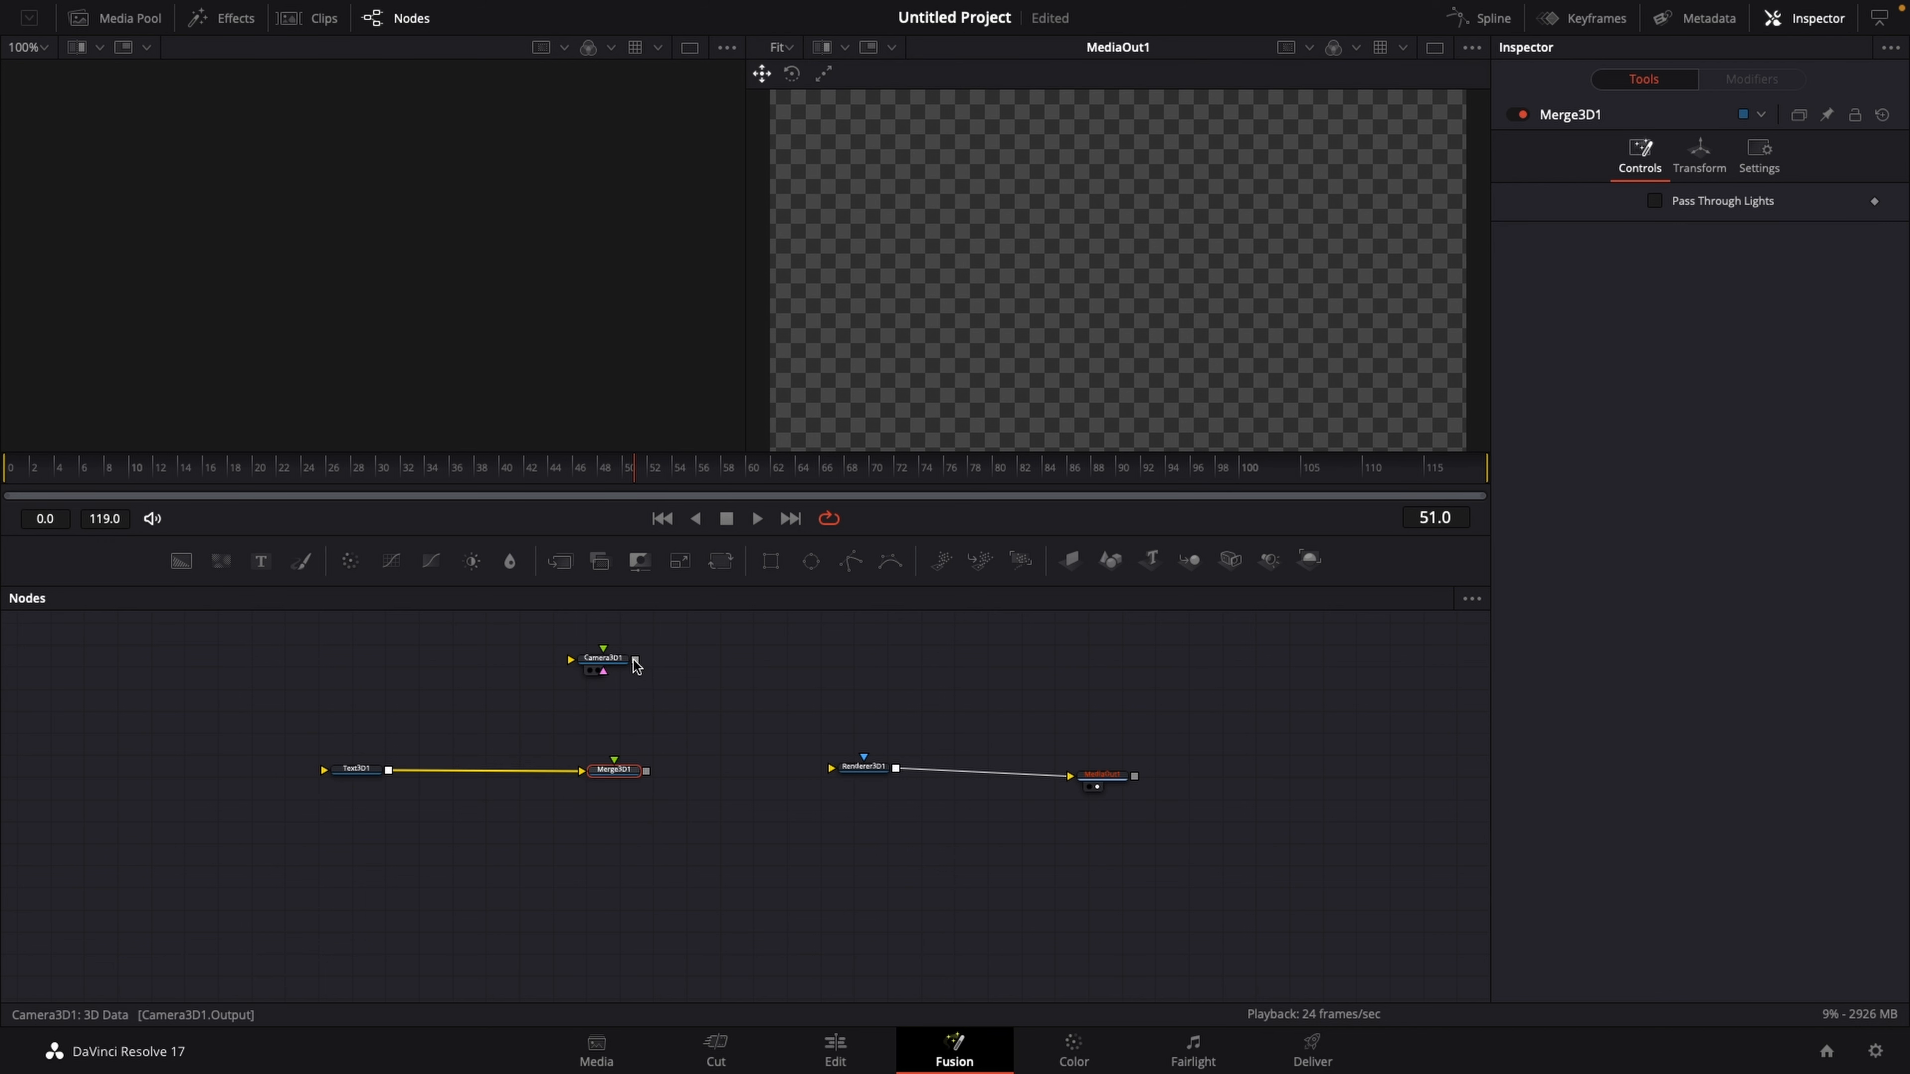
{"action": "left_click_drag", "start_coordinate": [635, 658], "coordinate": [609, 769]}
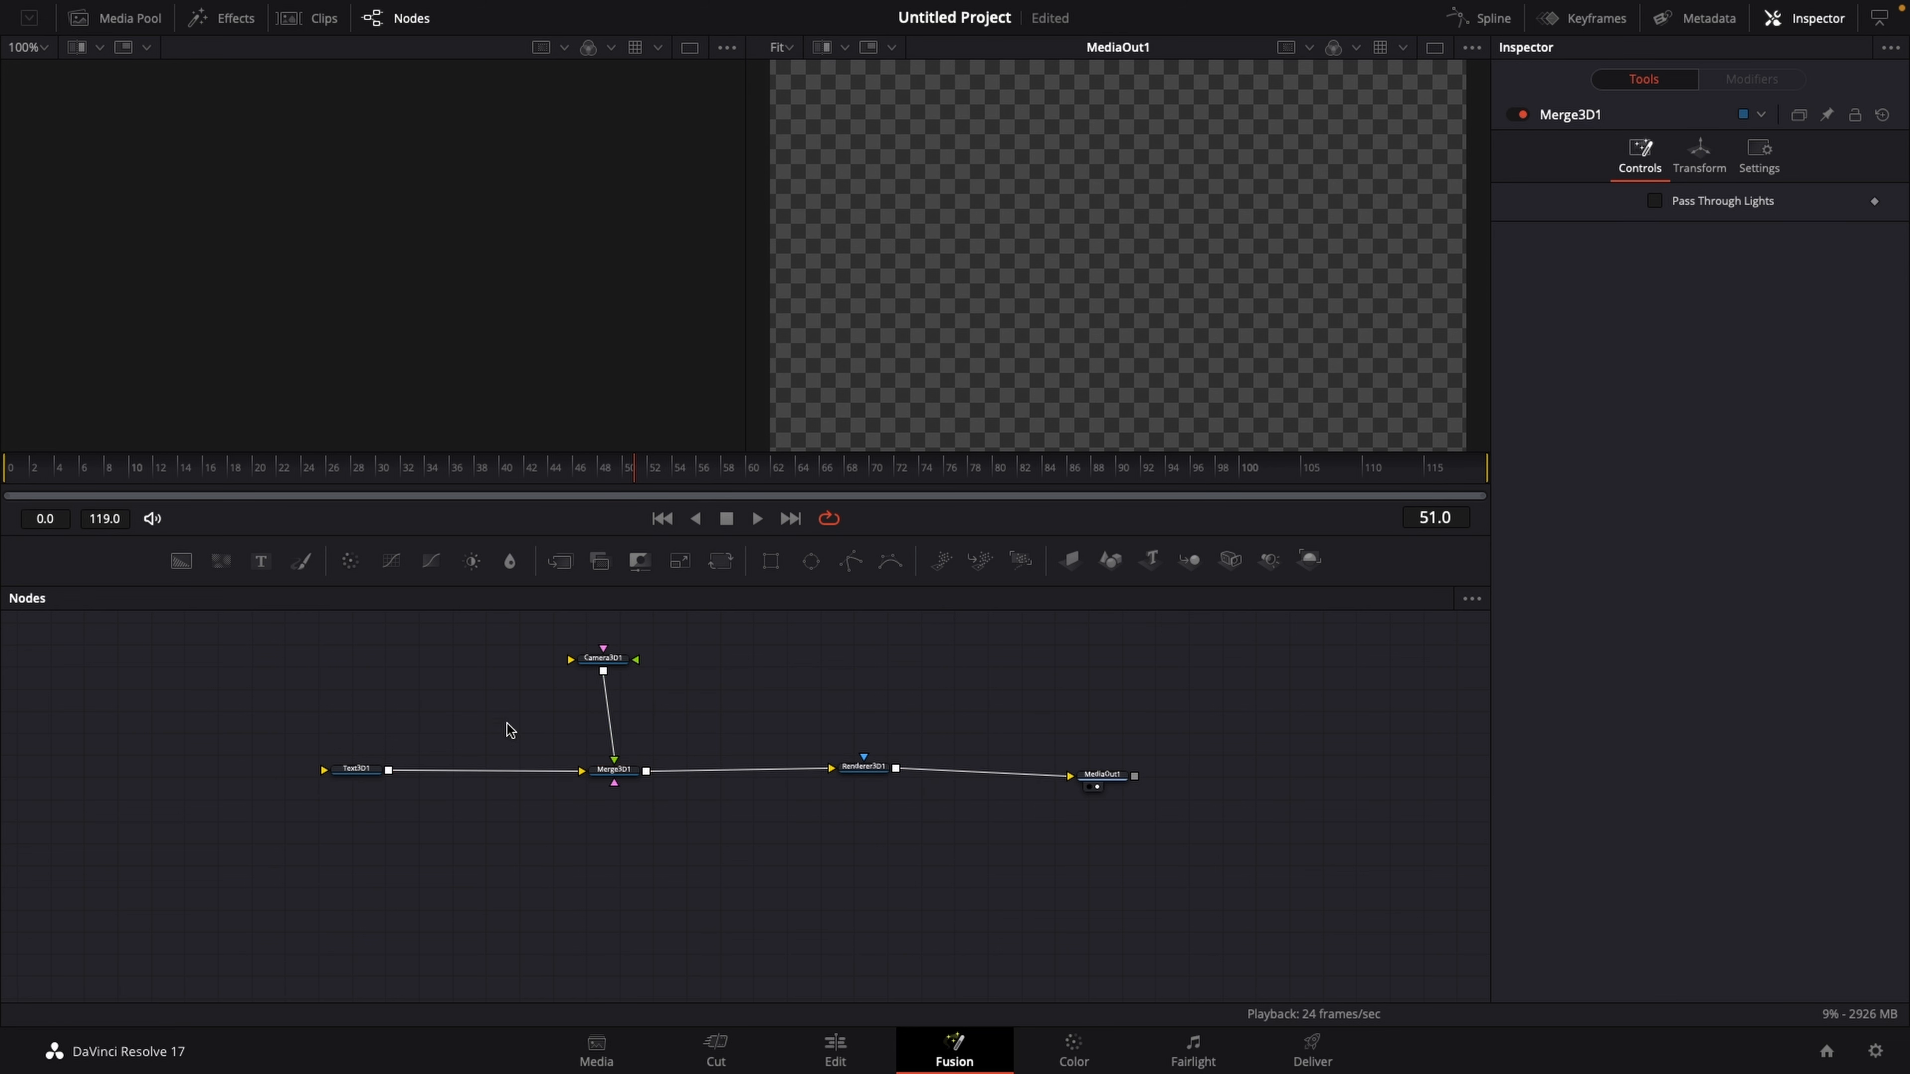
{"action": "mouse_move", "coordinate": [358, 770]}
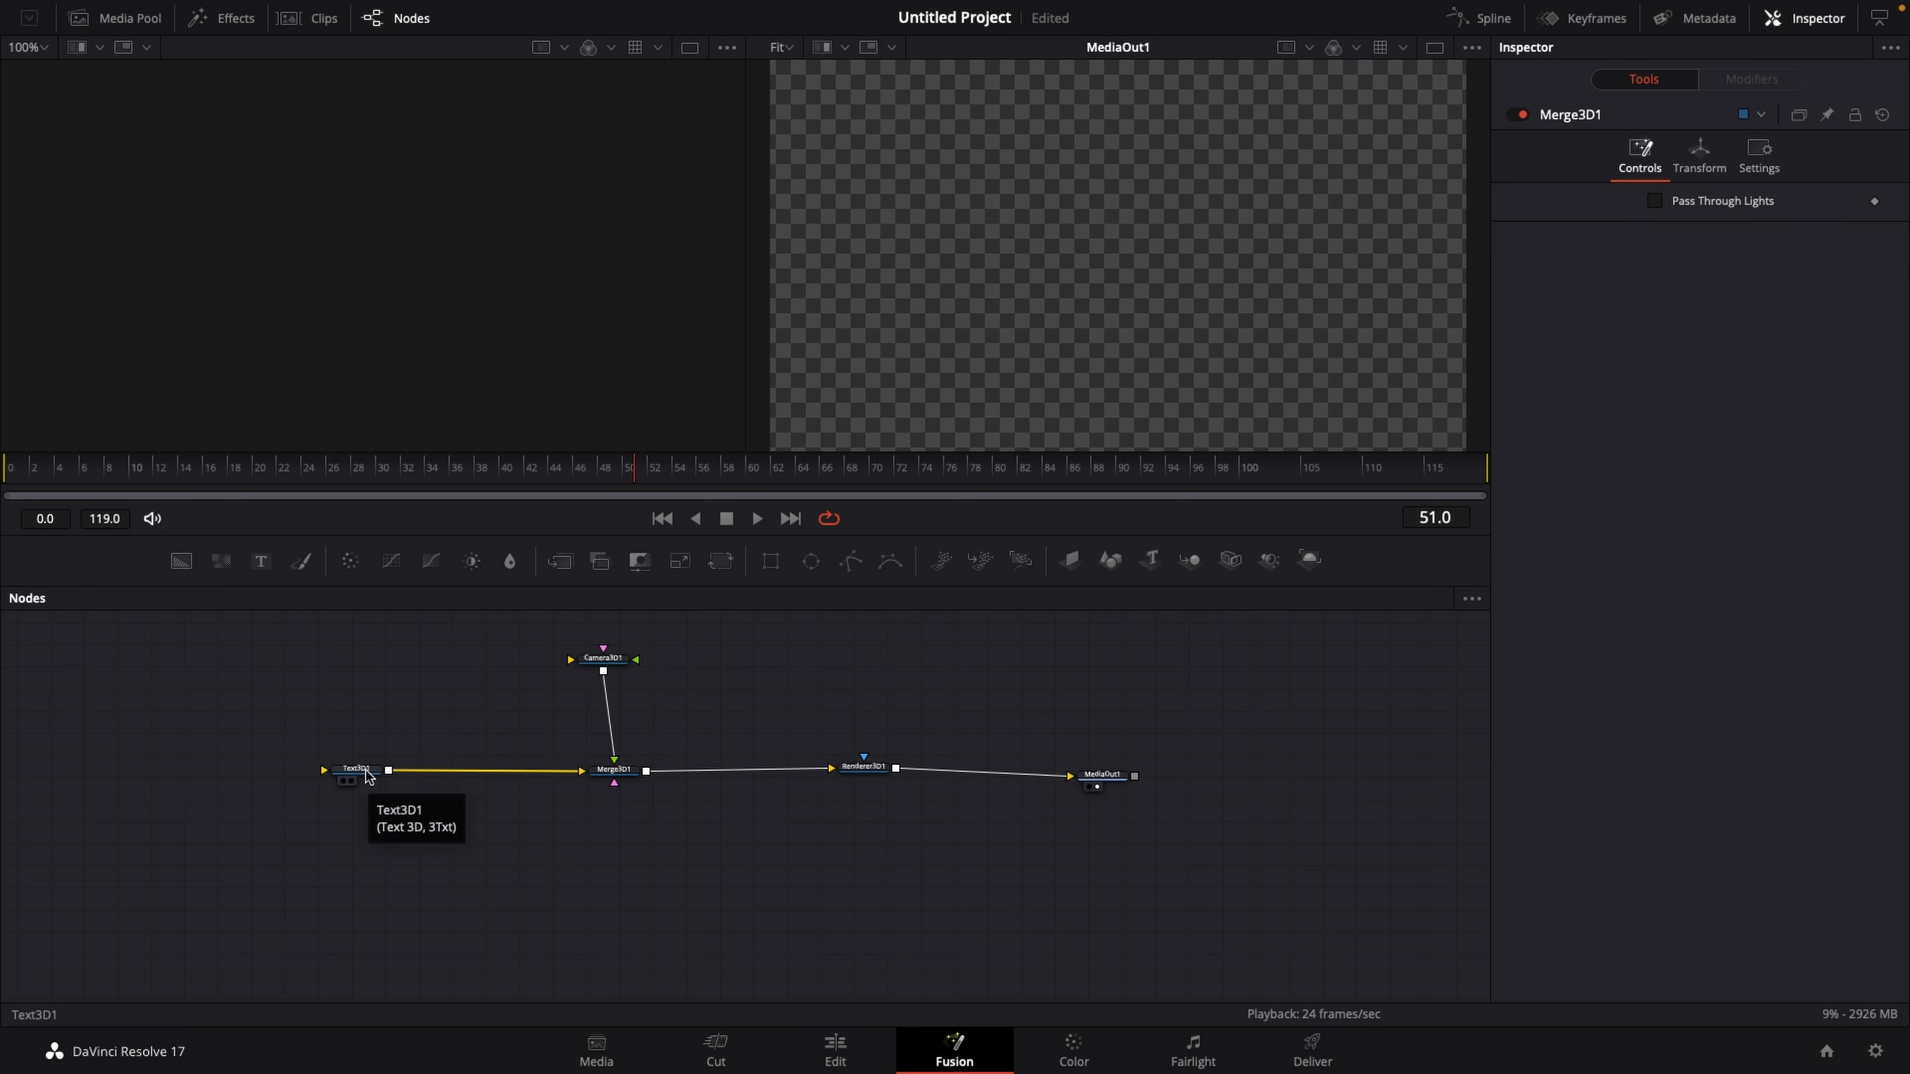
Step: Set Text3D1's text to '3D TEXT' and load its scene into the left viewer
{"action": "left_click", "coordinate": [354, 769]}
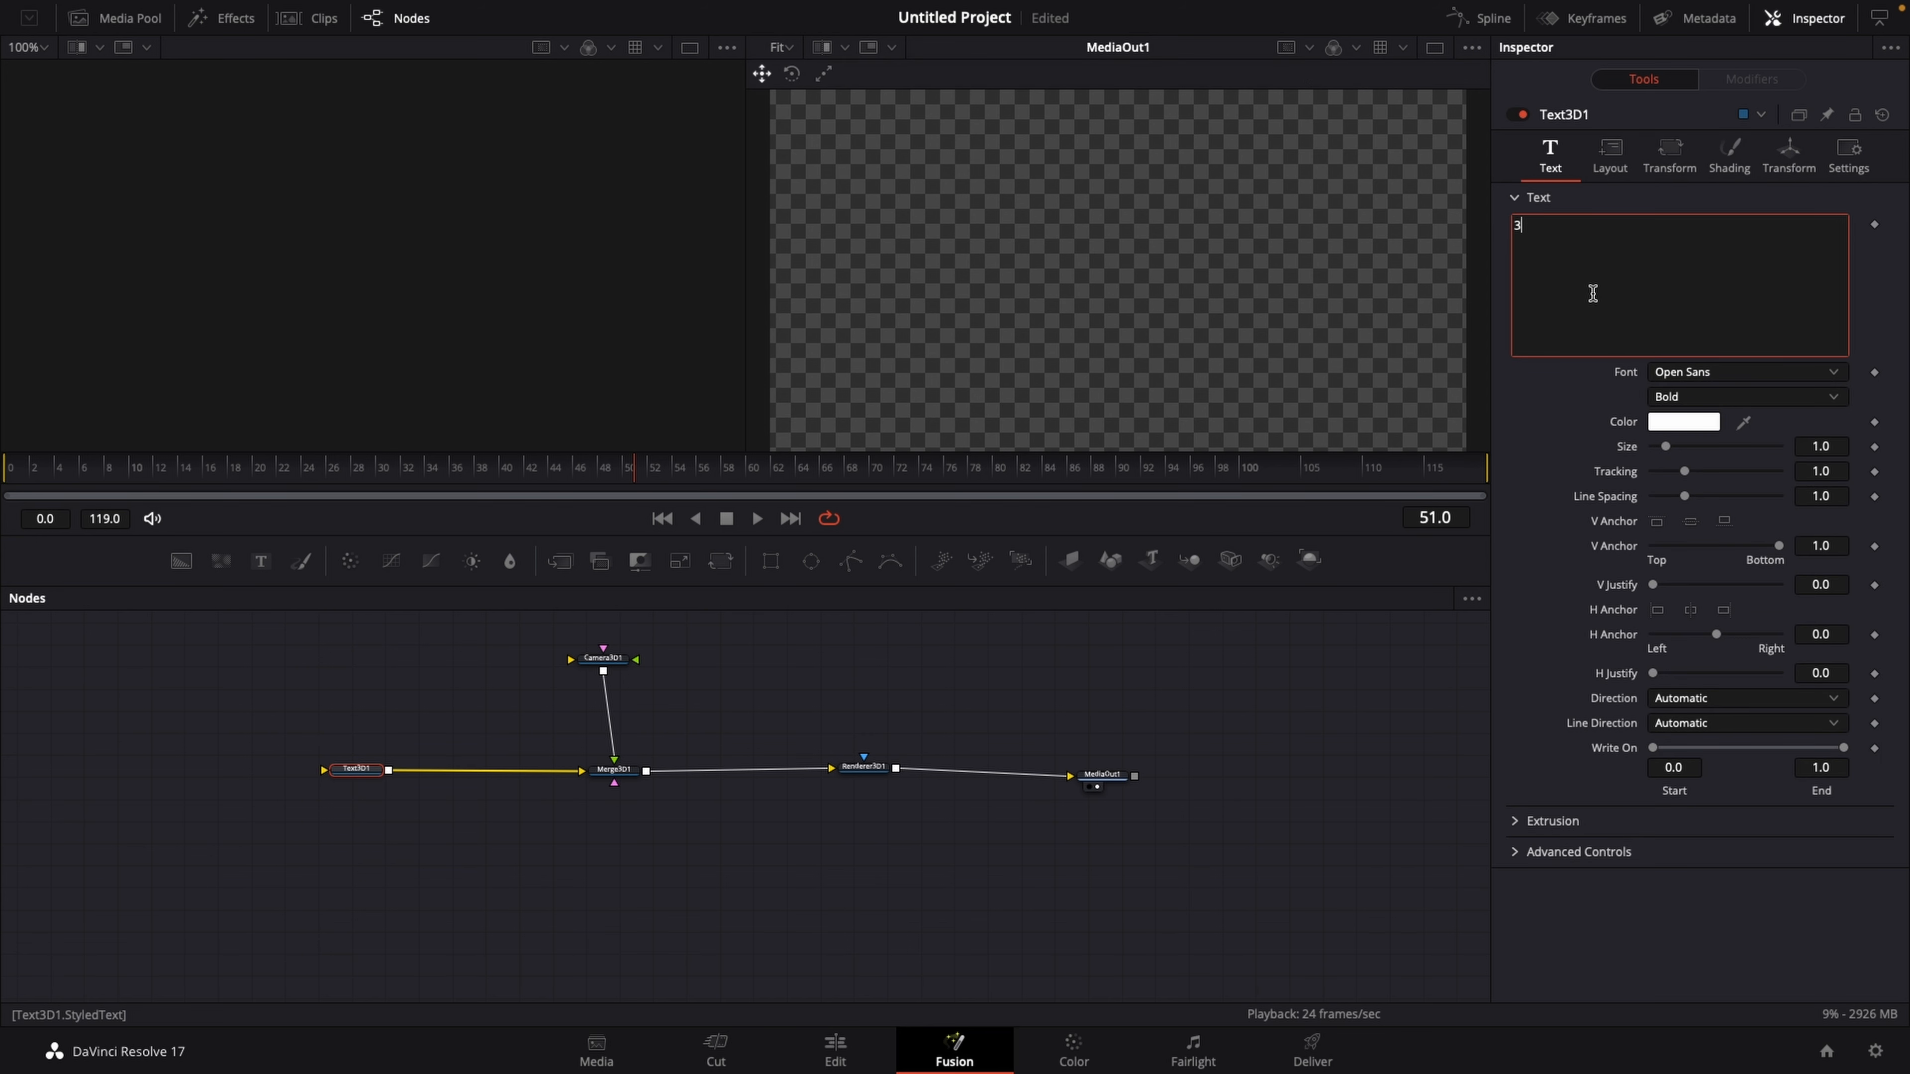
{"action": "type", "text": "D TEXT"}
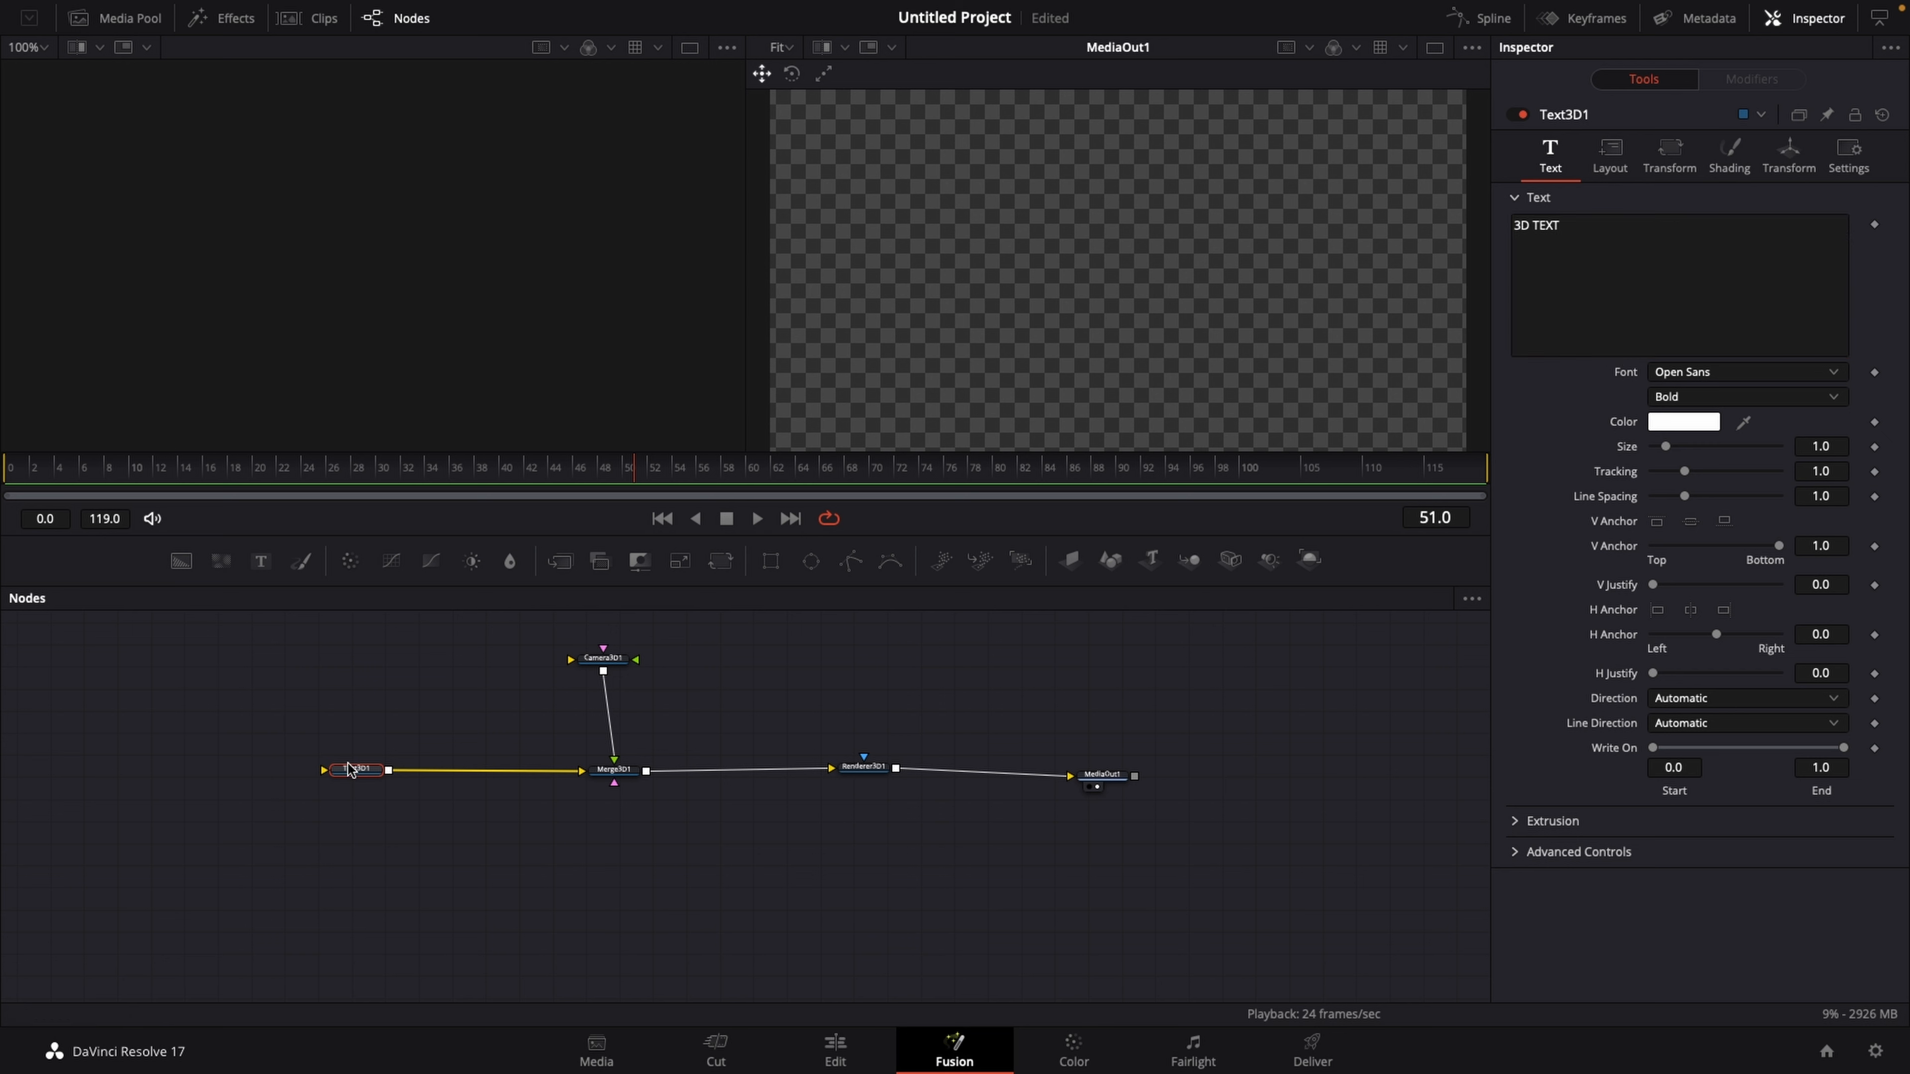
{"action": "mouse_move", "coordinate": [430, 304]}
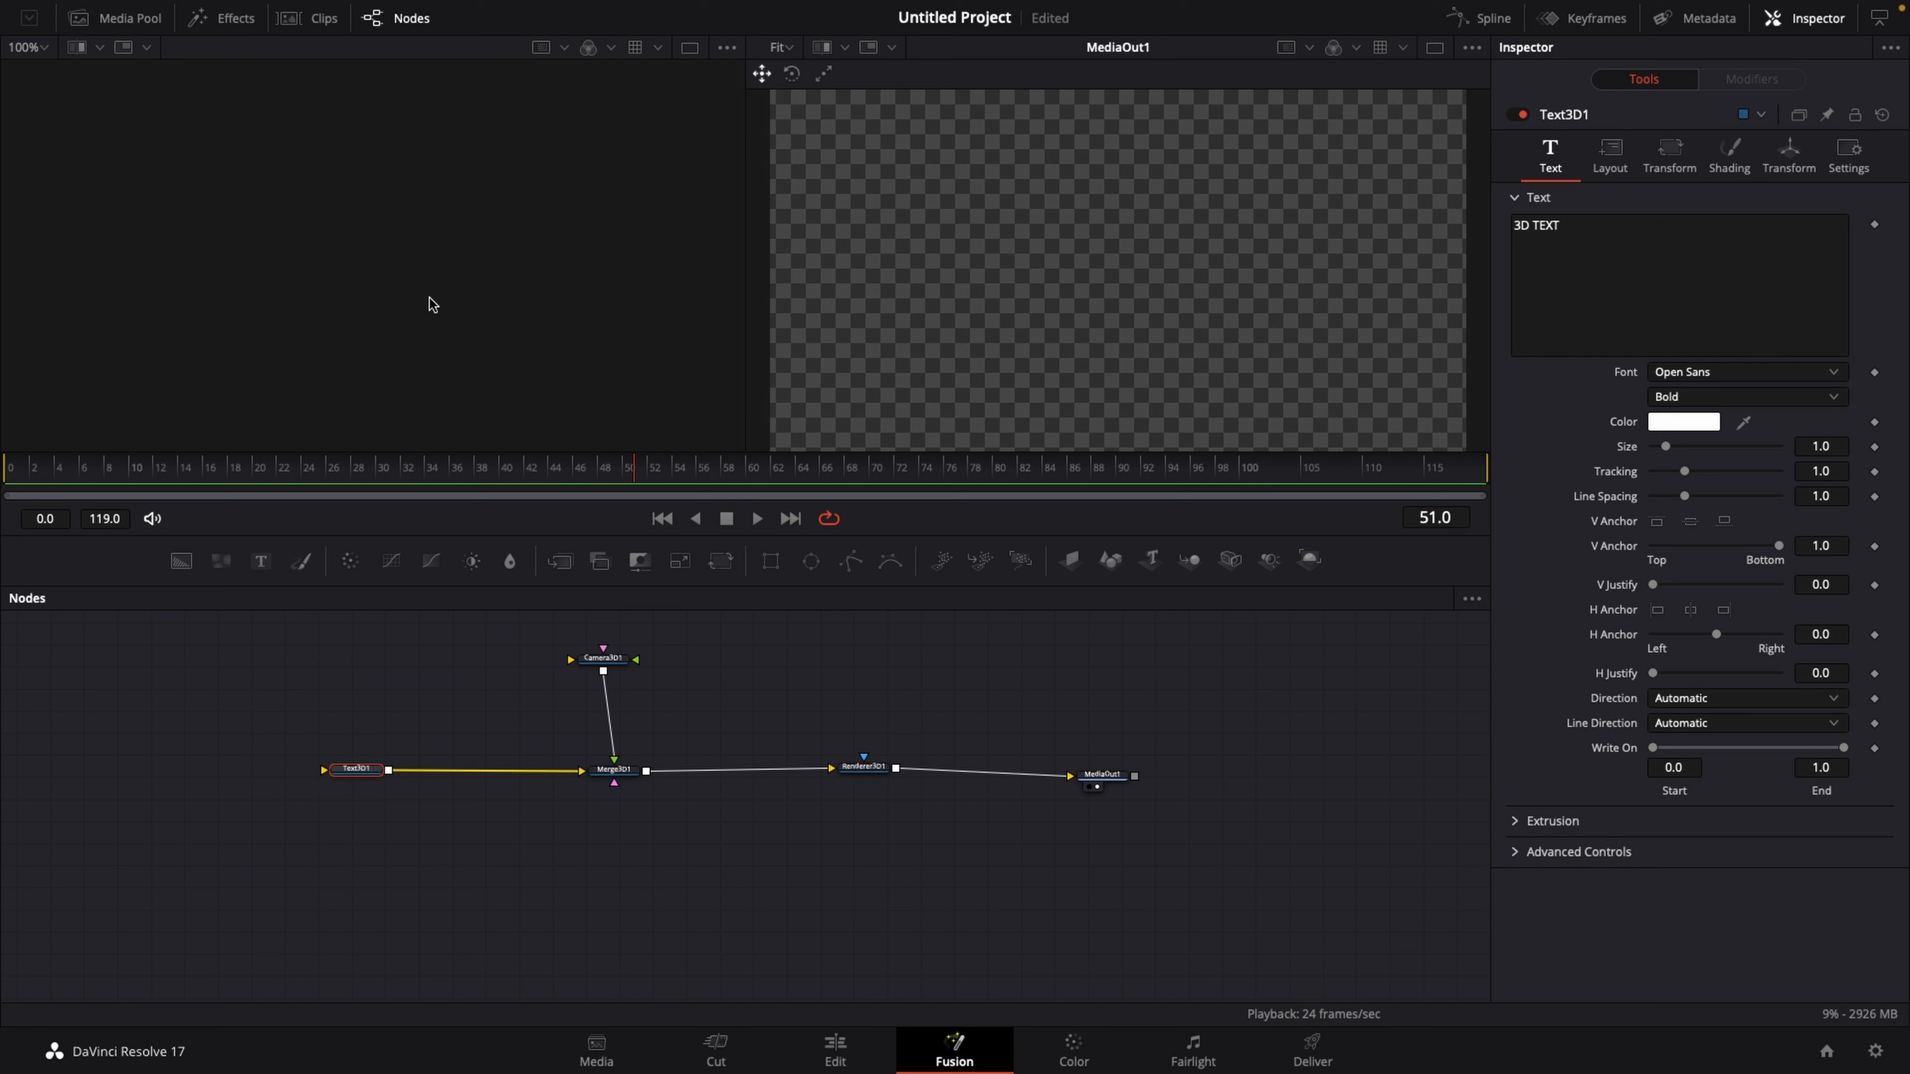
{"action": "mouse_move", "coordinate": [403, 739]}
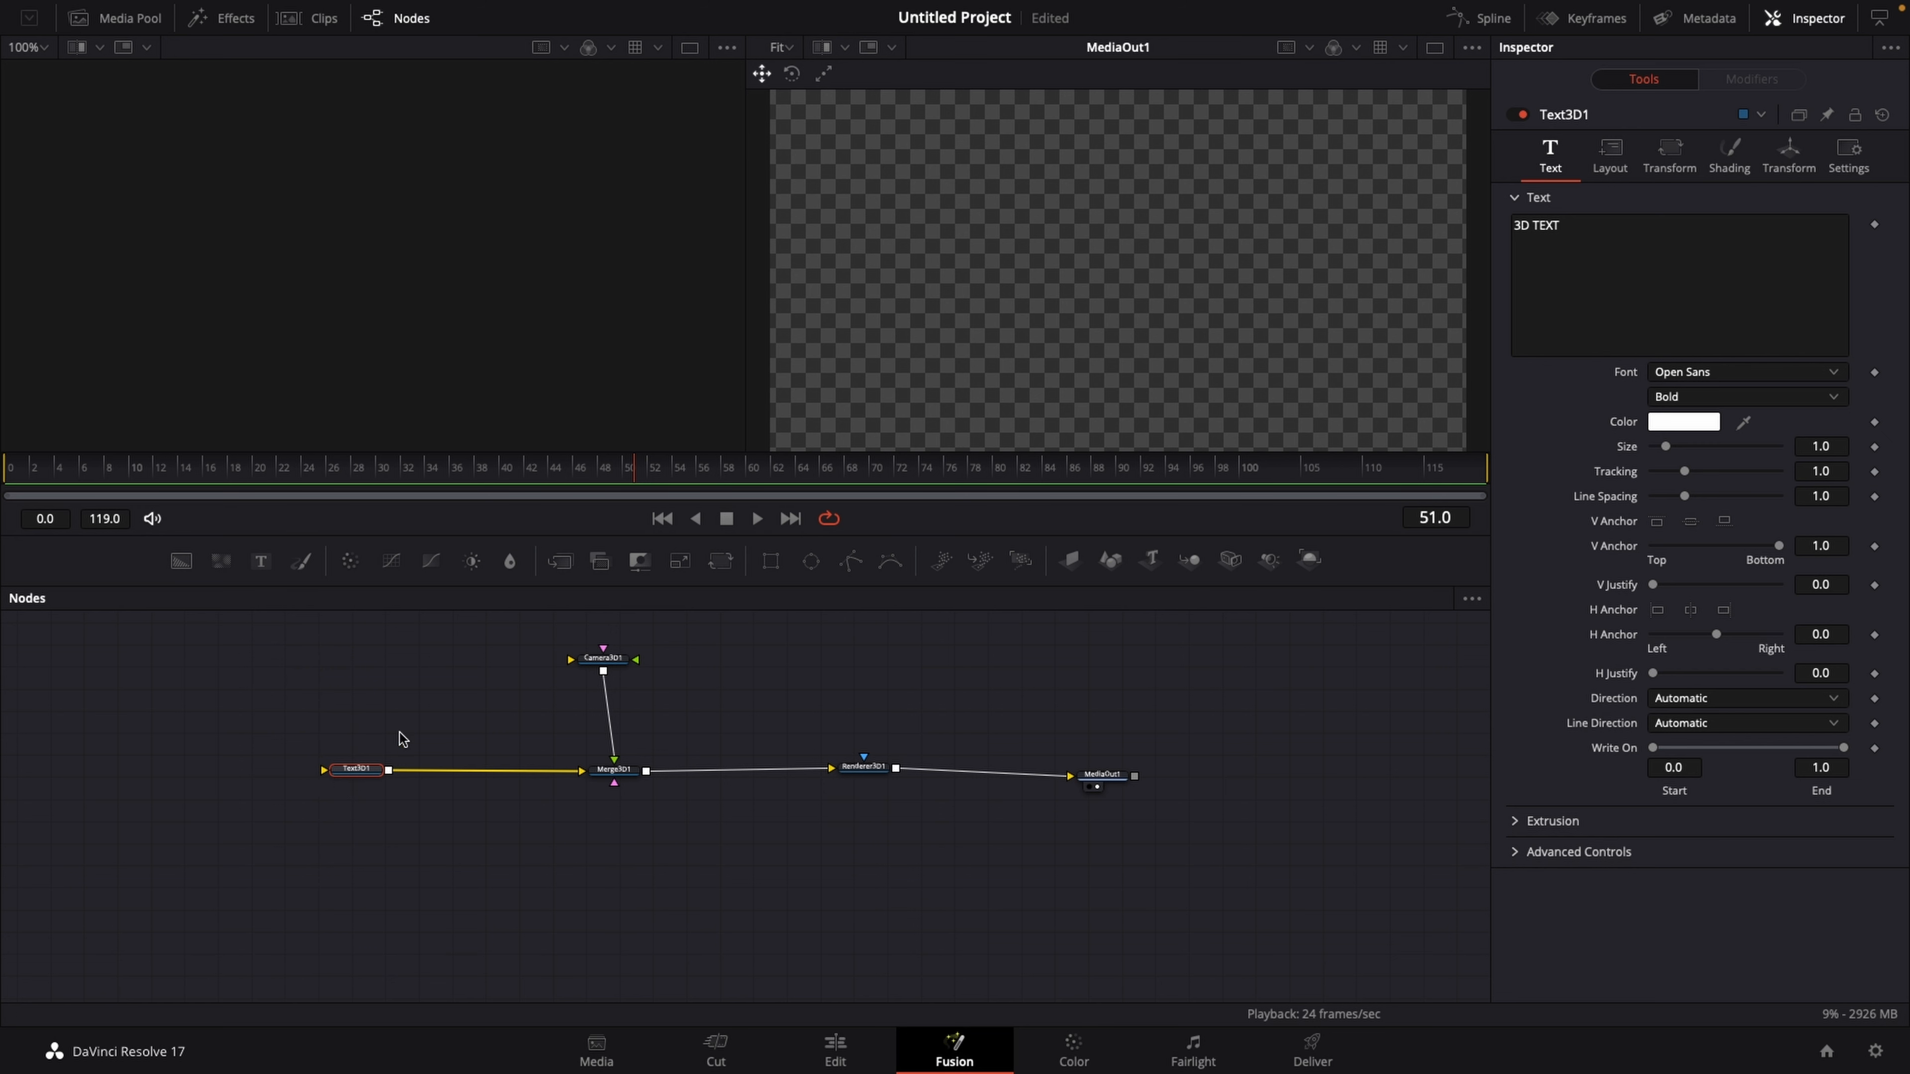
{"action": "left_click", "coordinate": [354, 770]}
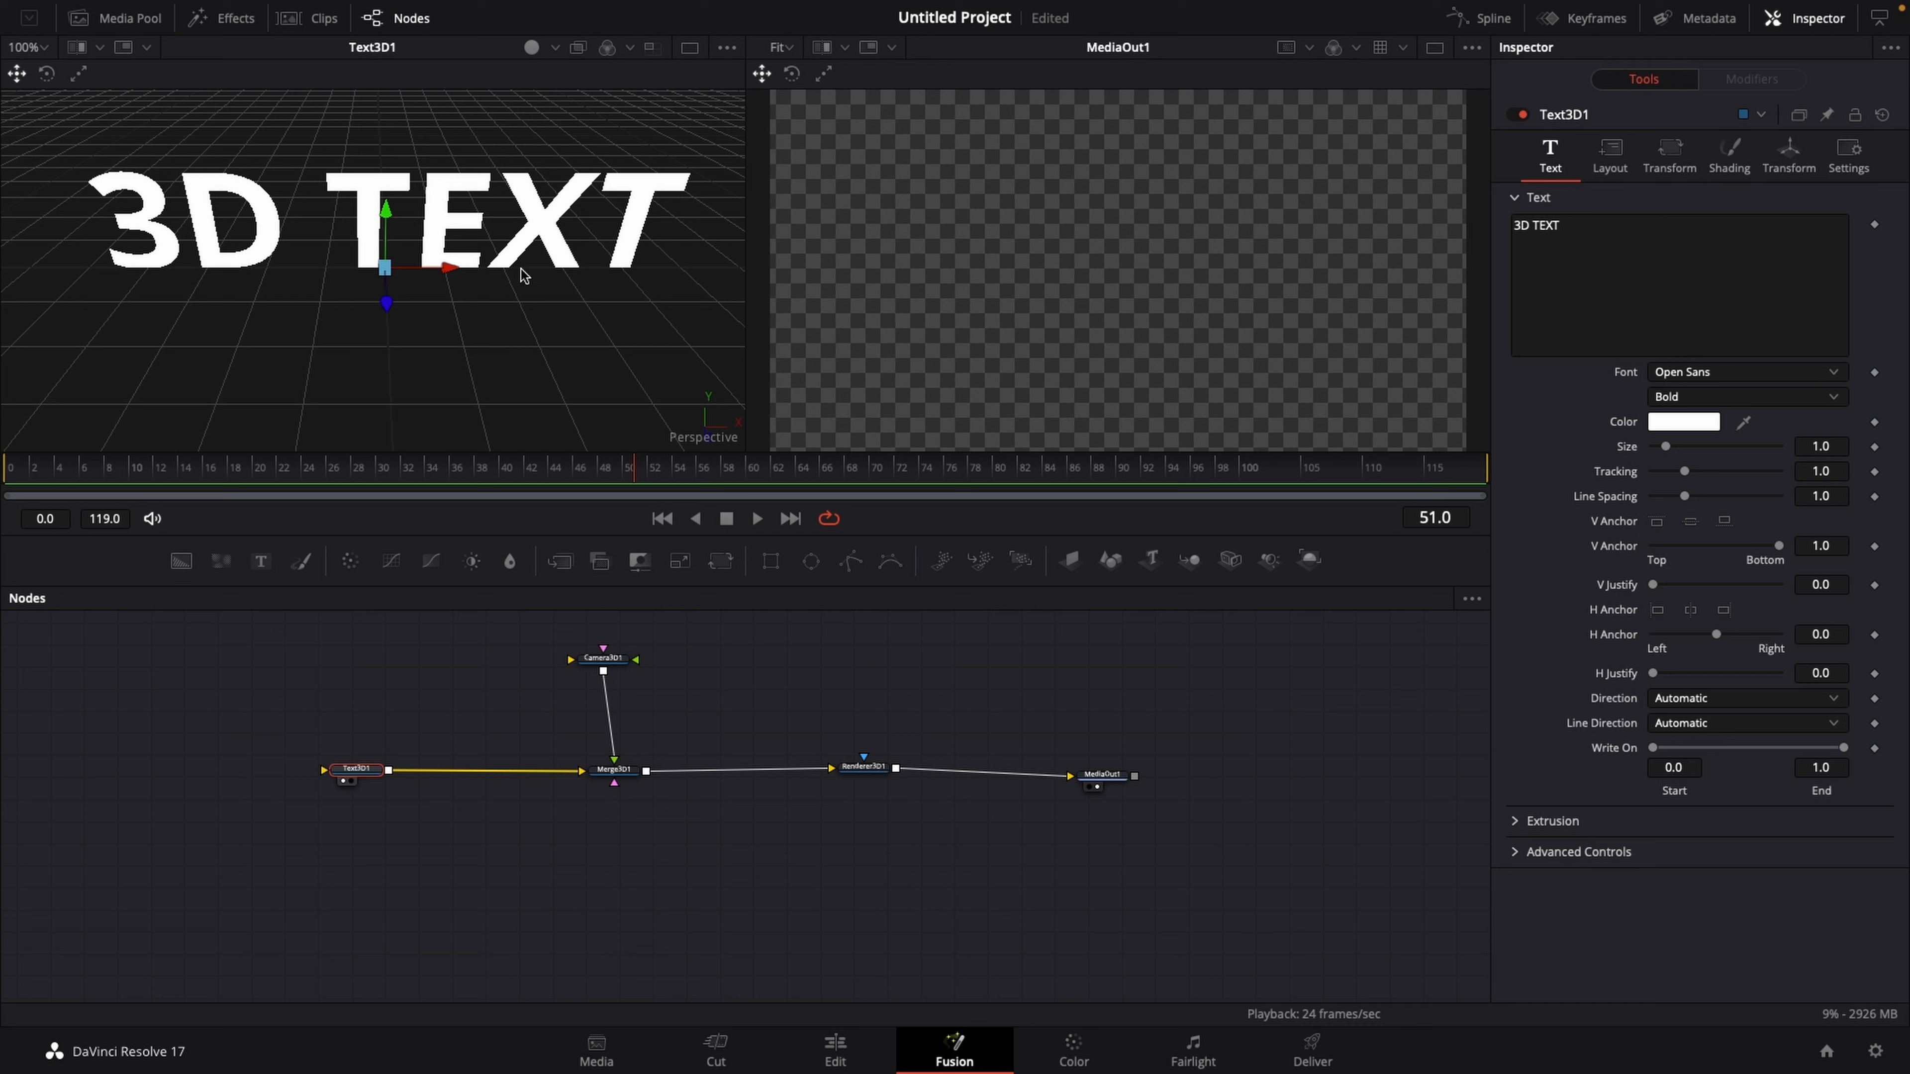
{"action": "mouse_move", "coordinate": [1058, 311]}
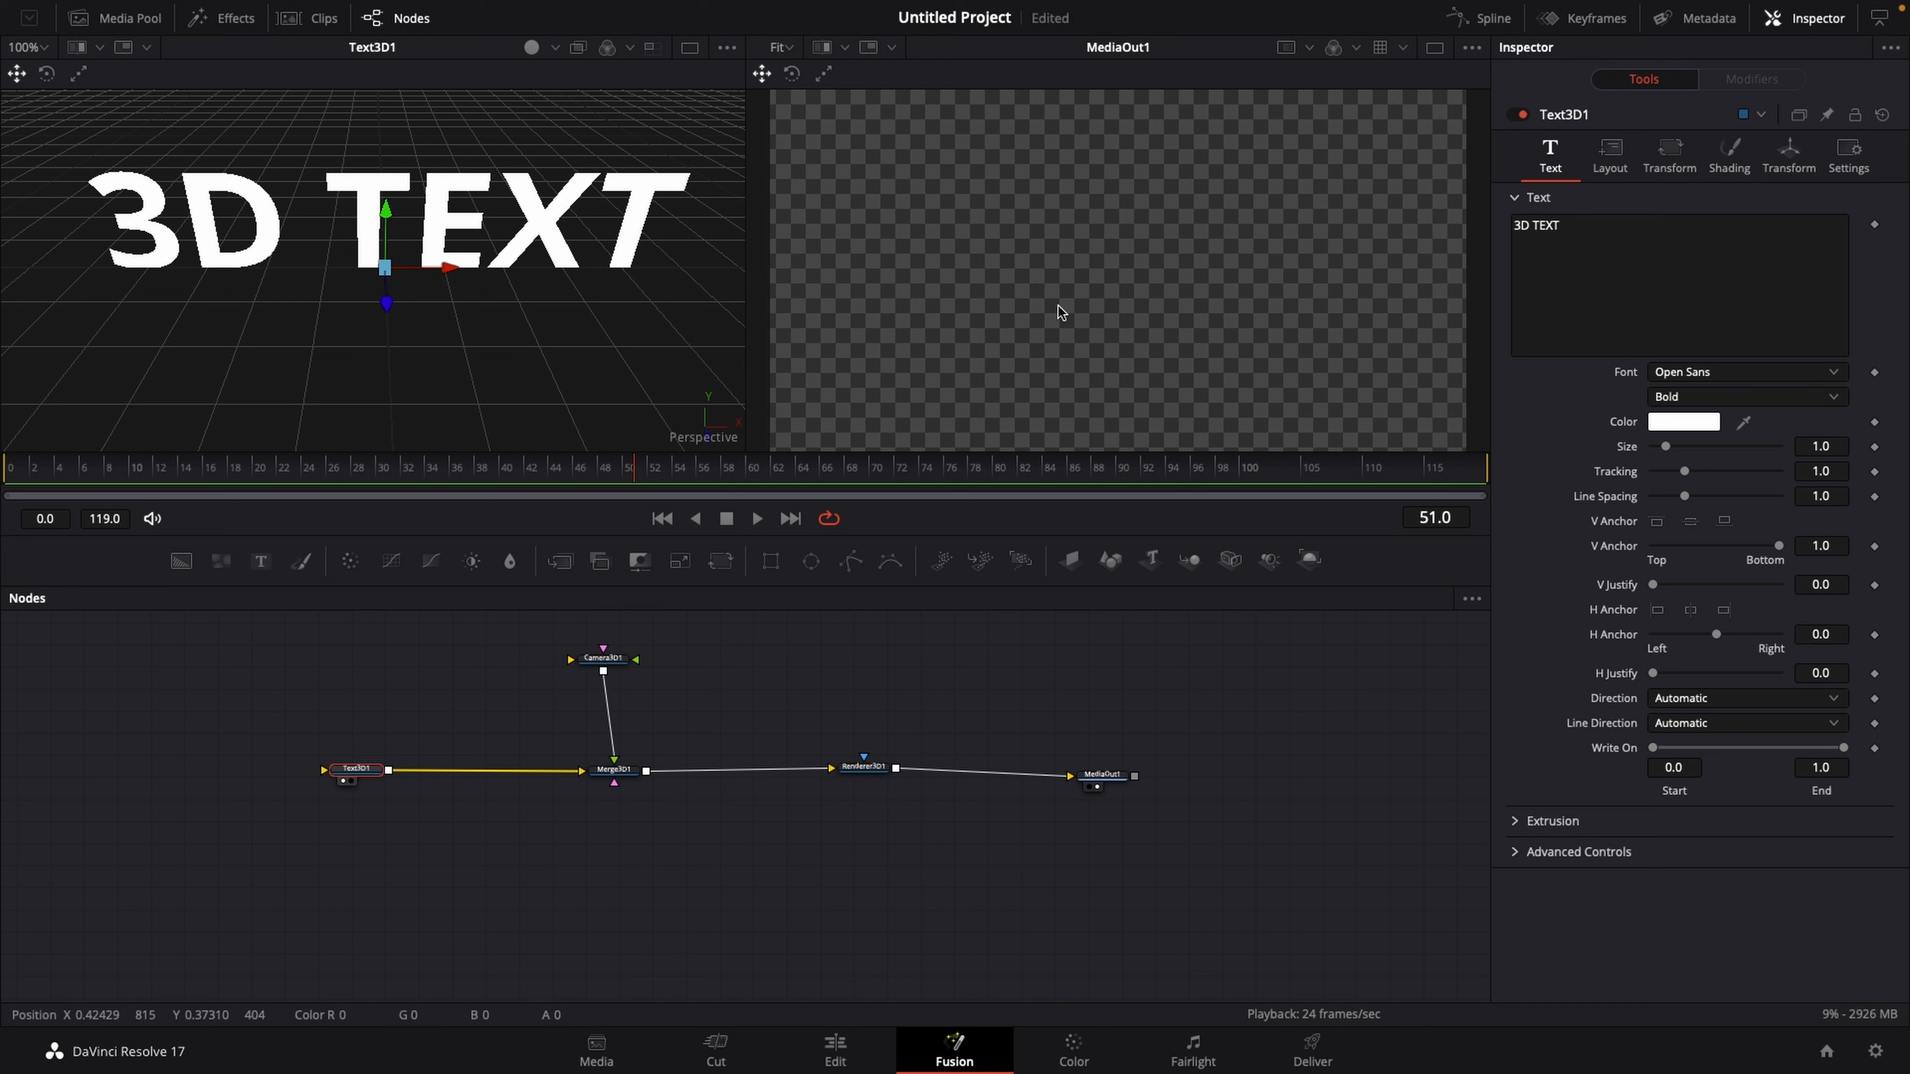
{"action": "mouse_move", "coordinate": [1151, 288]}
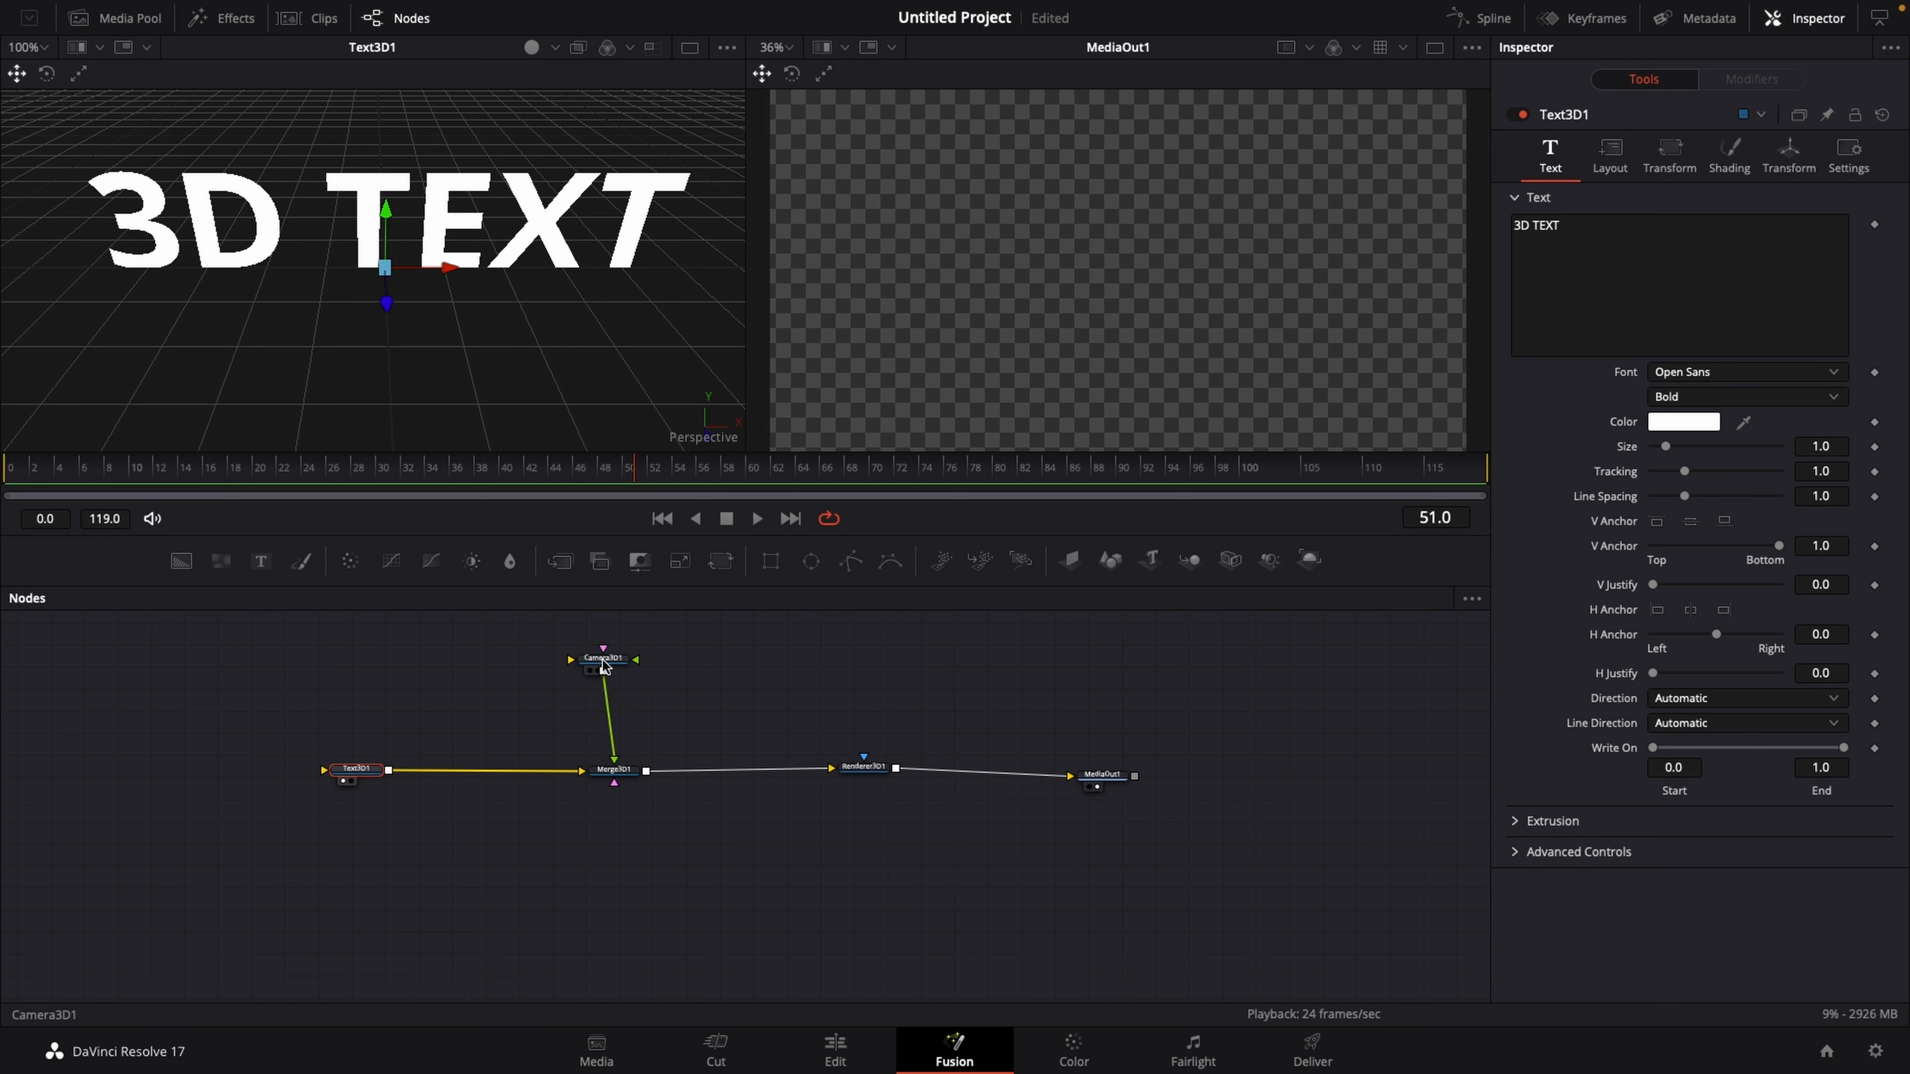
{"action": "mouse_move", "coordinate": [603, 661]}
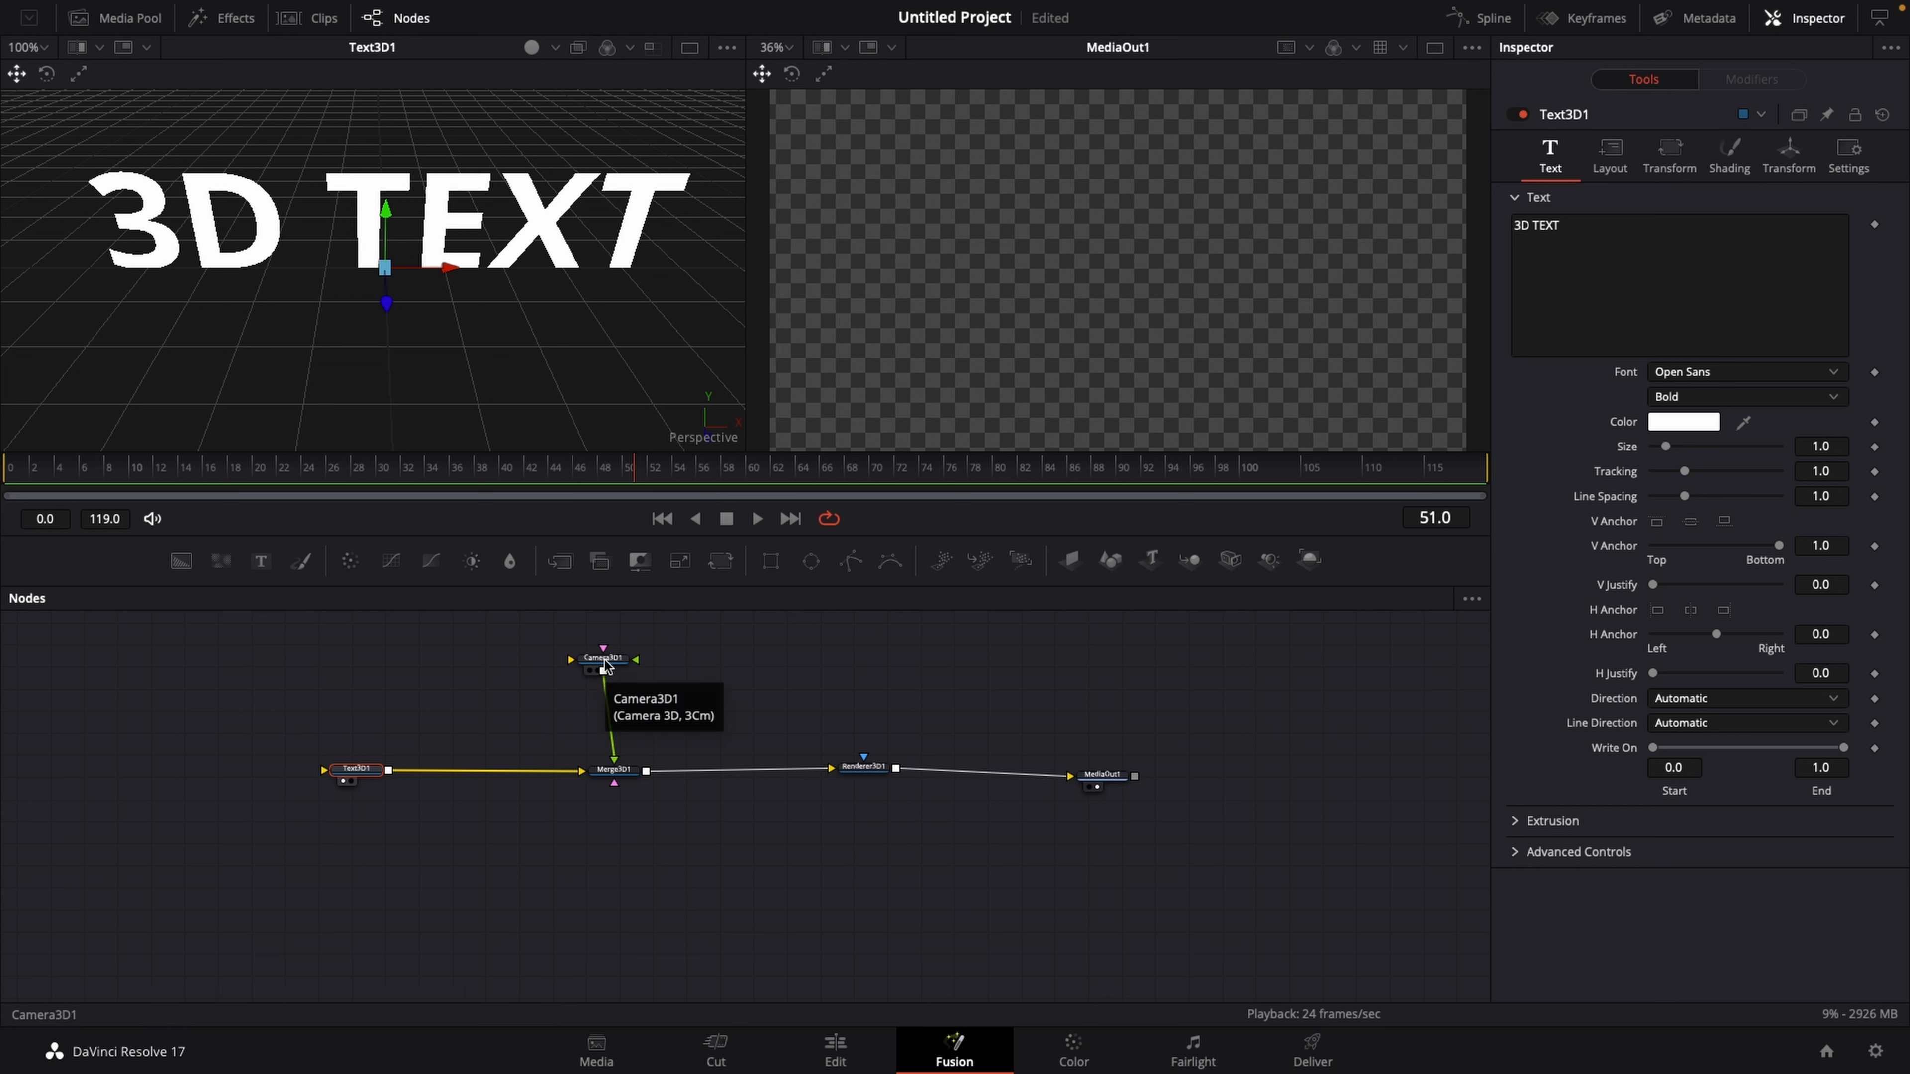
Step: Move Camera3D1 in the 3D viewer until the MediaOut1 render frames the whole '3D TEXT'
{"action": "left_click", "coordinate": [603, 658]}
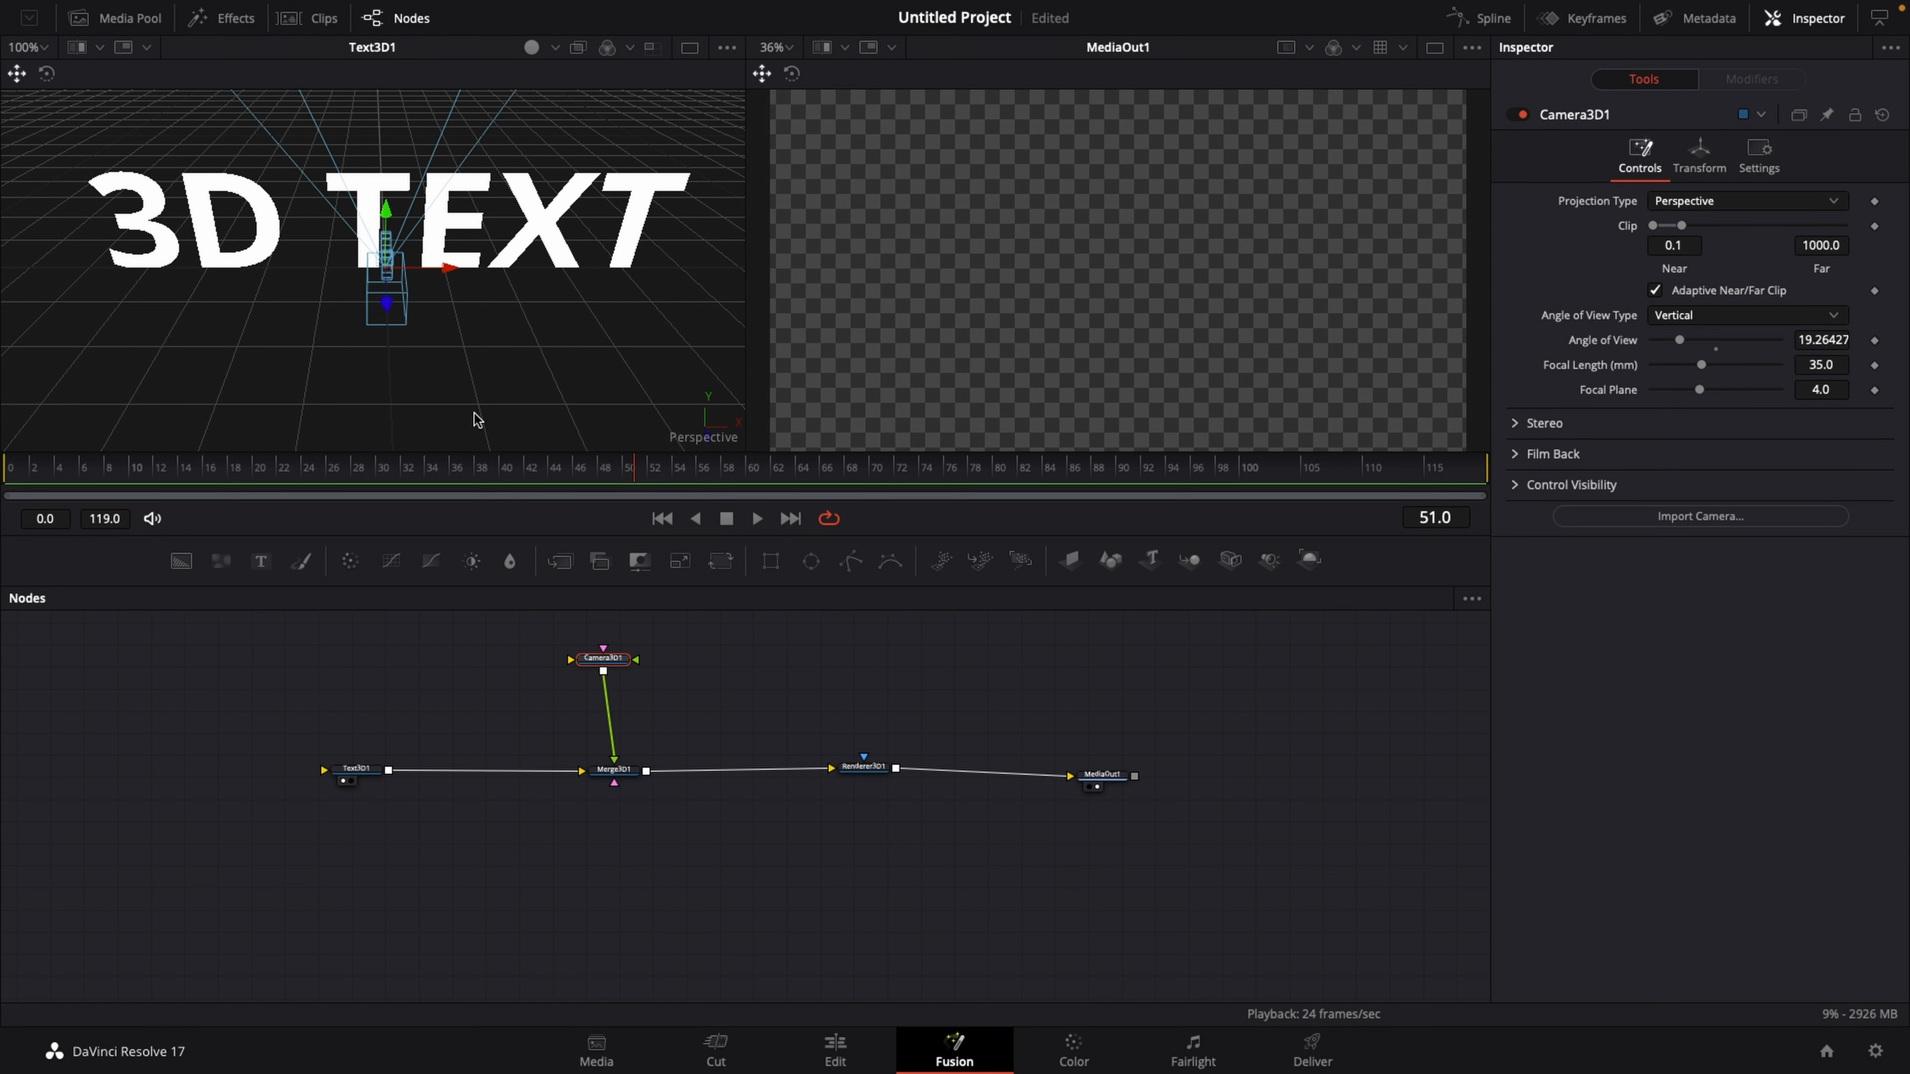
{"action": "mouse_move", "coordinate": [299, 271]}
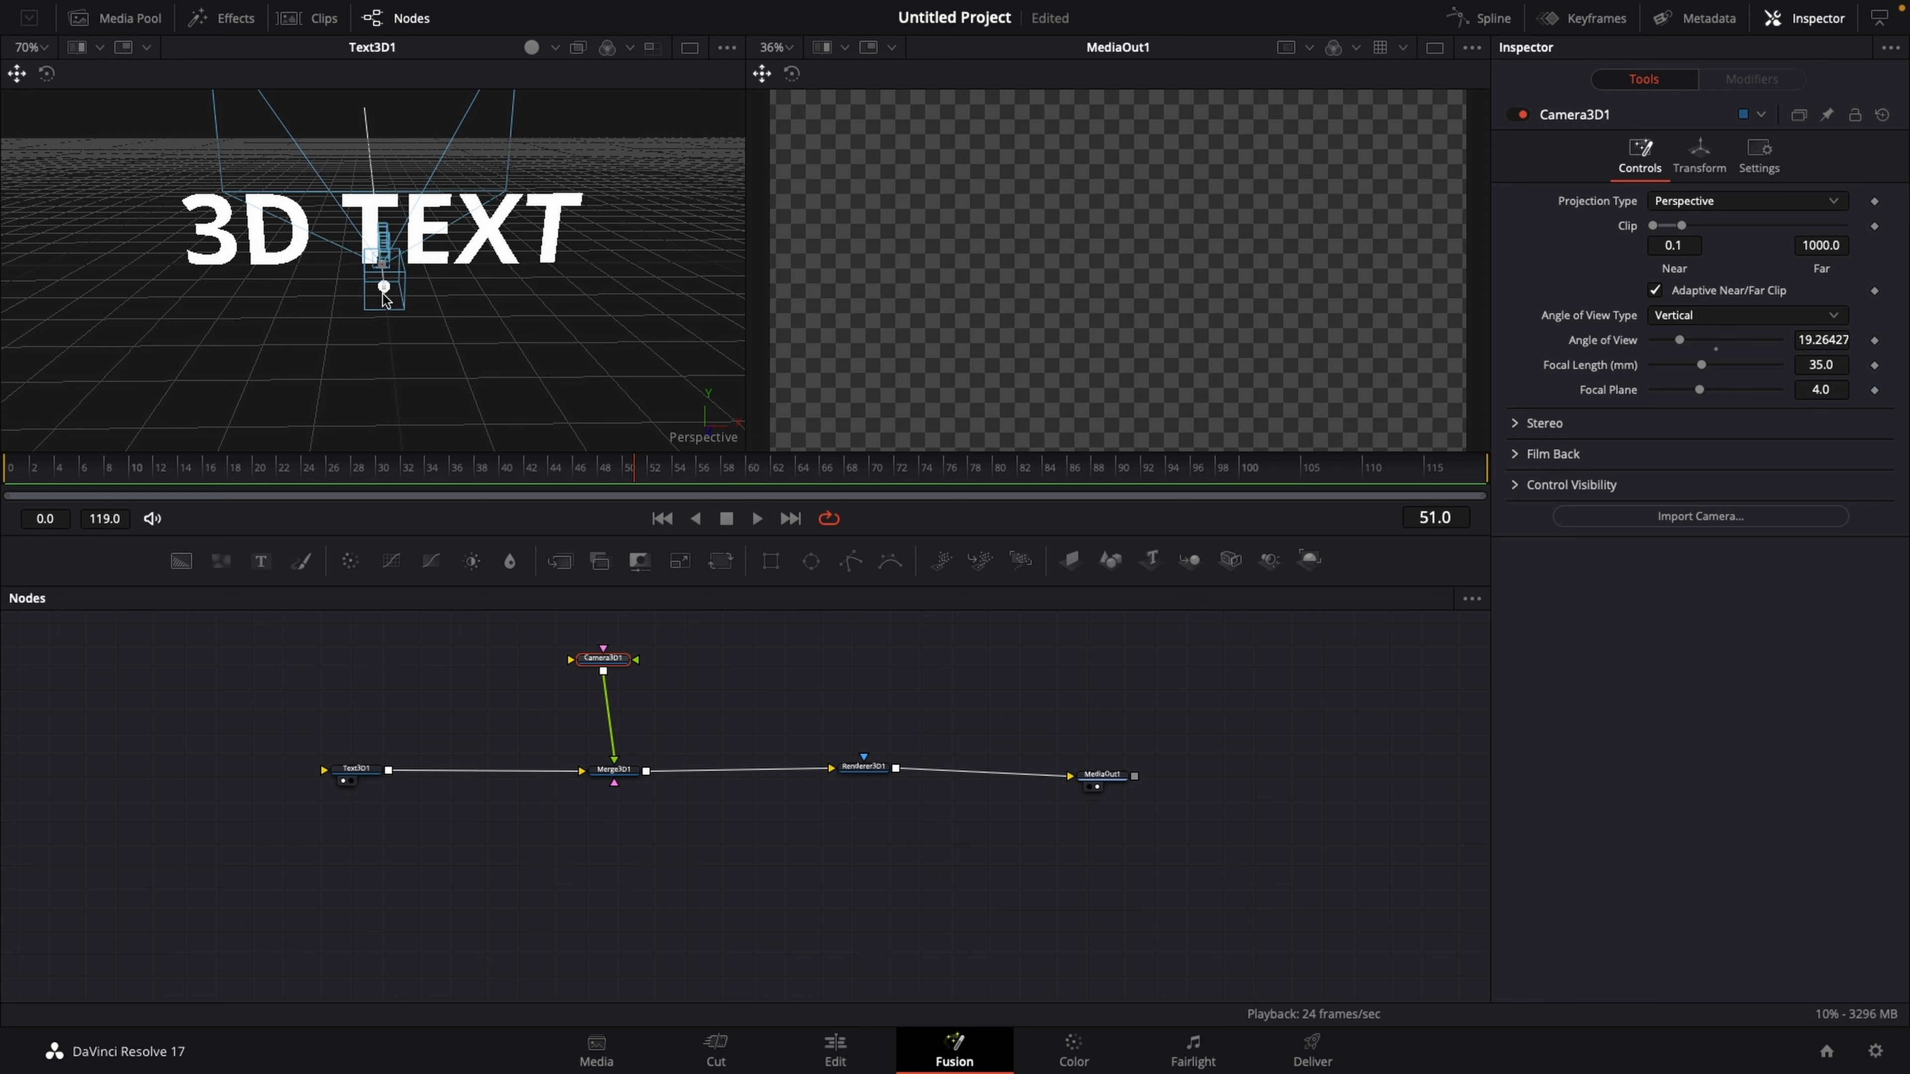
{"action": "left_click_drag", "start_coordinate": [384, 286], "coordinate": [409, 432]}
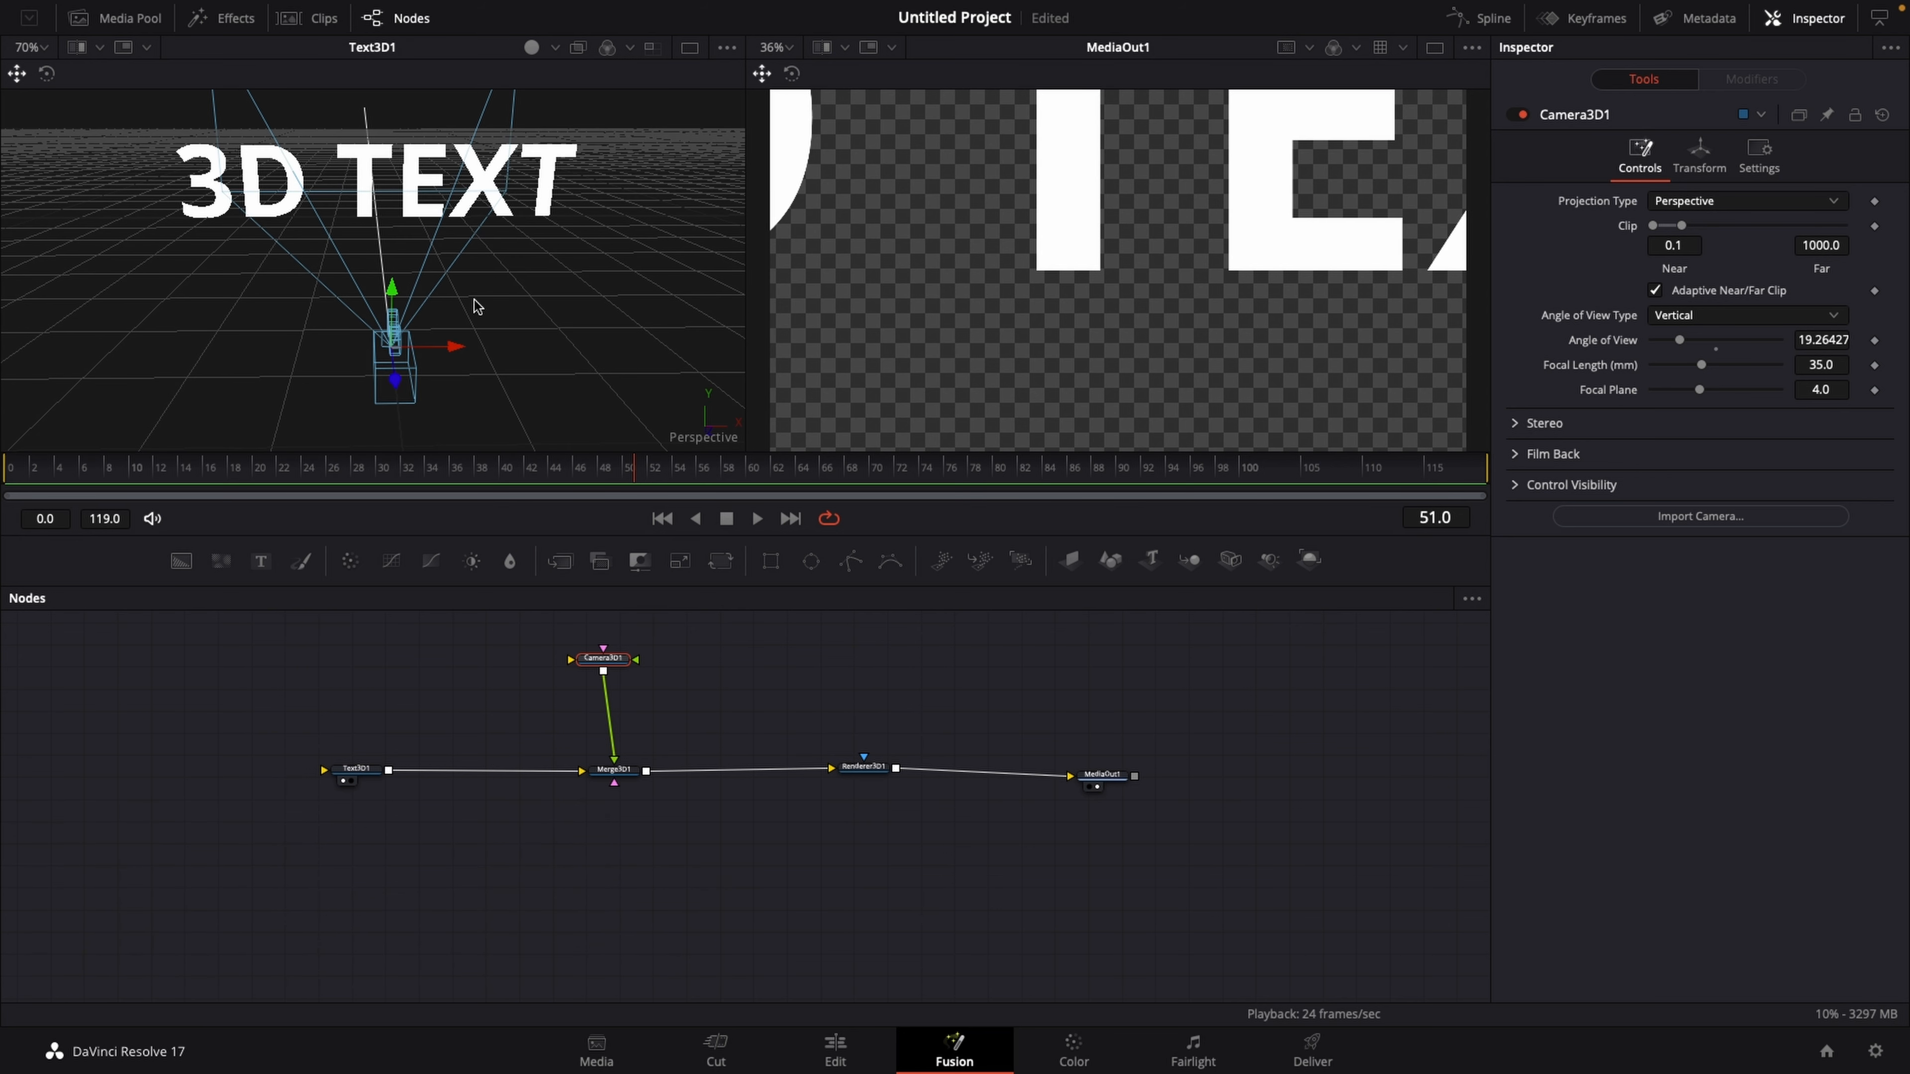
{"action": "mouse_move", "coordinate": [427, 271]}
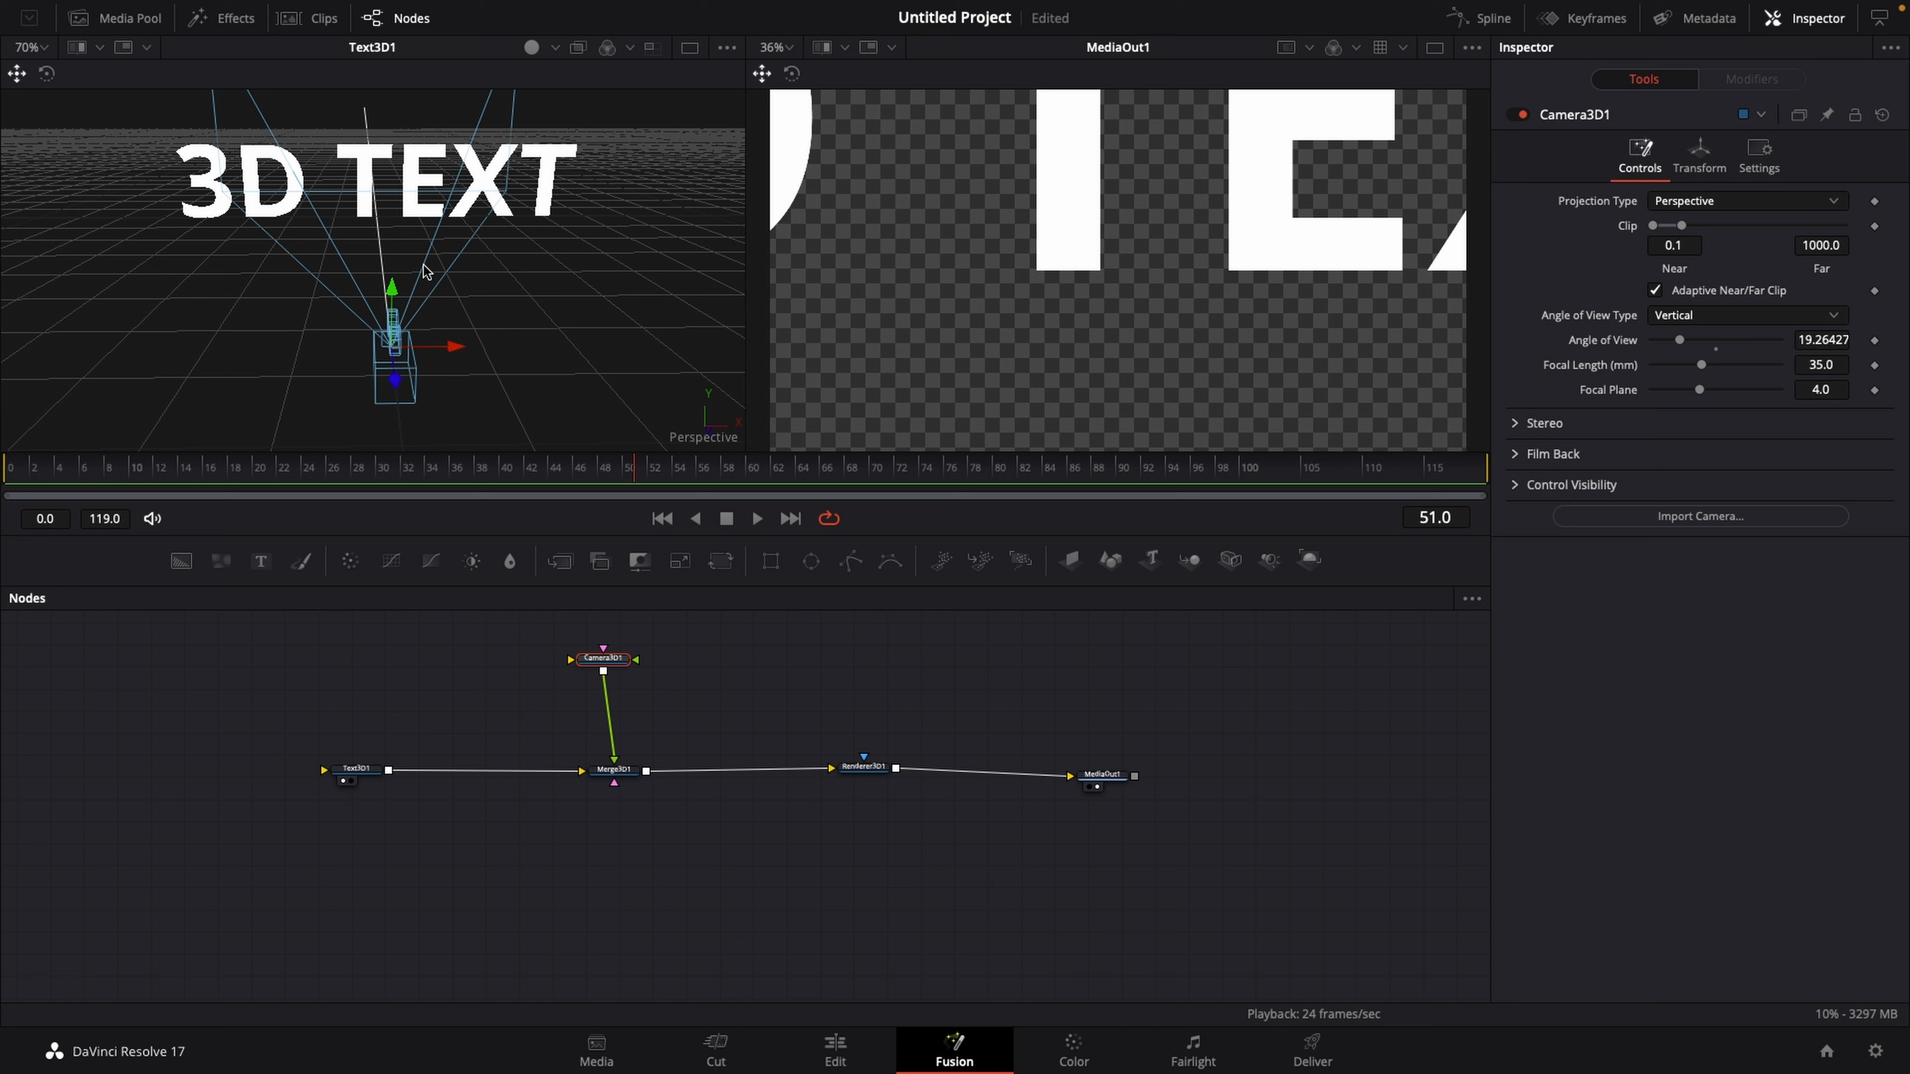
{"action": "scroll", "scroll_direction": "down", "scroll_amount": 3}
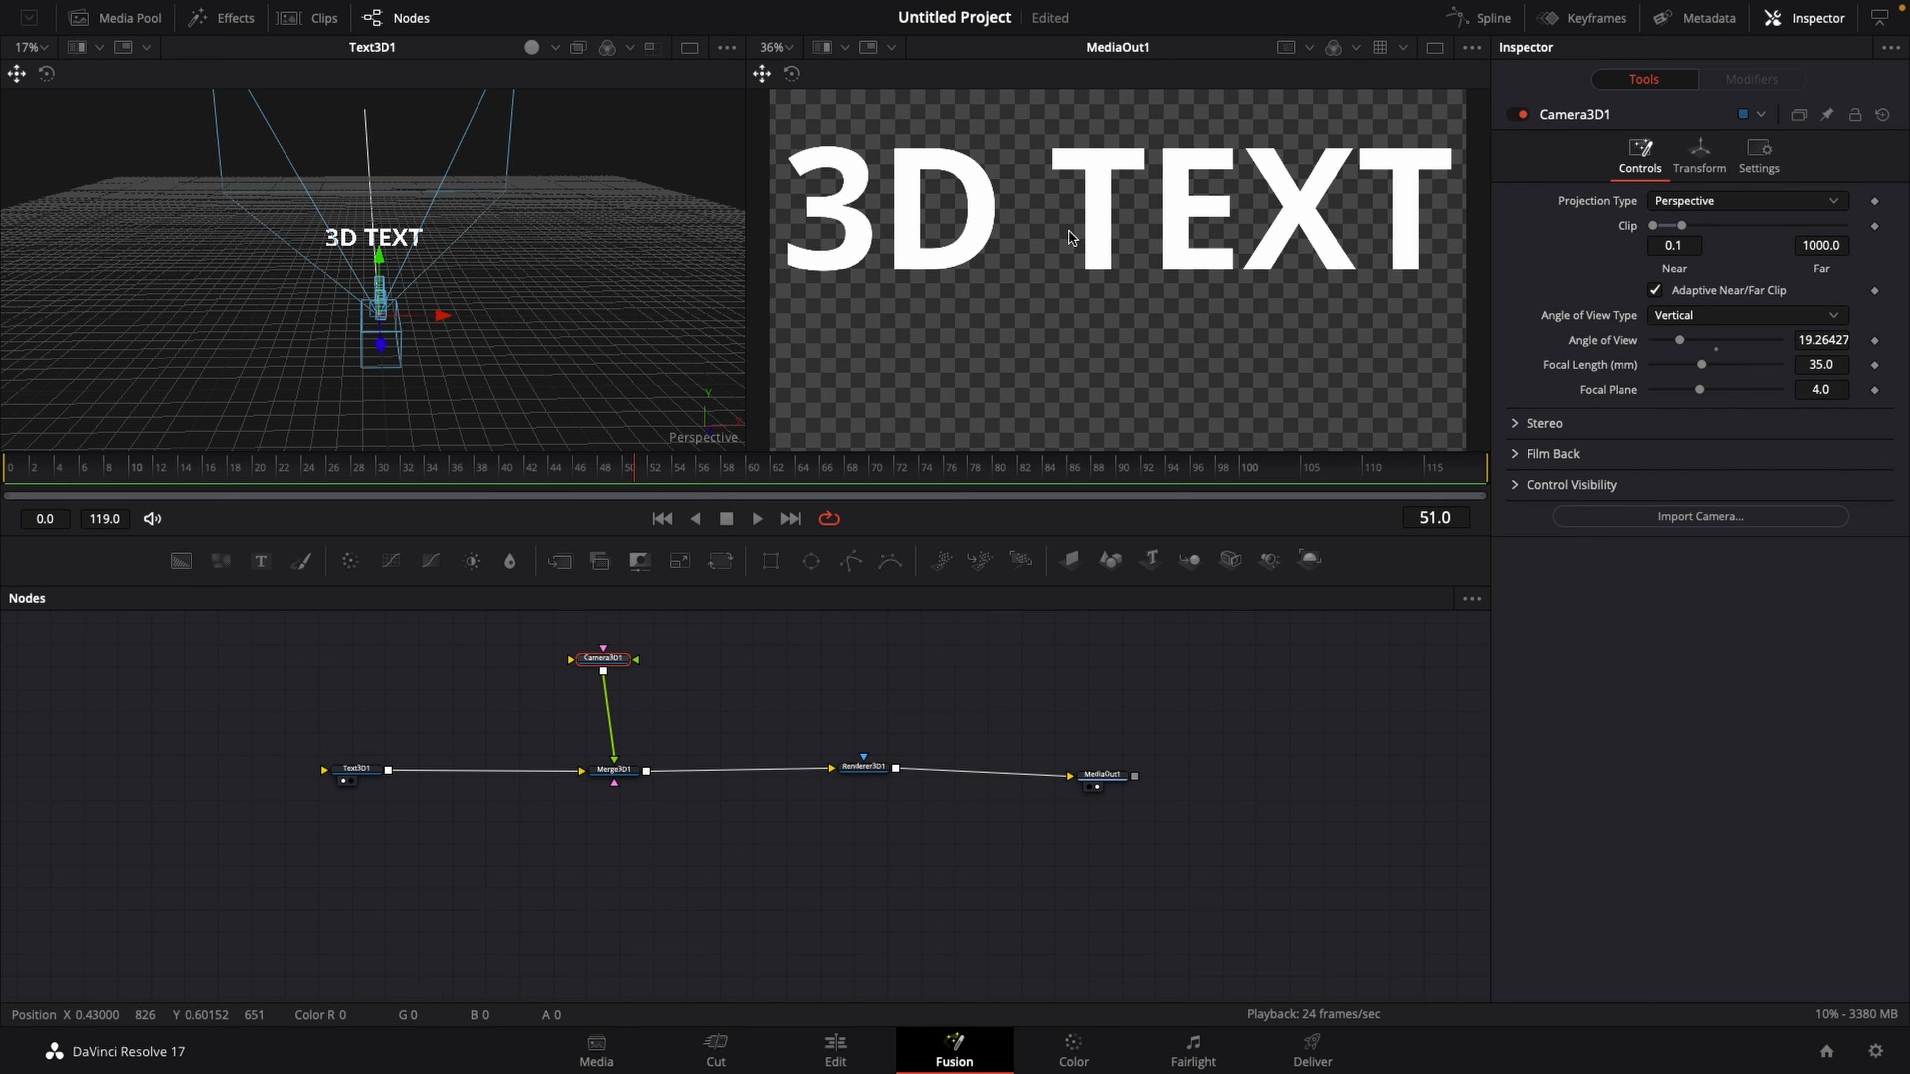
{"action": "mouse_move", "coordinate": [859, 658]}
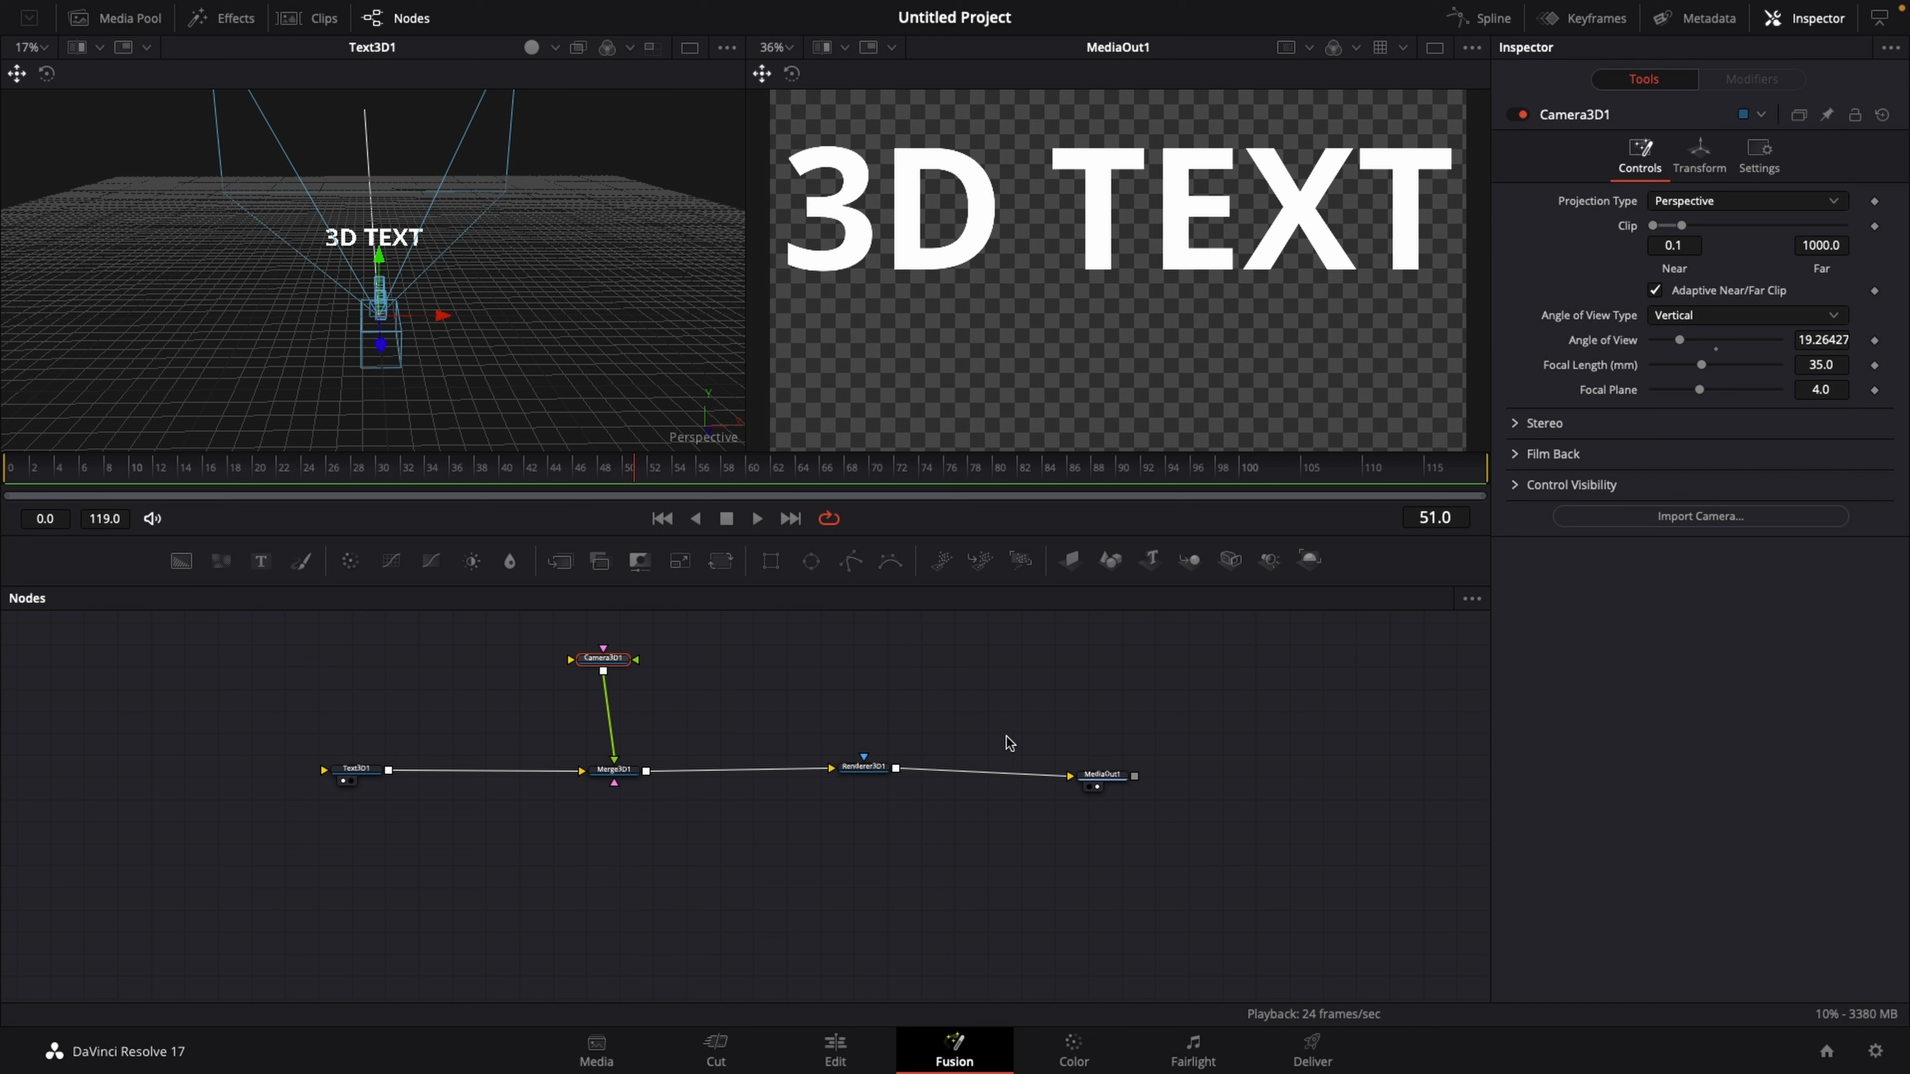
{"action": "mouse_move", "coordinate": [919, 631]}
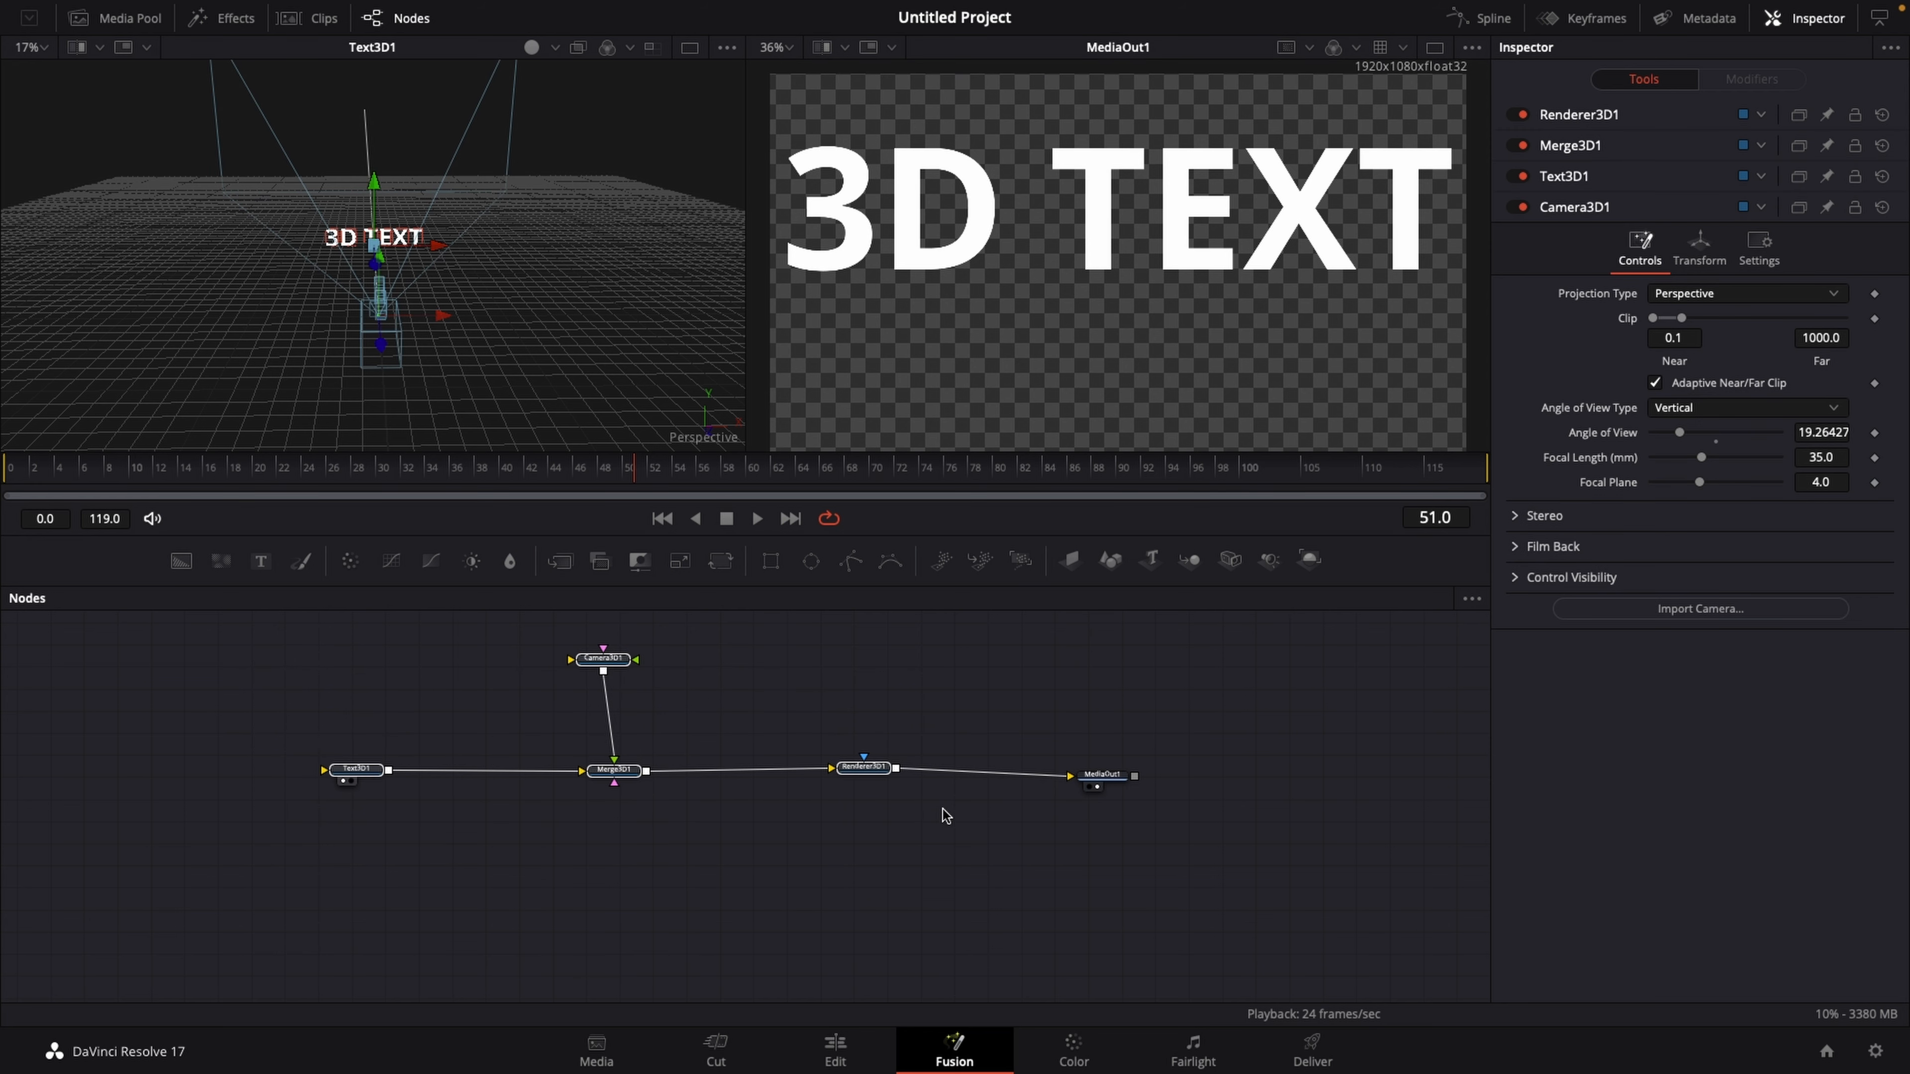
Step: Make Text3D1 the active node with its settings shown, after checking MediaOut1
{"action": "left_click", "coordinate": [865, 767]}
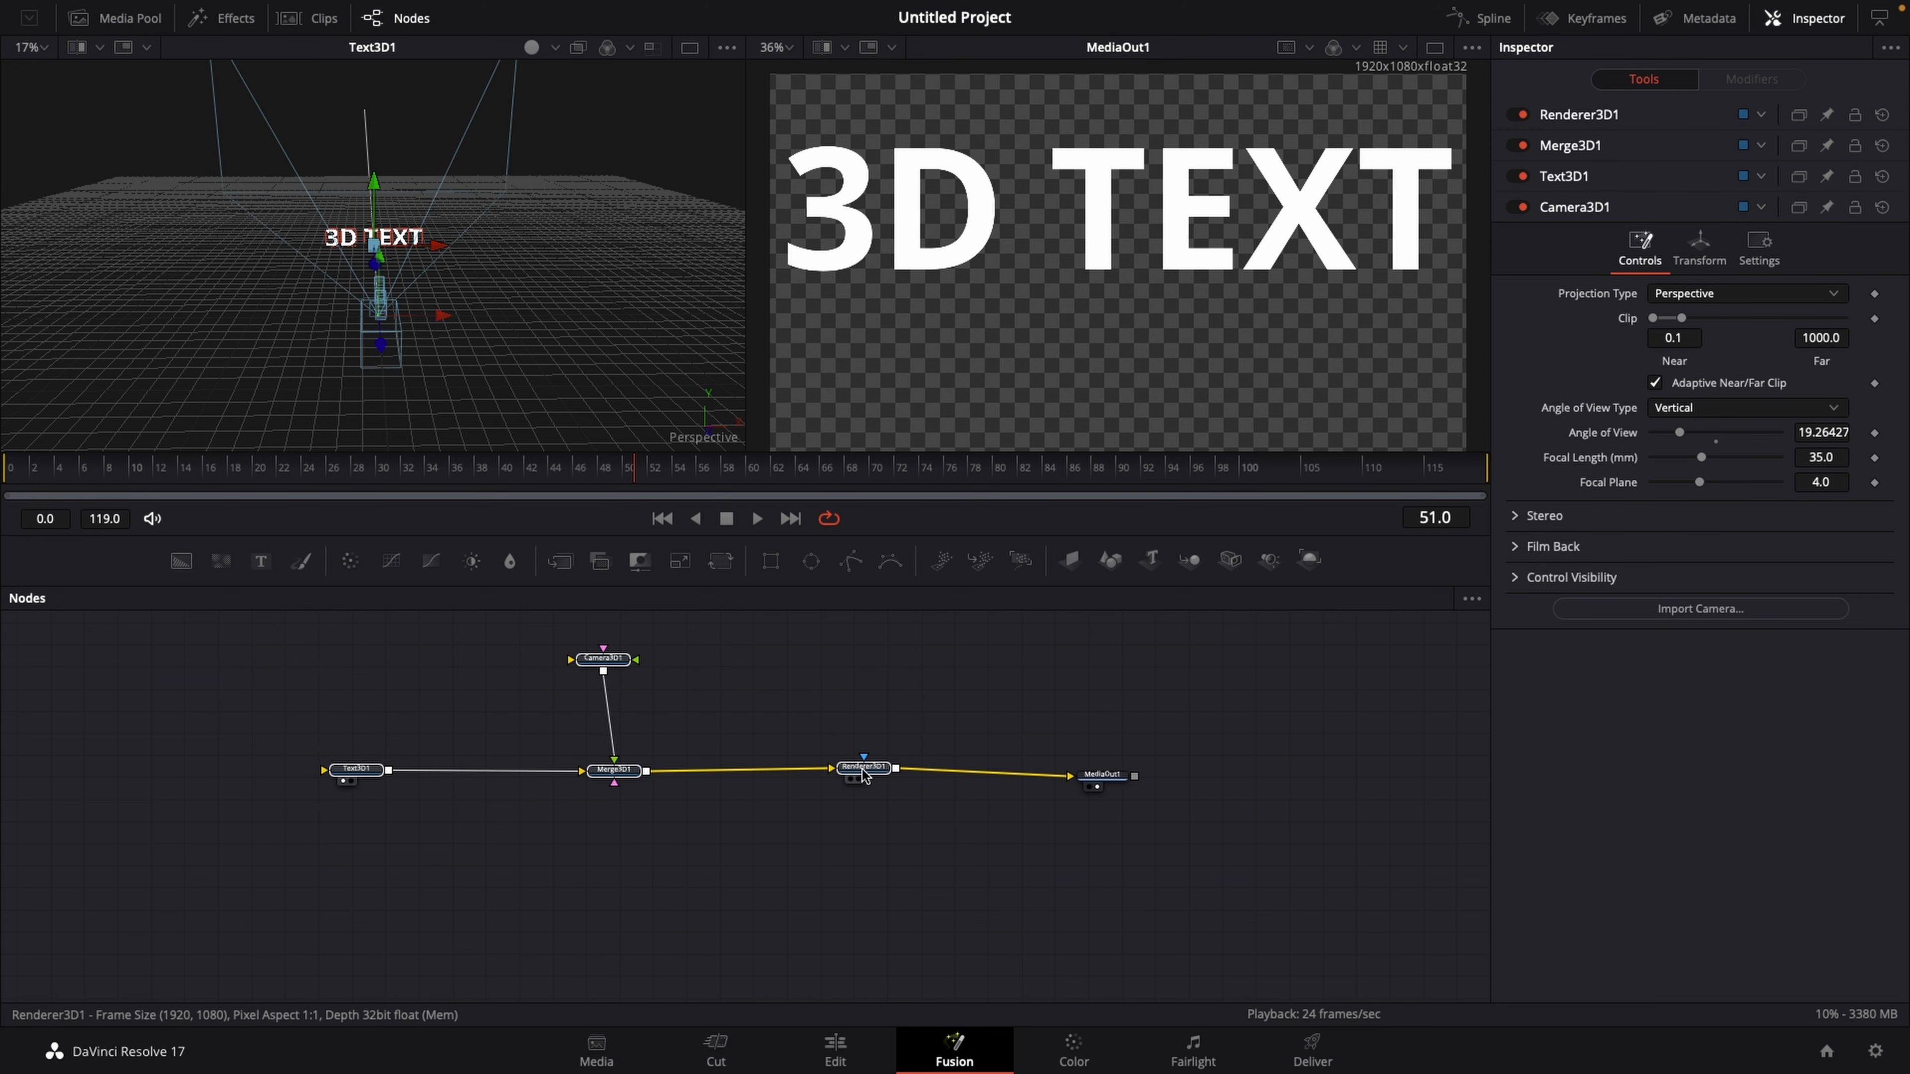
{"action": "left_click", "coordinate": [1102, 774]}
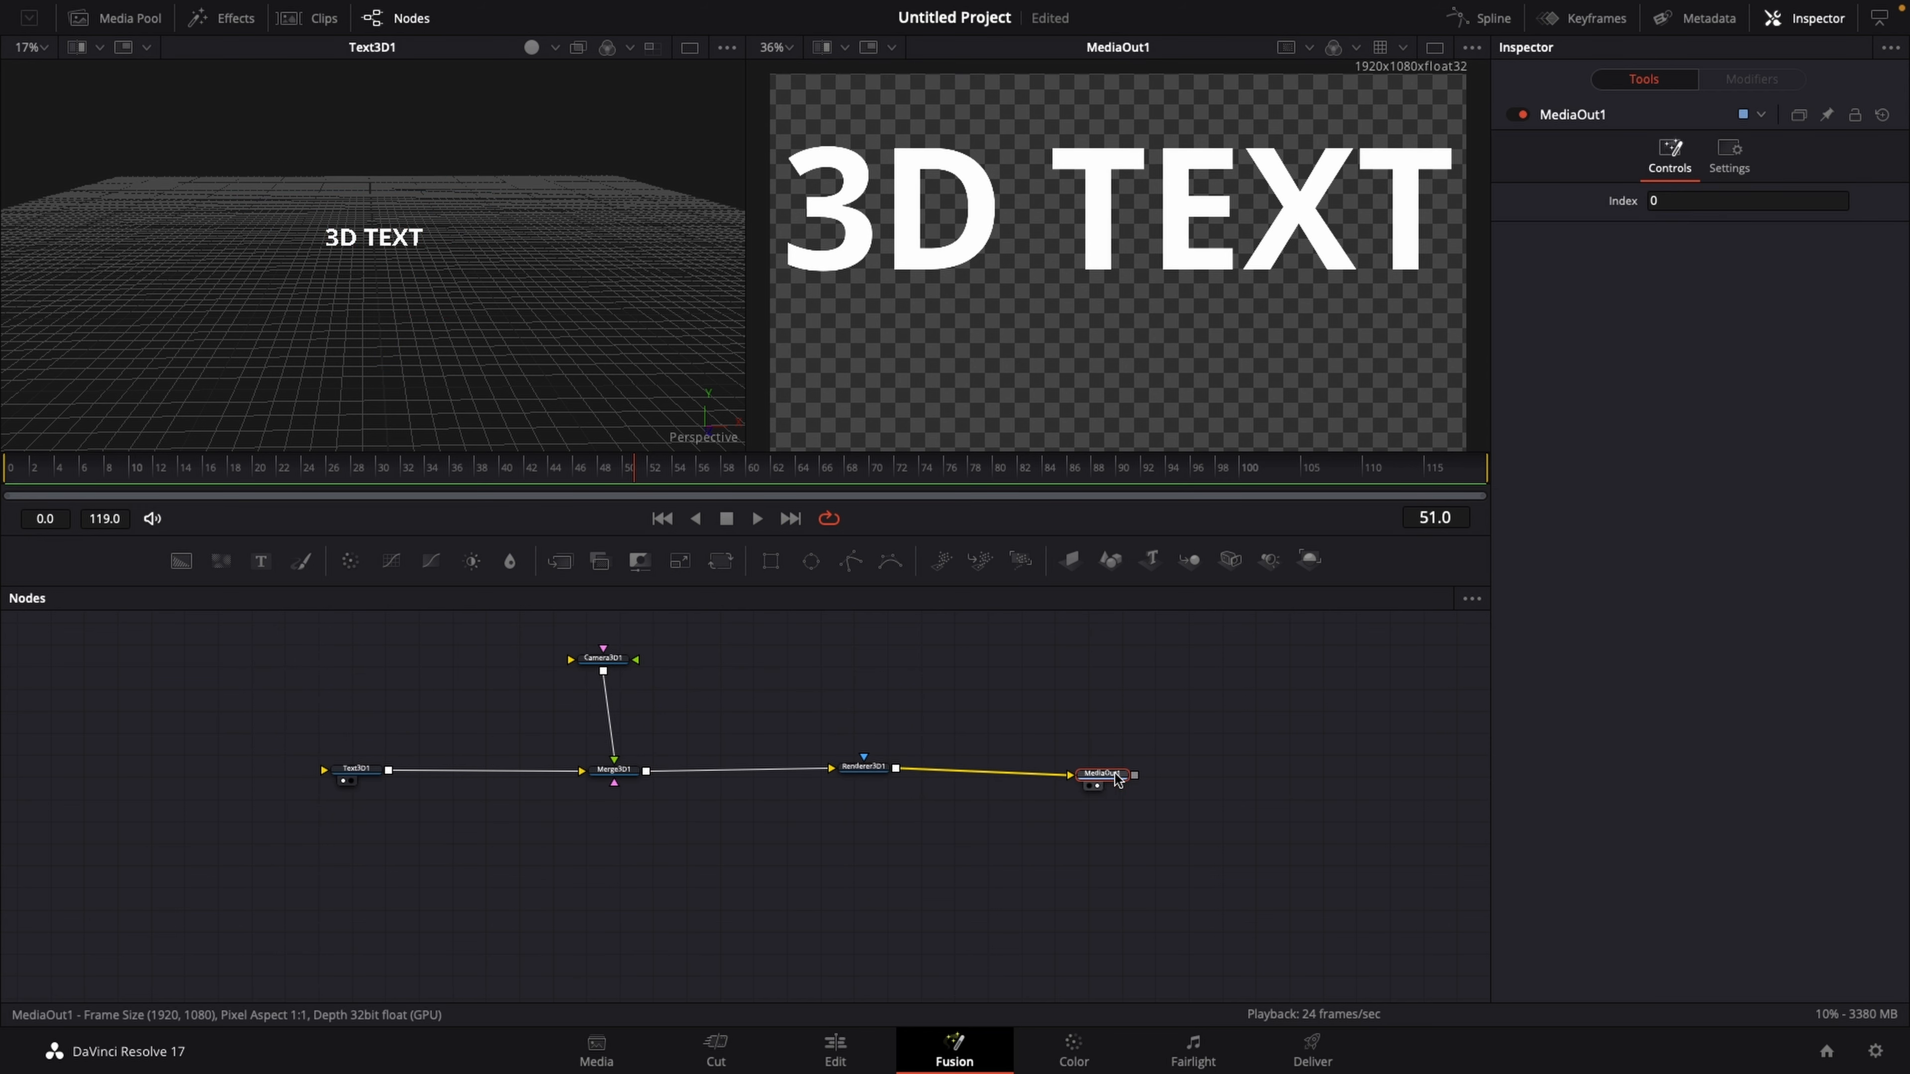
{"action": "left_click", "coordinate": [356, 772]}
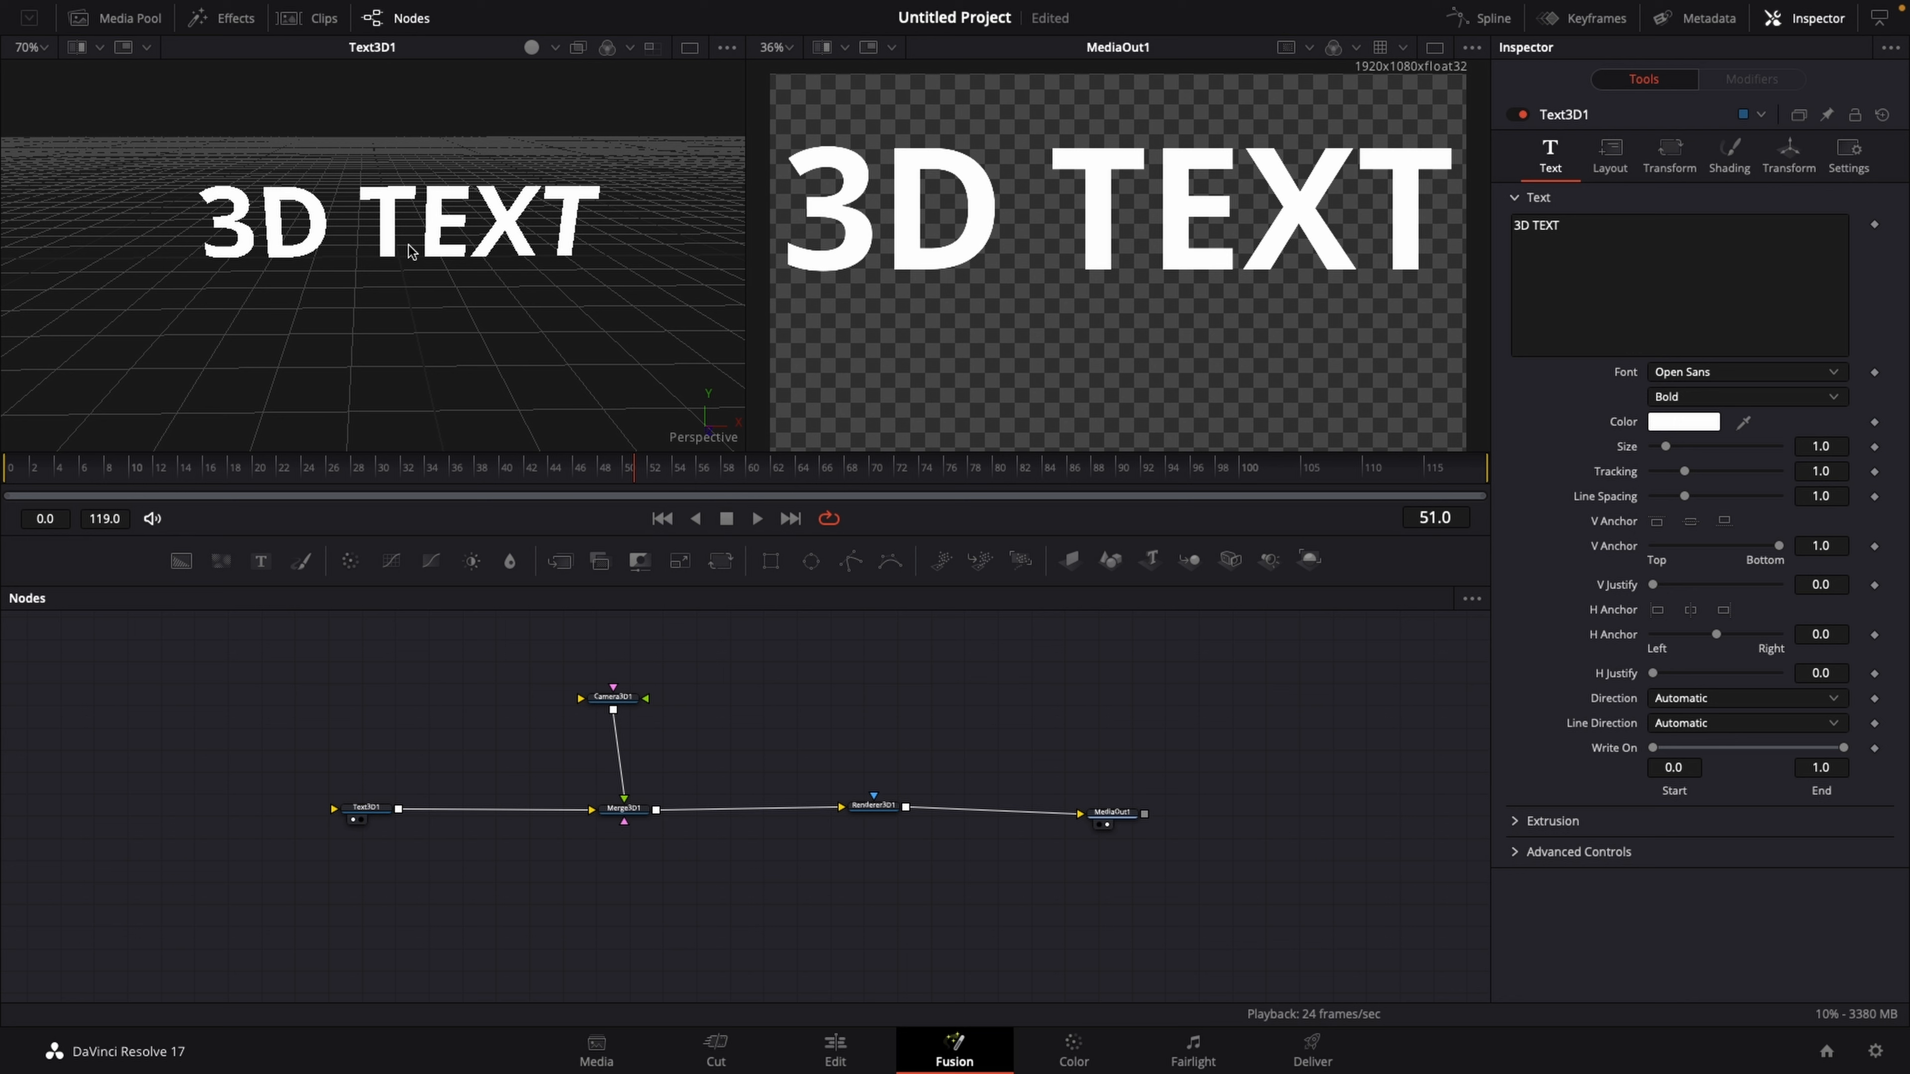
{"action": "mouse_move", "coordinate": [537, 298]}
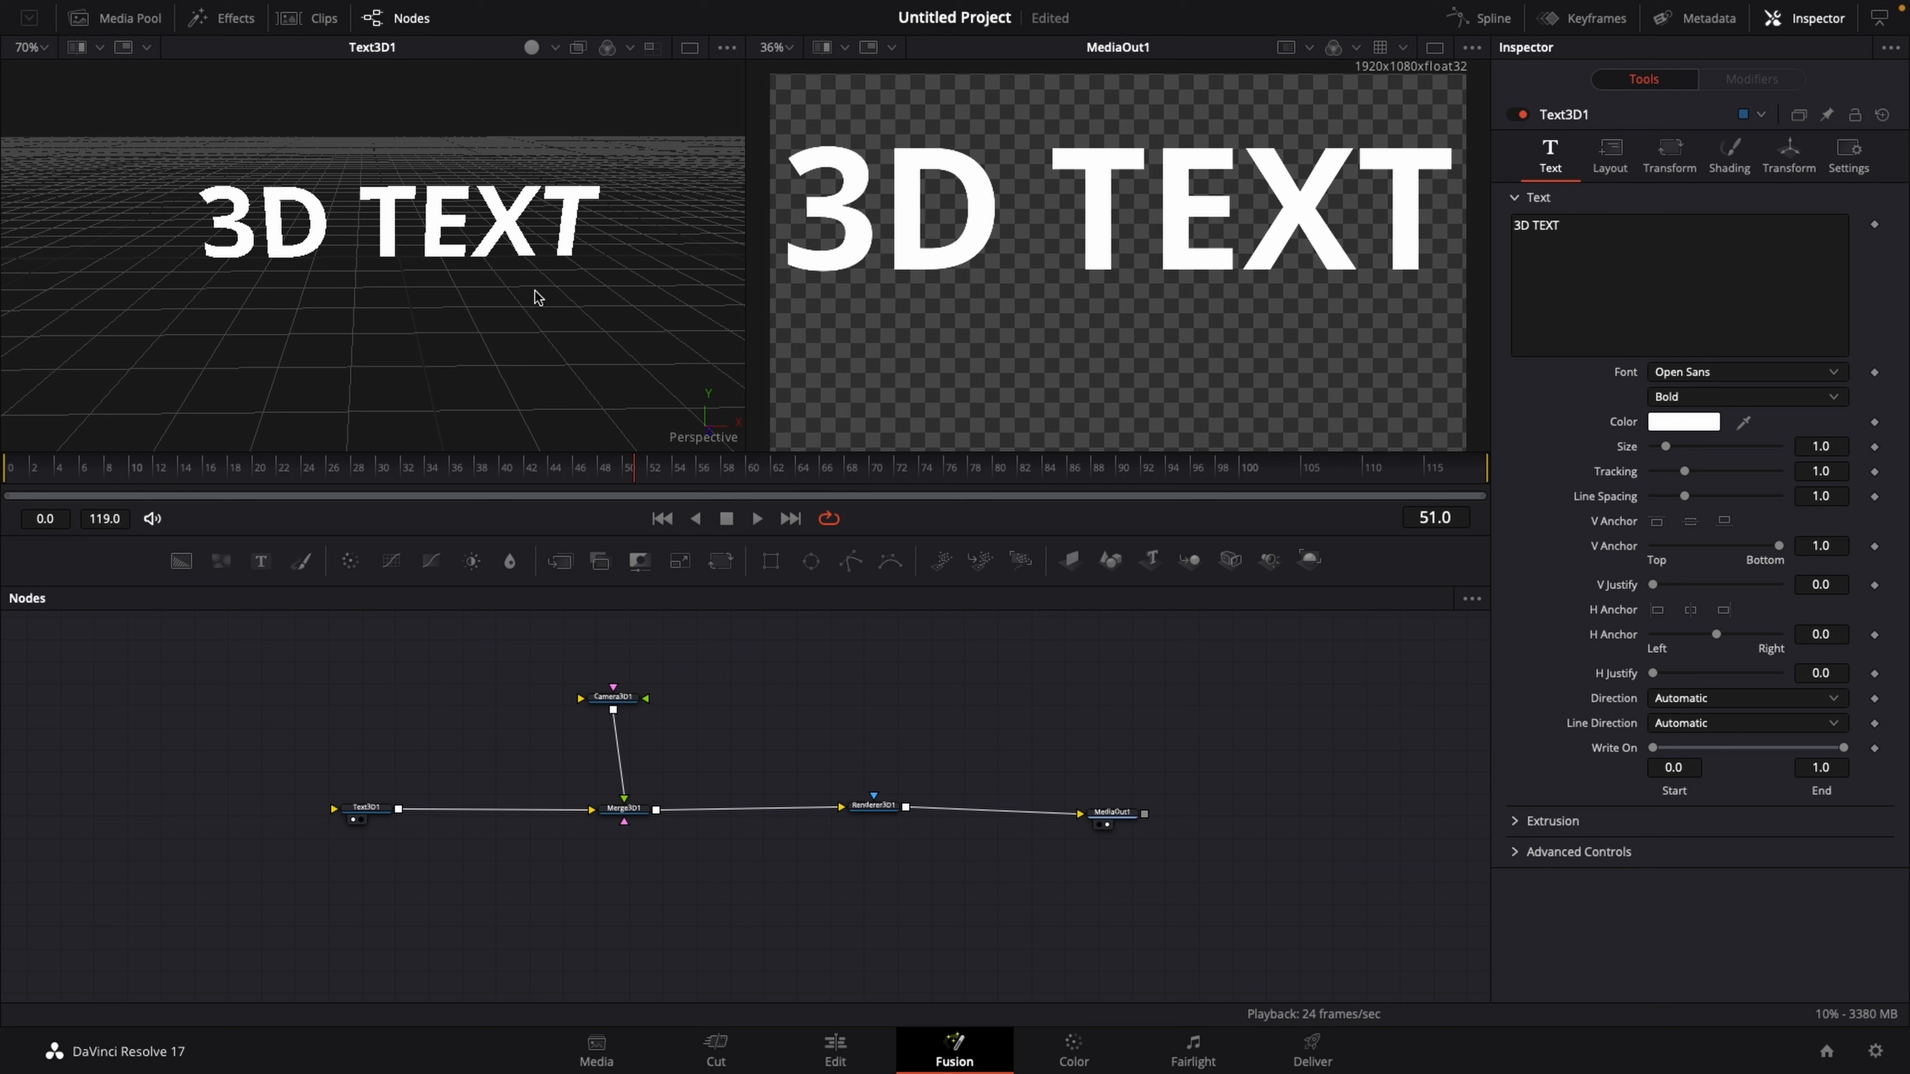
{"action": "mouse_move", "coordinate": [424, 240]}
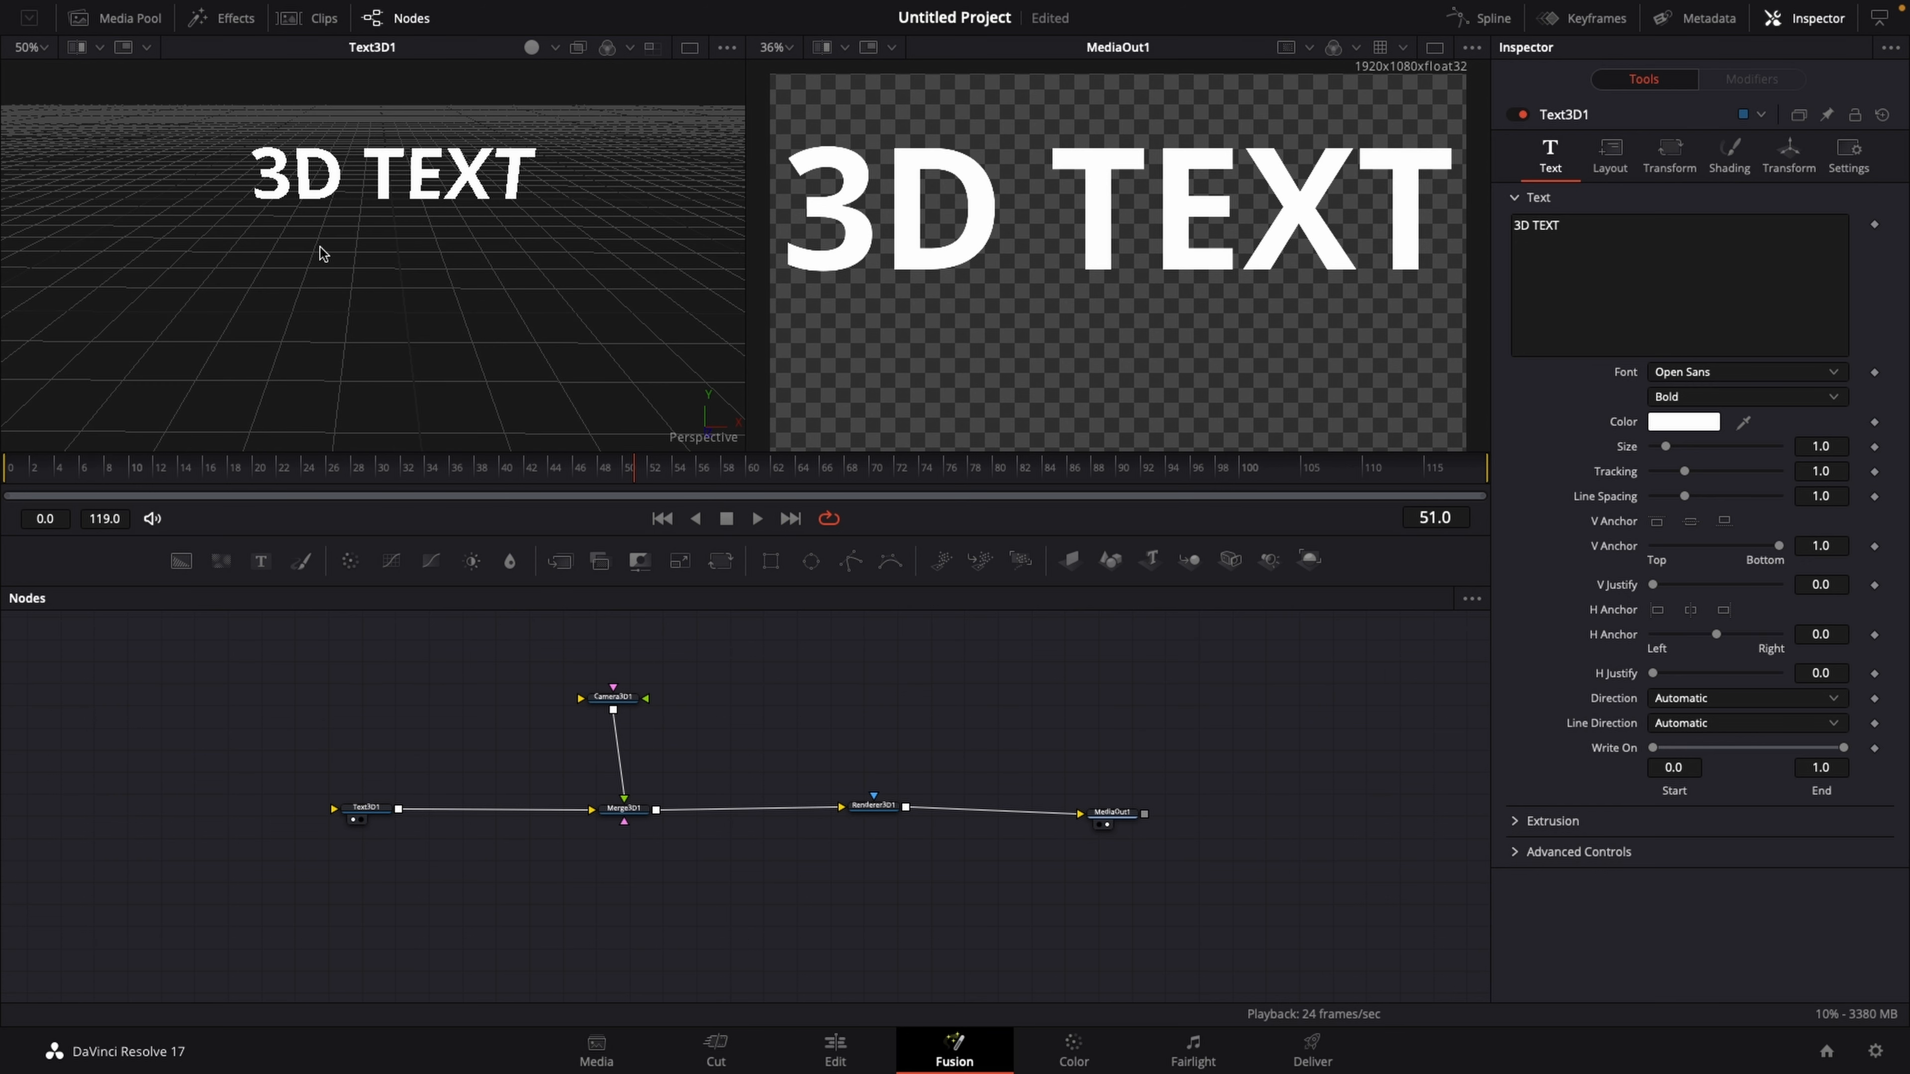
{"action": "mouse_move", "coordinate": [338, 250]}
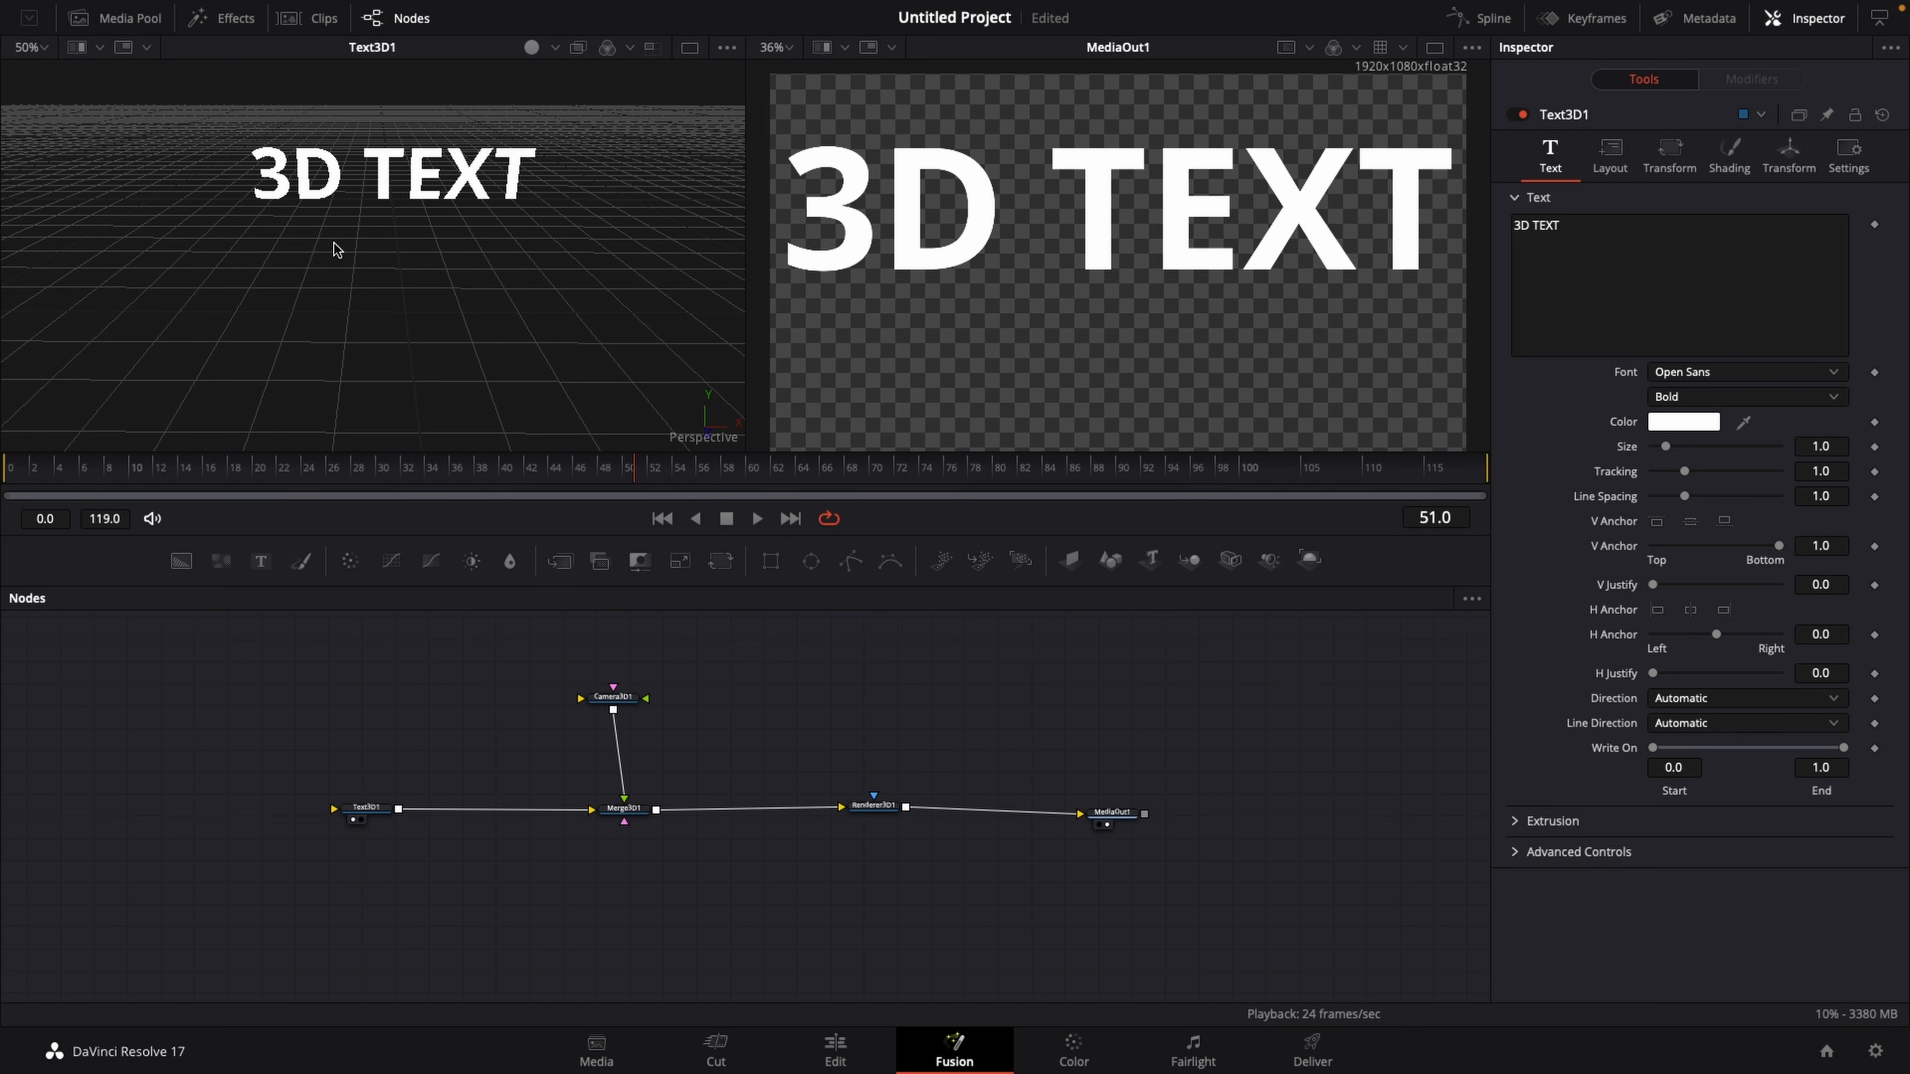
{"action": "mouse_move", "coordinate": [322, 243]}
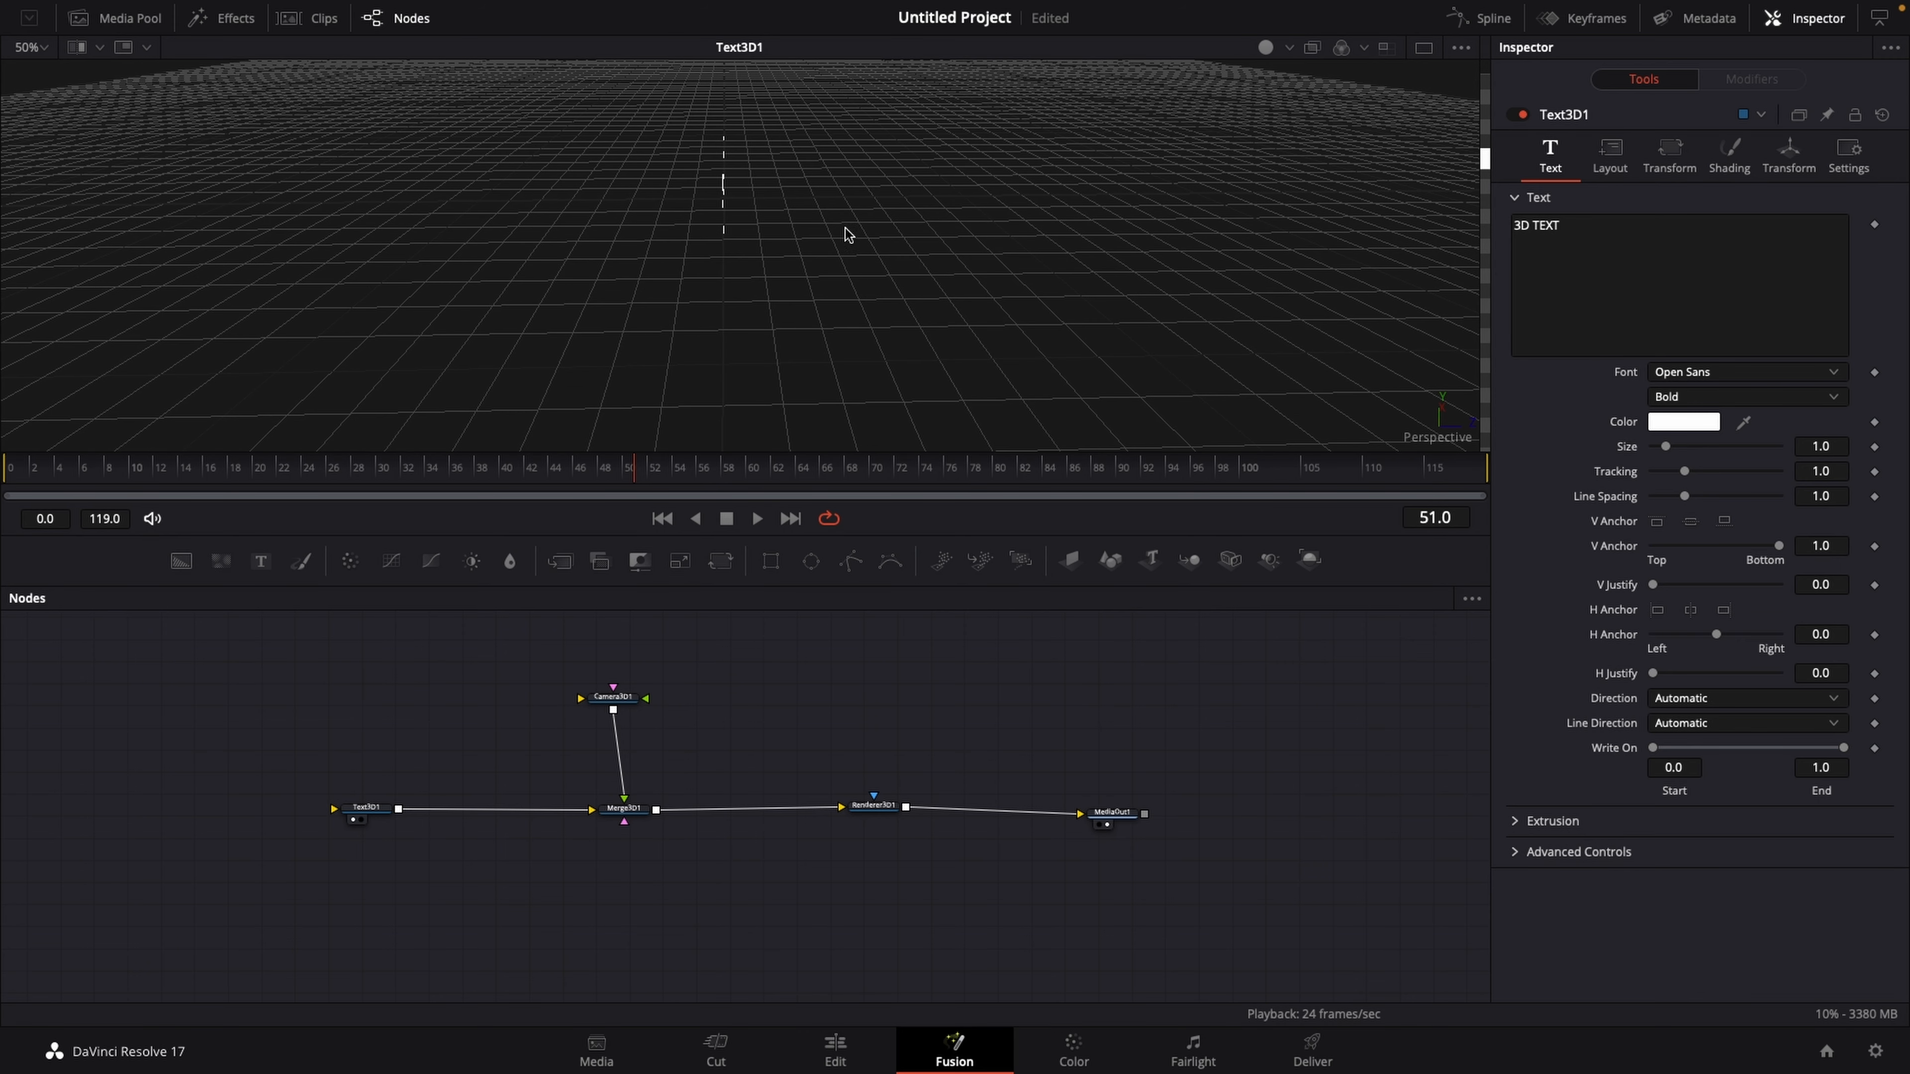
{"action": "mouse_move", "coordinate": [734, 201]}
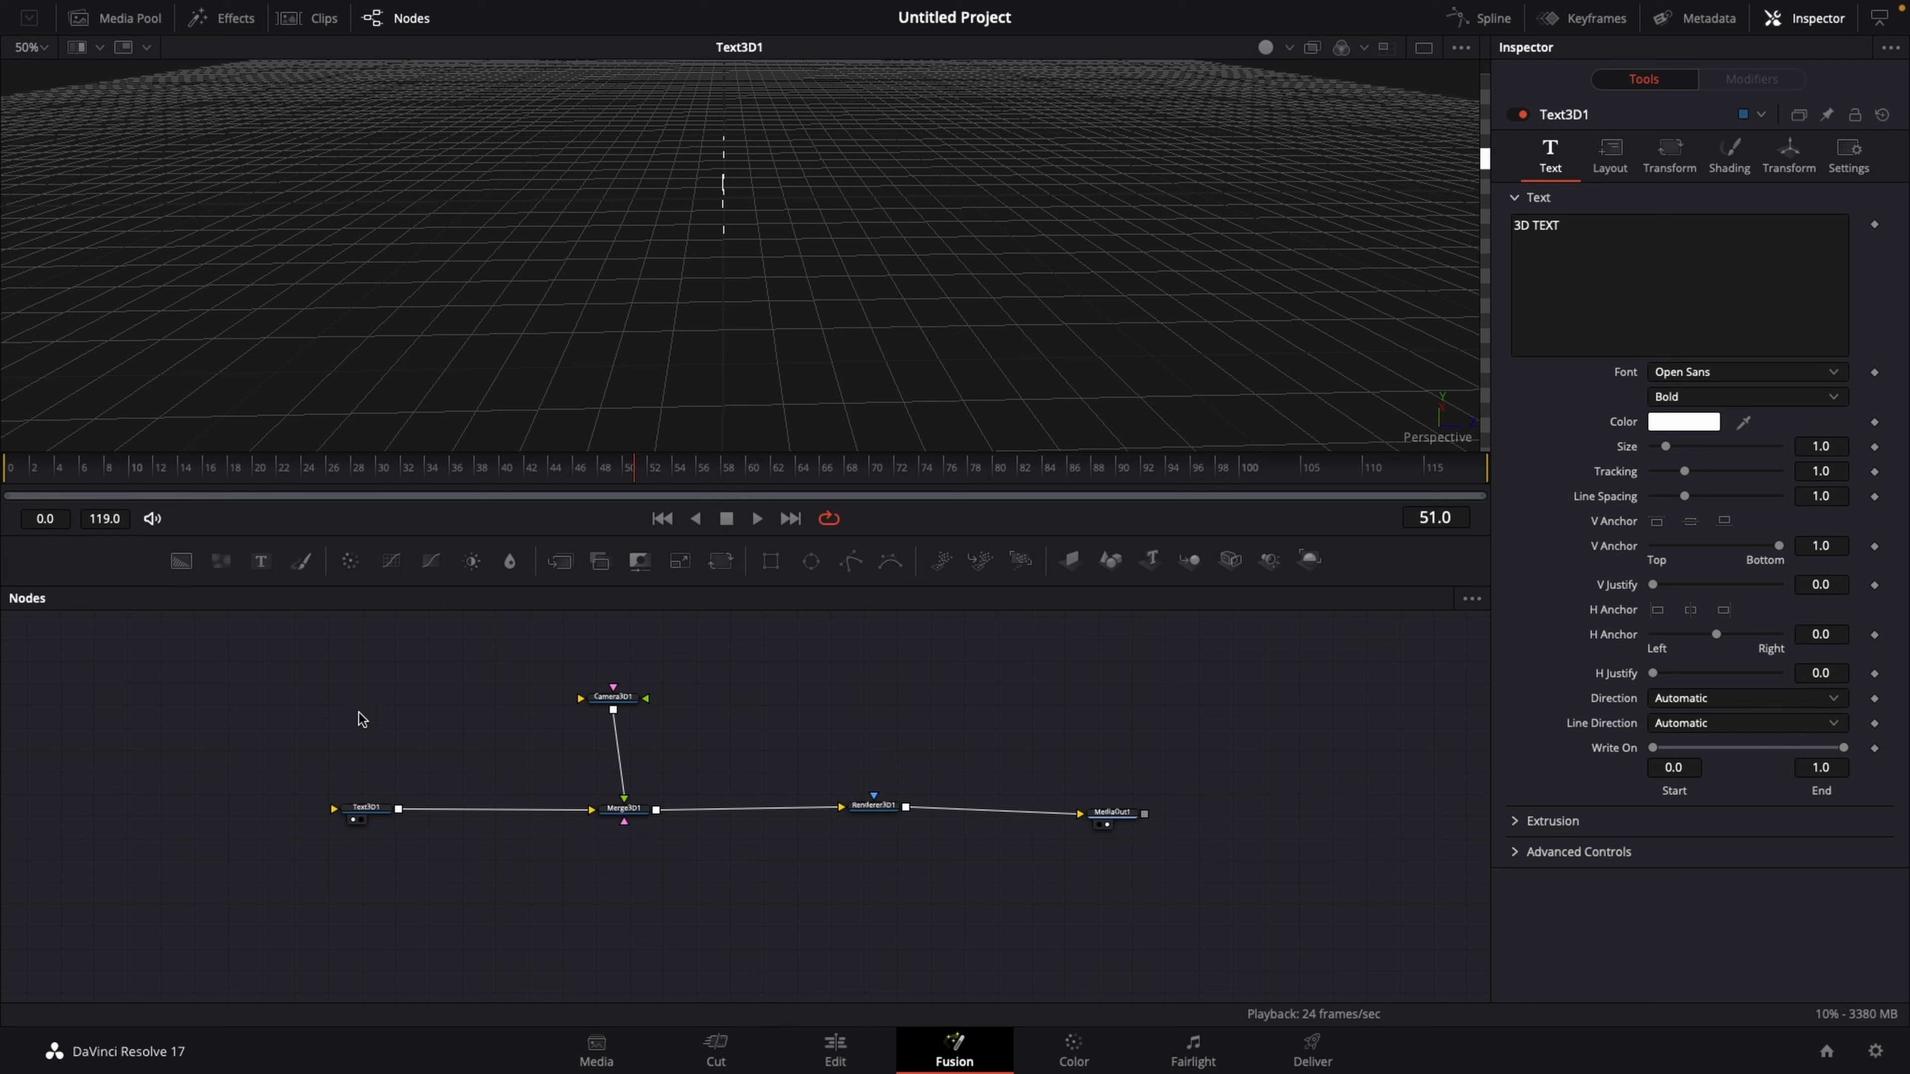
Step: Raise Text3D1's Extrusion Depth slider so the text gains visible 3D depth
{"action": "left_click", "coordinate": [362, 809]}
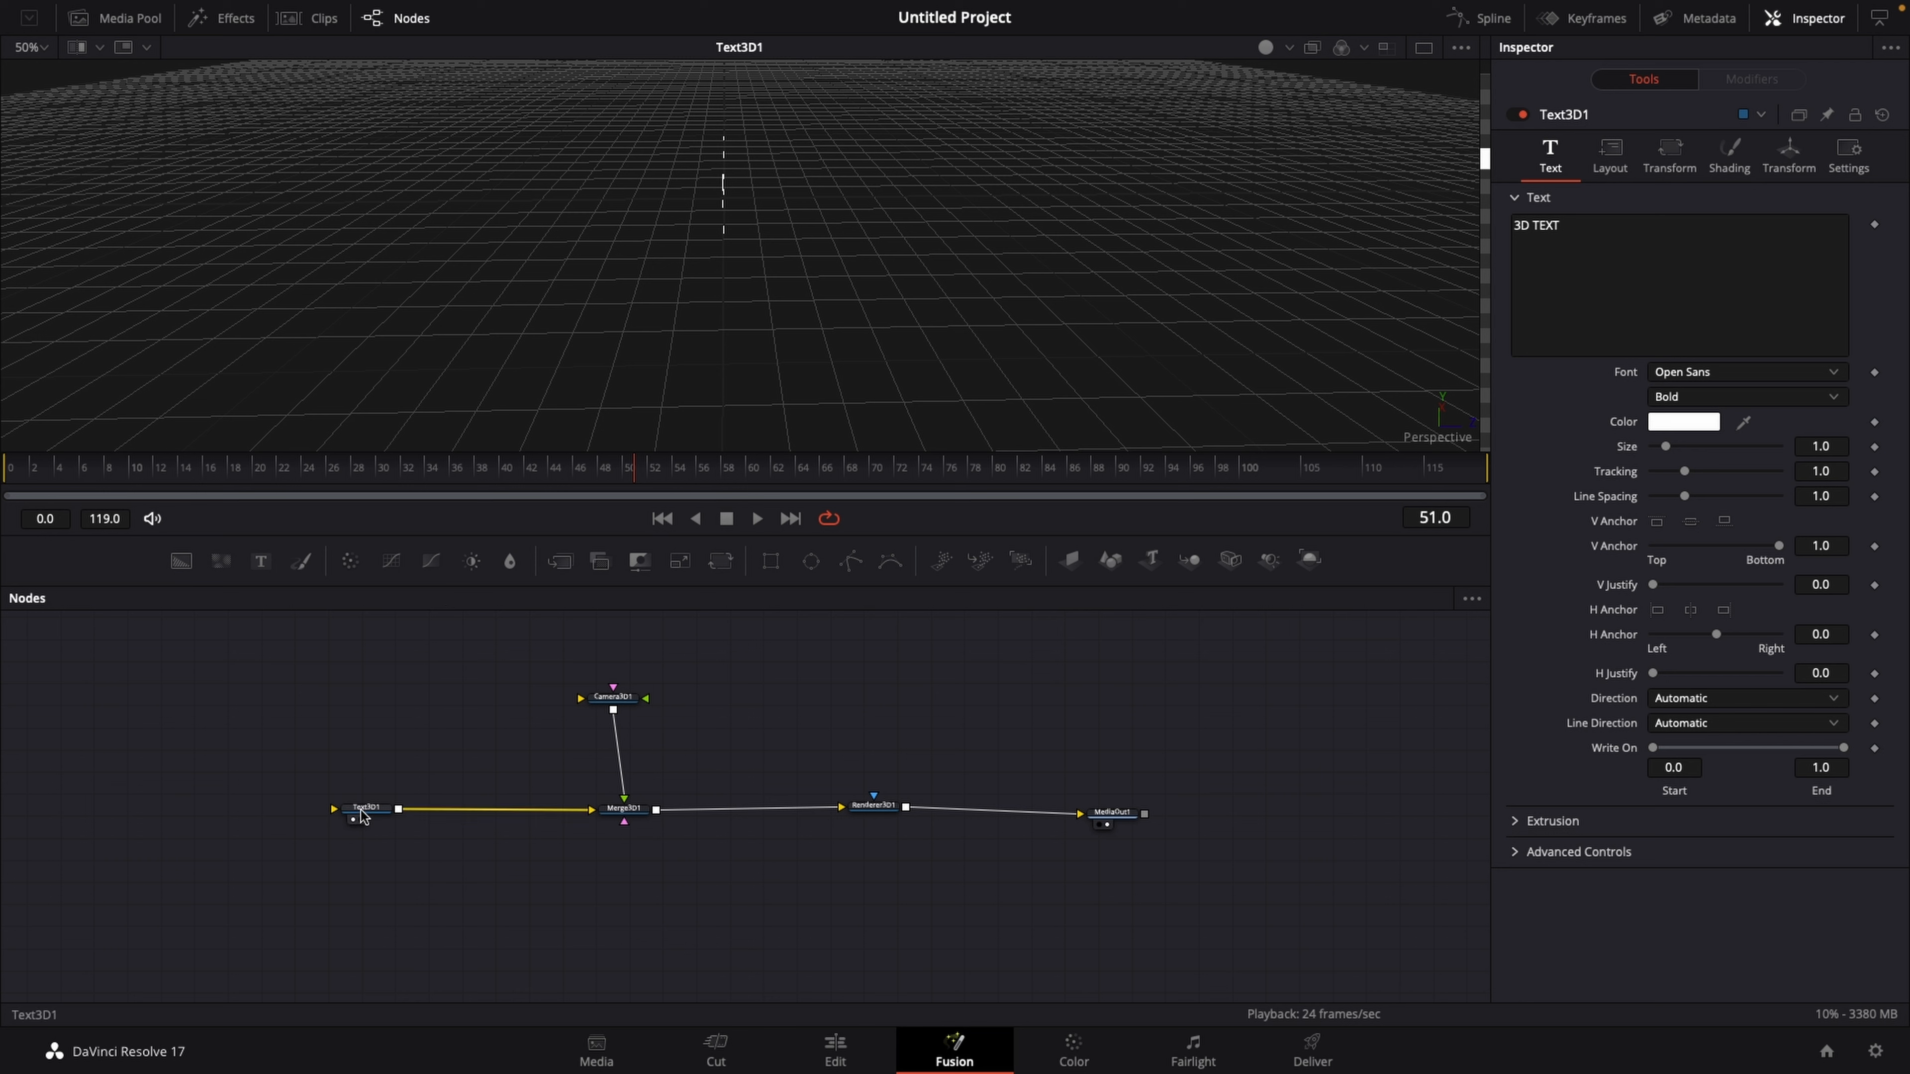
{"action": "left_click", "coordinate": [364, 808]}
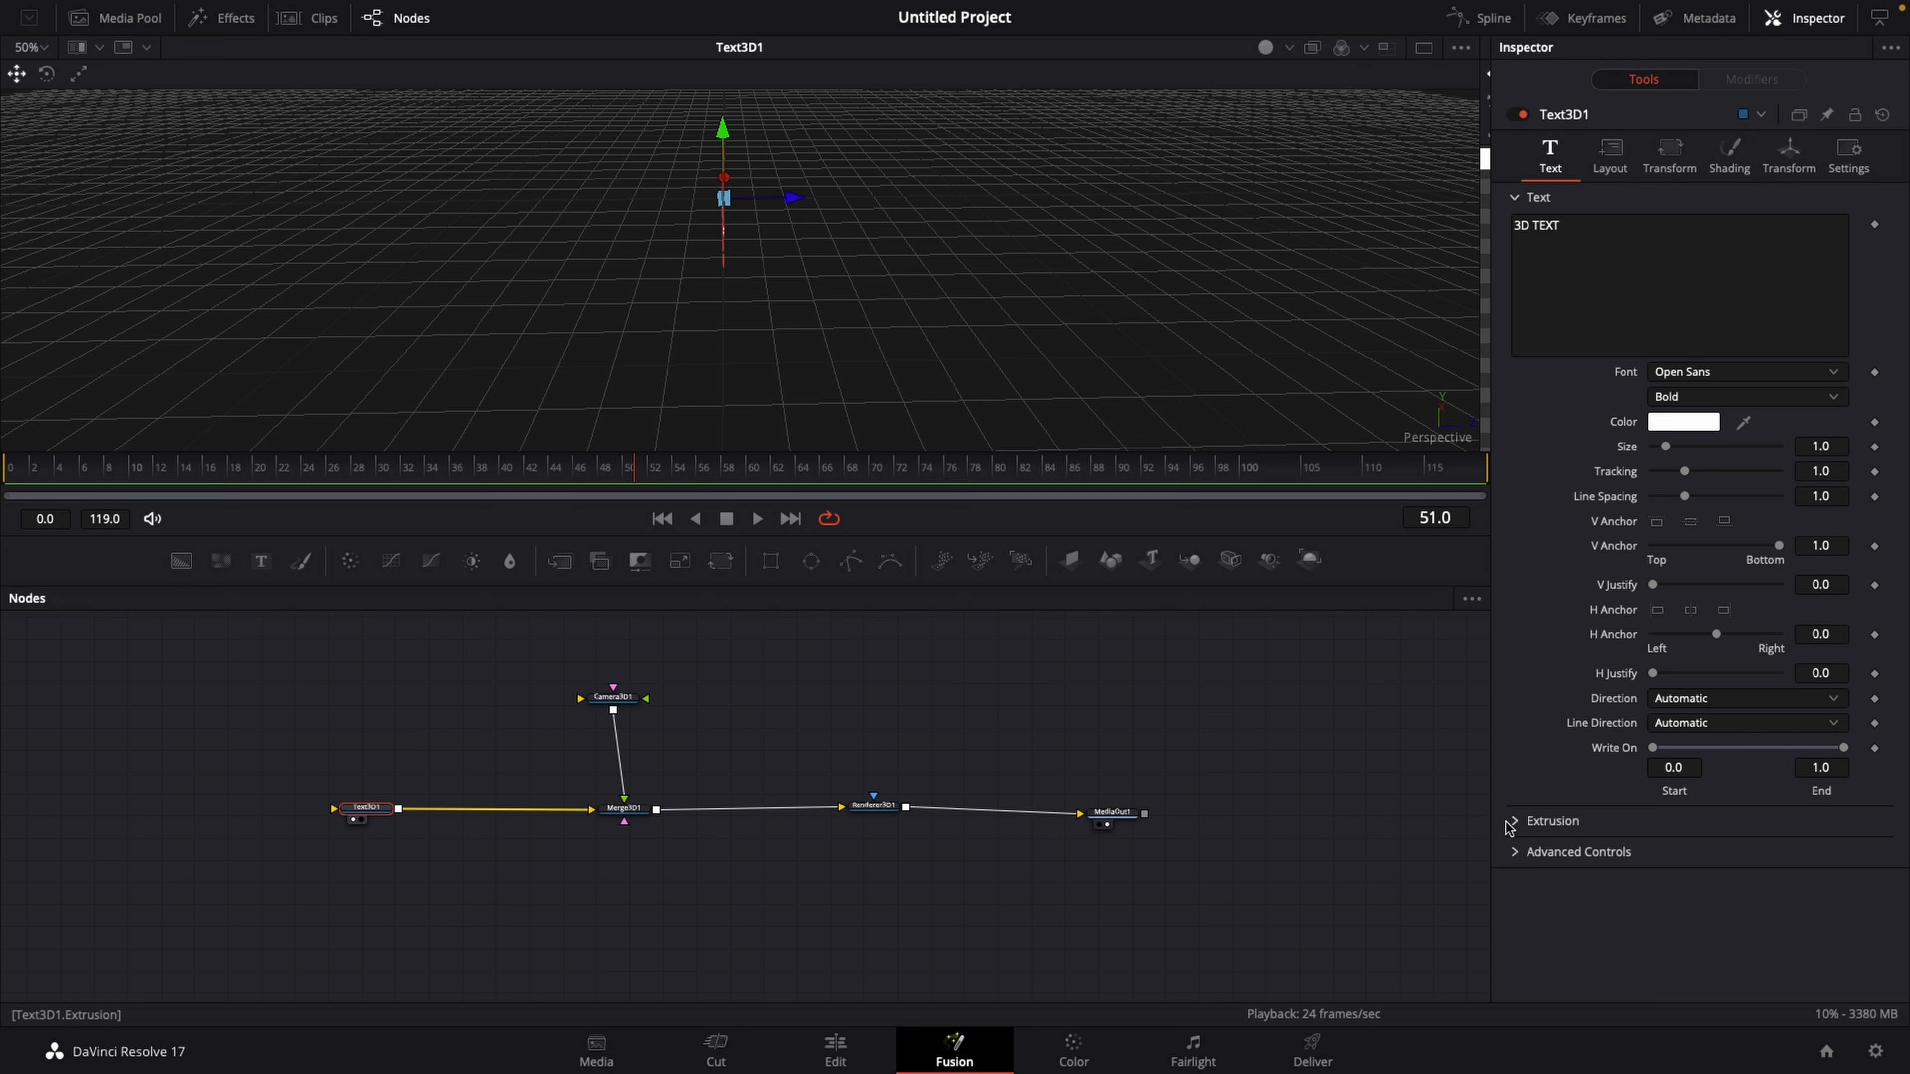
{"action": "left_click", "coordinate": [1513, 821]}
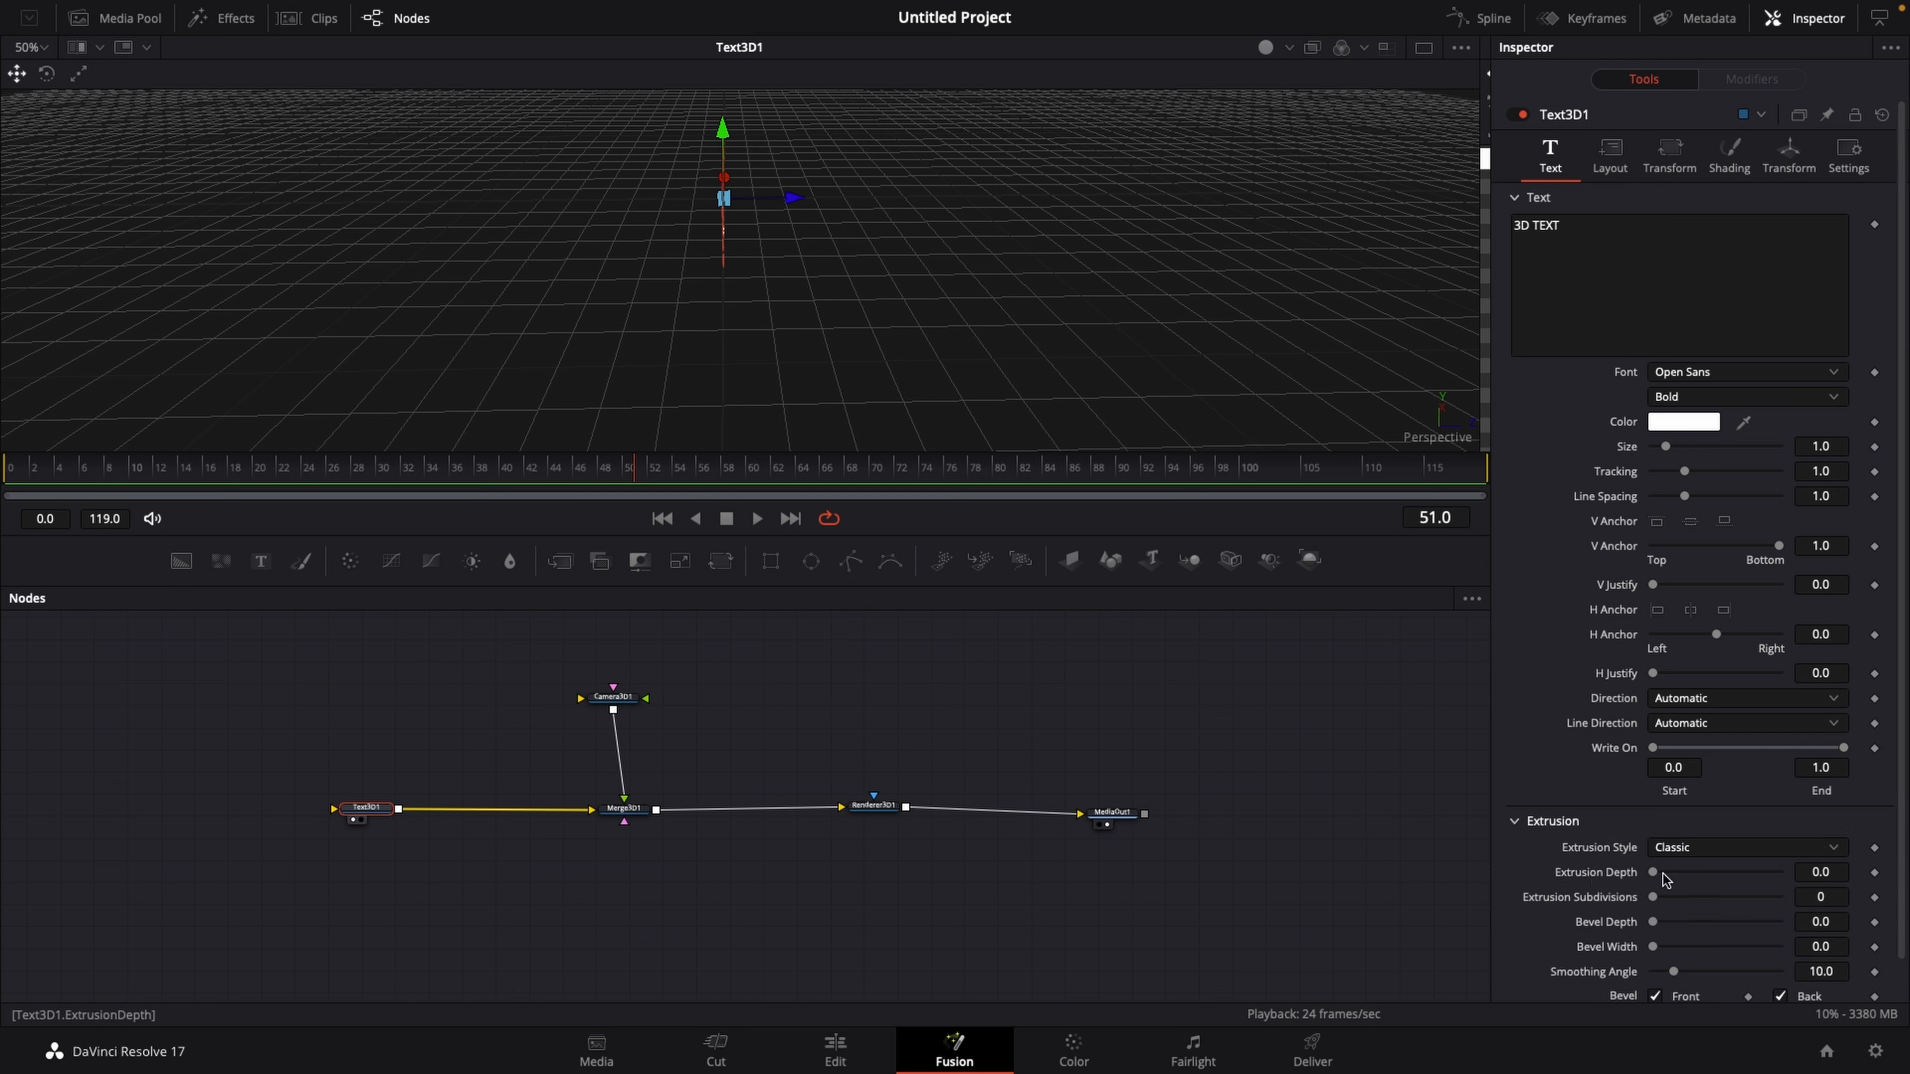
{"action": "mouse_move", "coordinate": [1656, 874]}
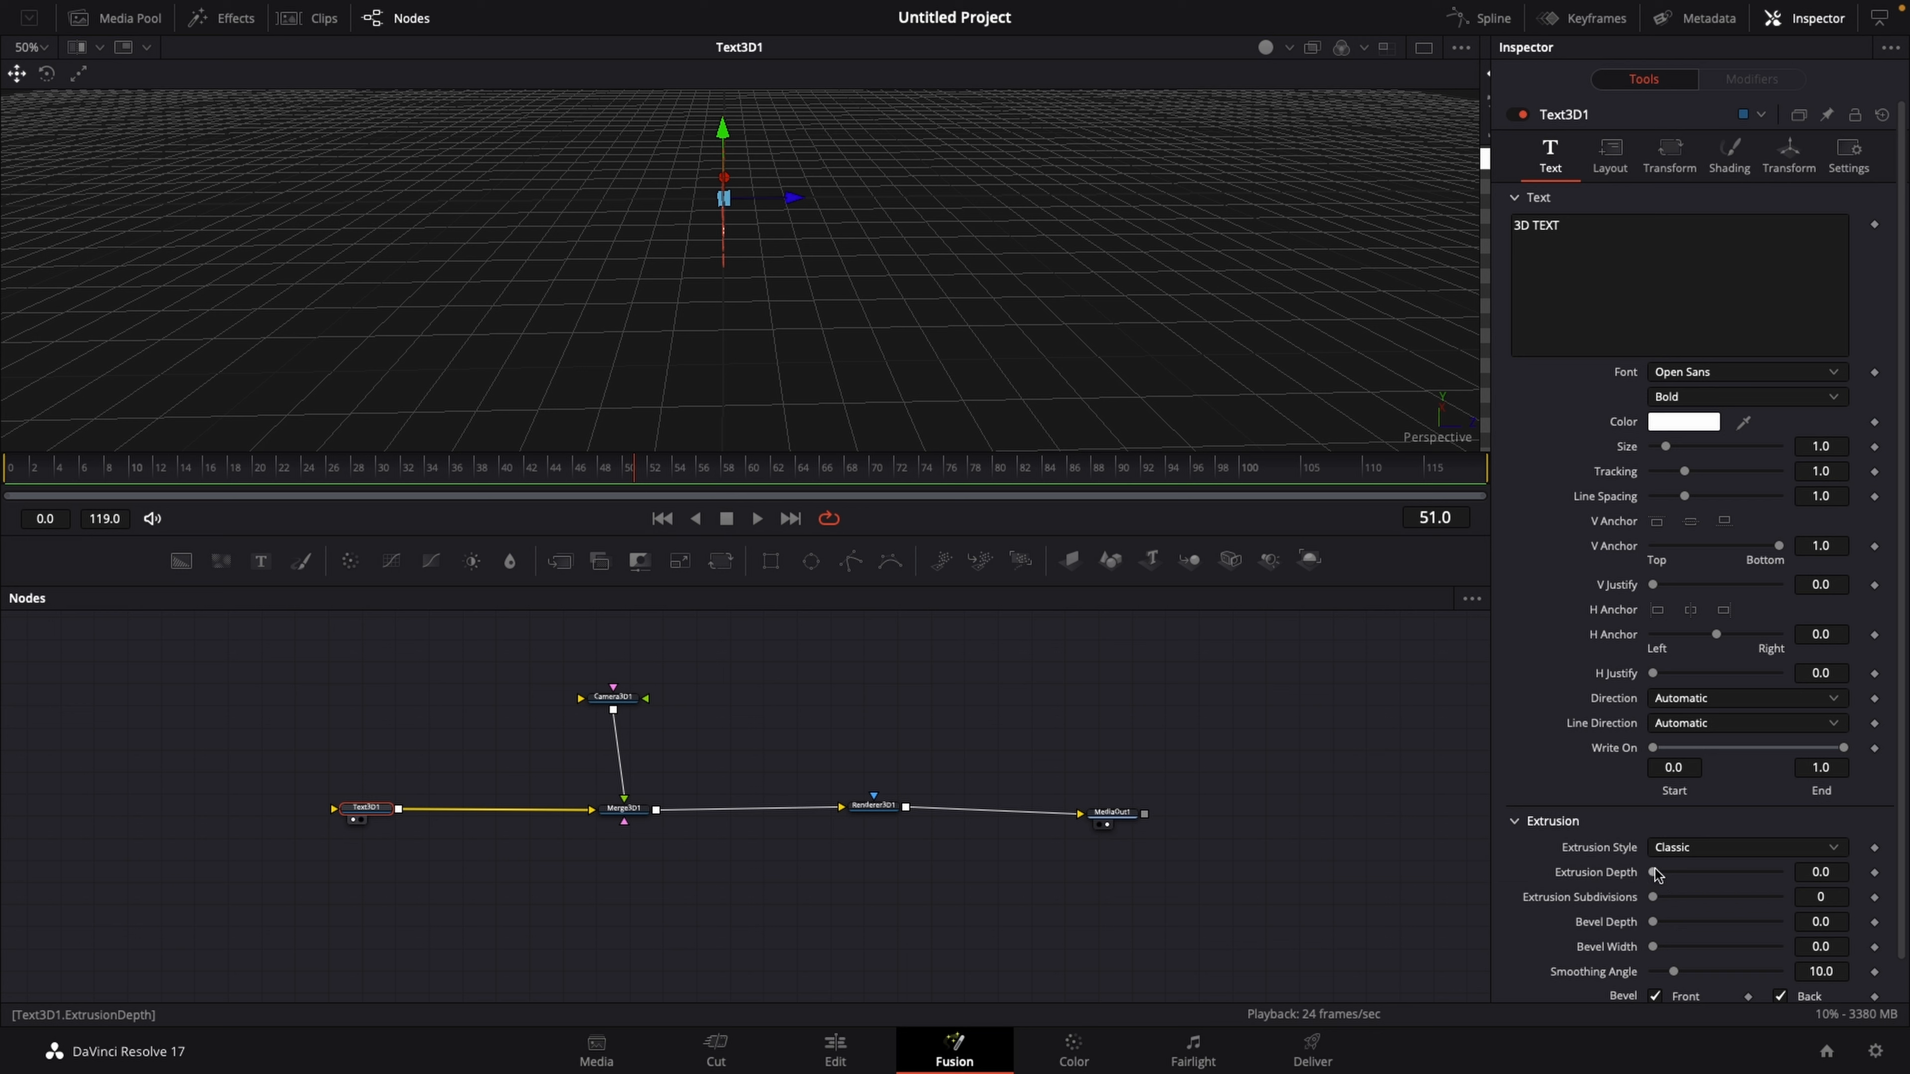
{"action": "left_click_drag", "start_coordinate": [1654, 872], "coordinate": [1656, 873]}
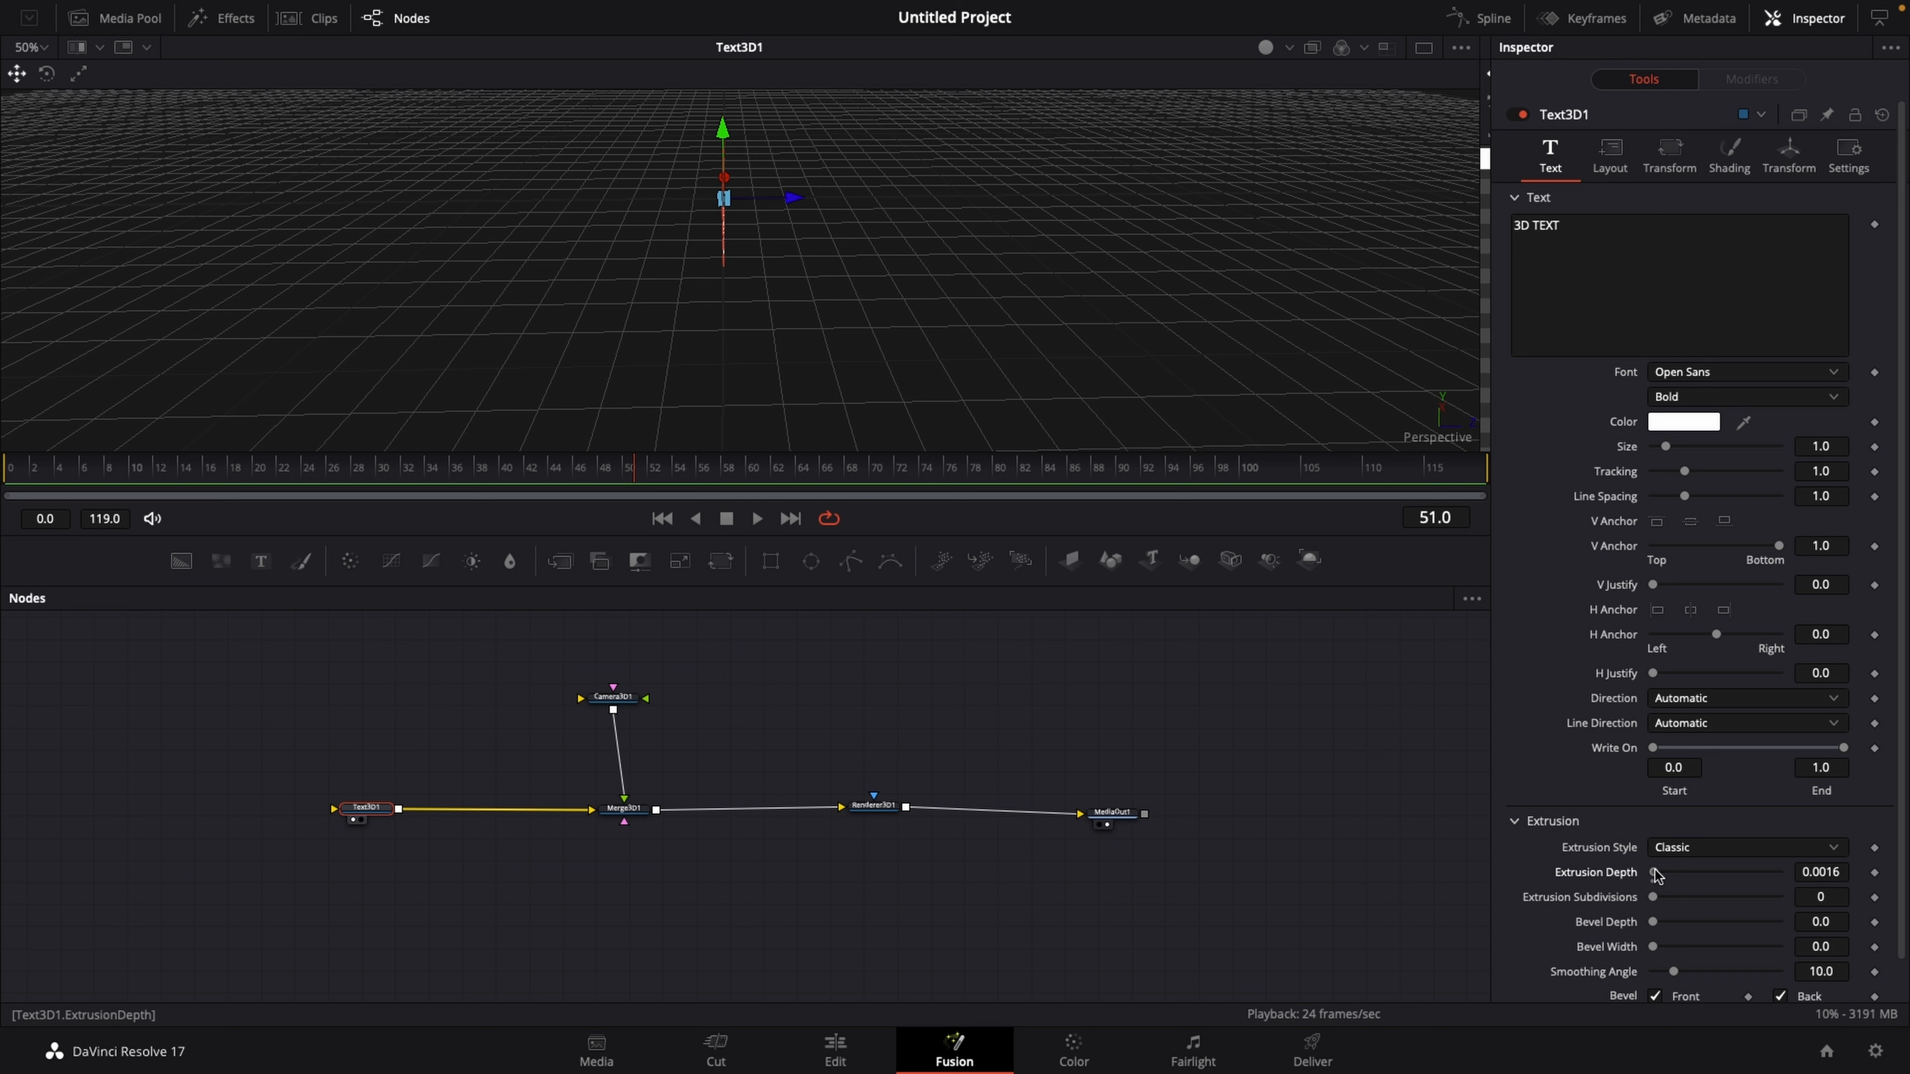
{"action": "left_click_drag", "start_coordinate": [1656, 873], "coordinate": [1684, 873]}
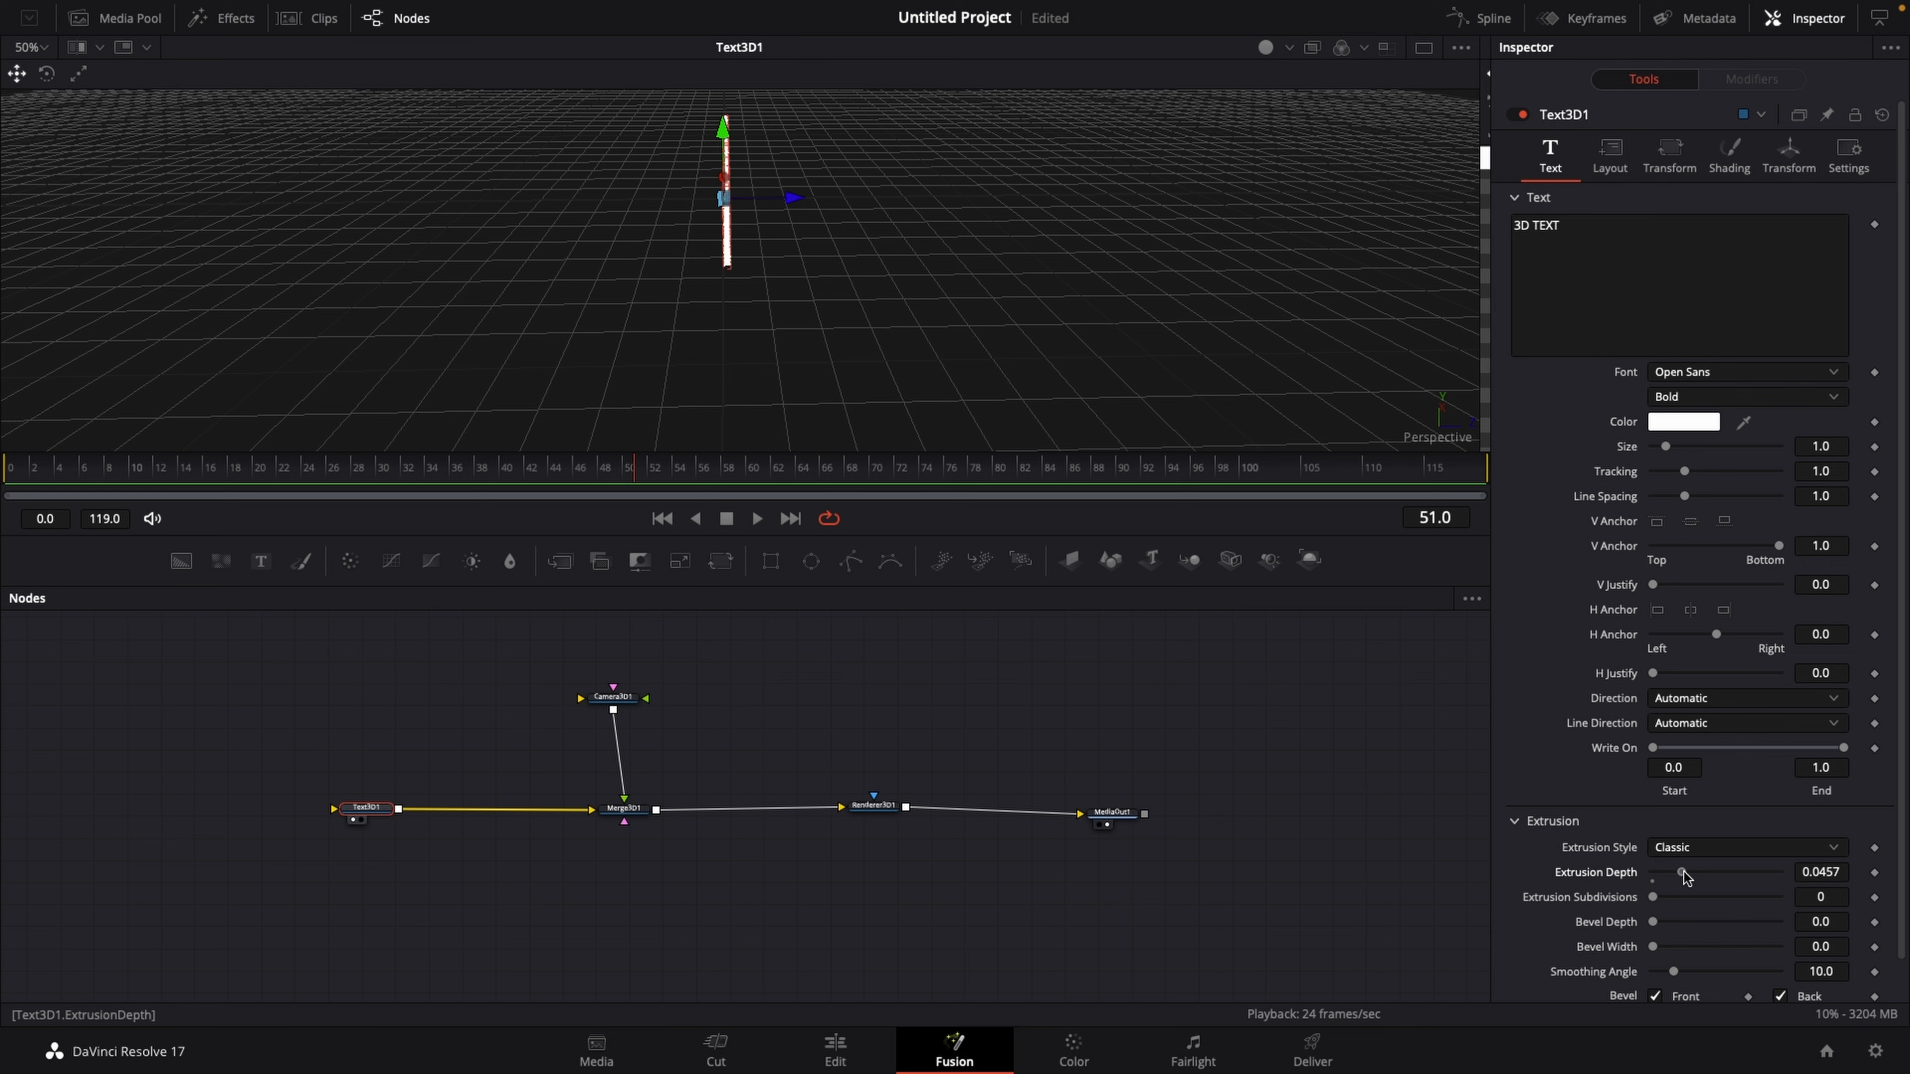
{"action": "left_click_drag", "start_coordinate": [1684, 871], "coordinate": [1698, 872]}
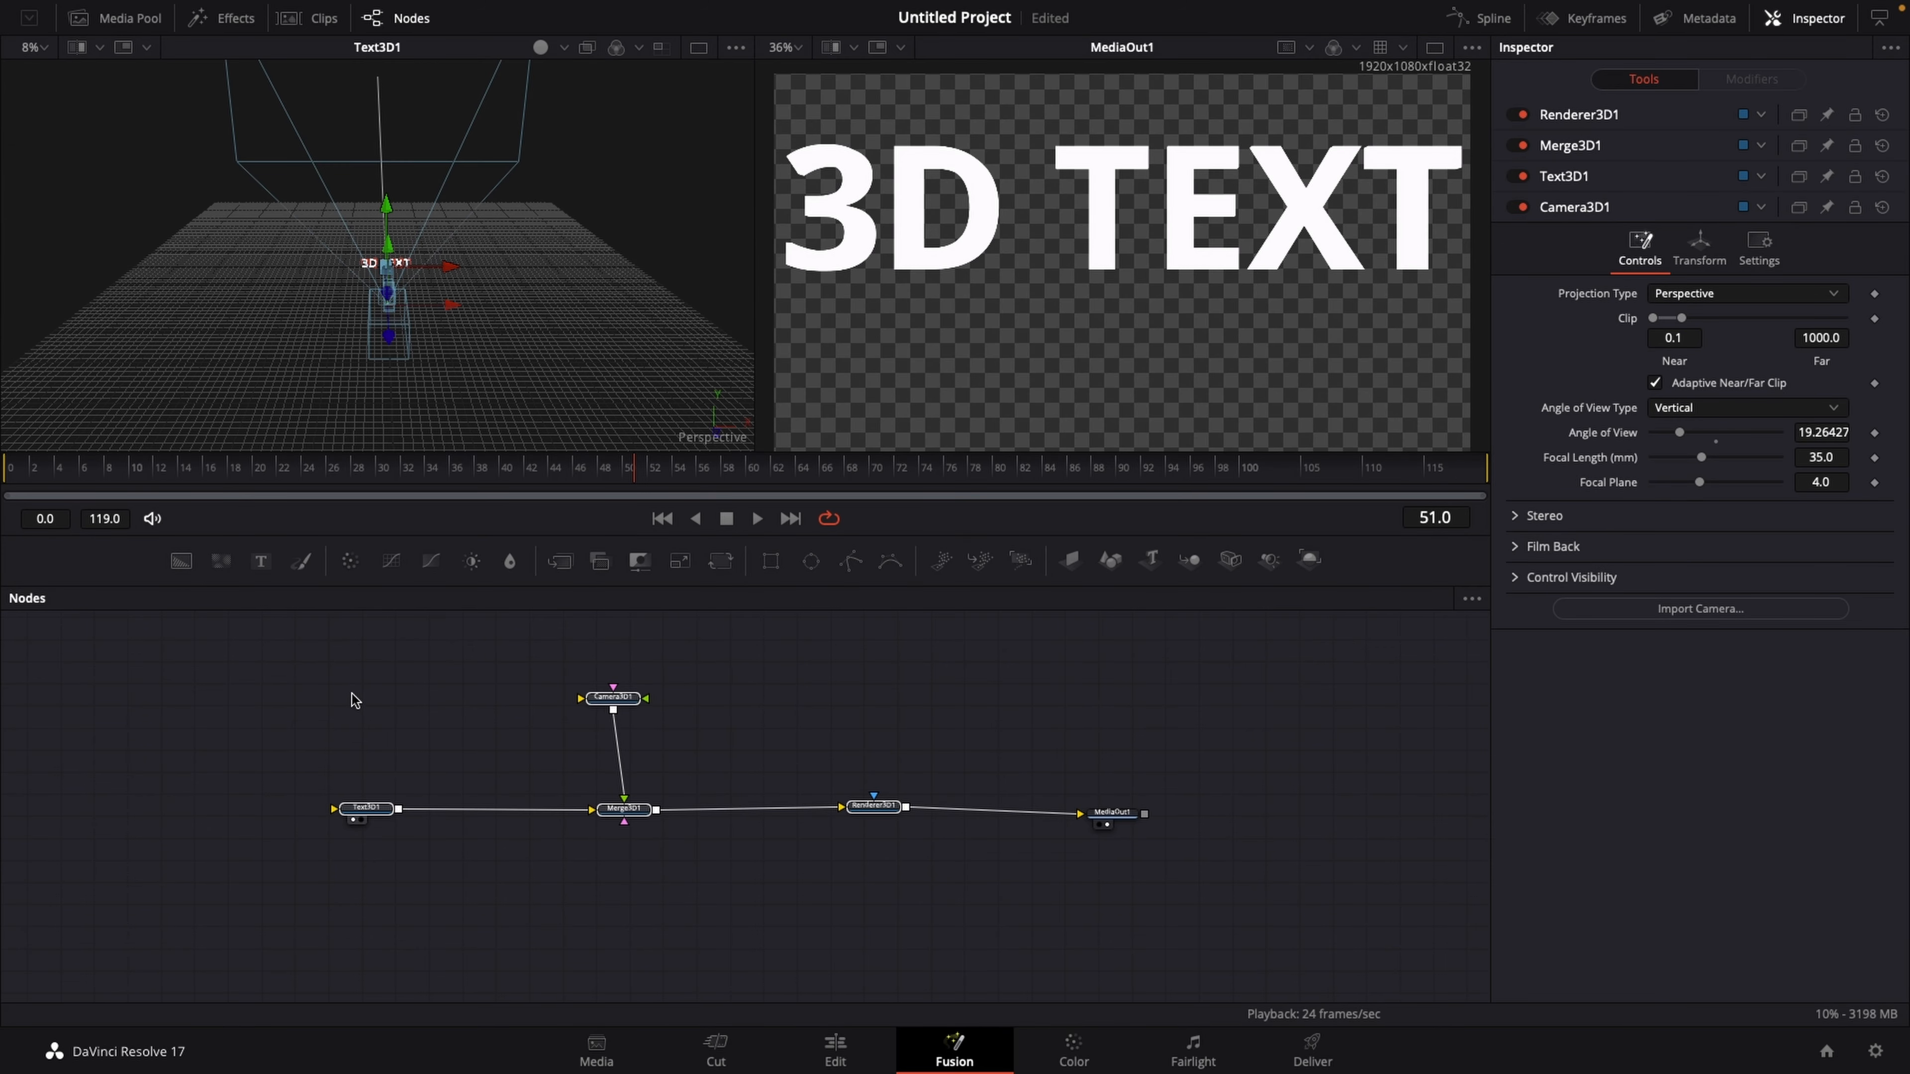
{"action": "mouse_move", "coordinate": [435, 691]}
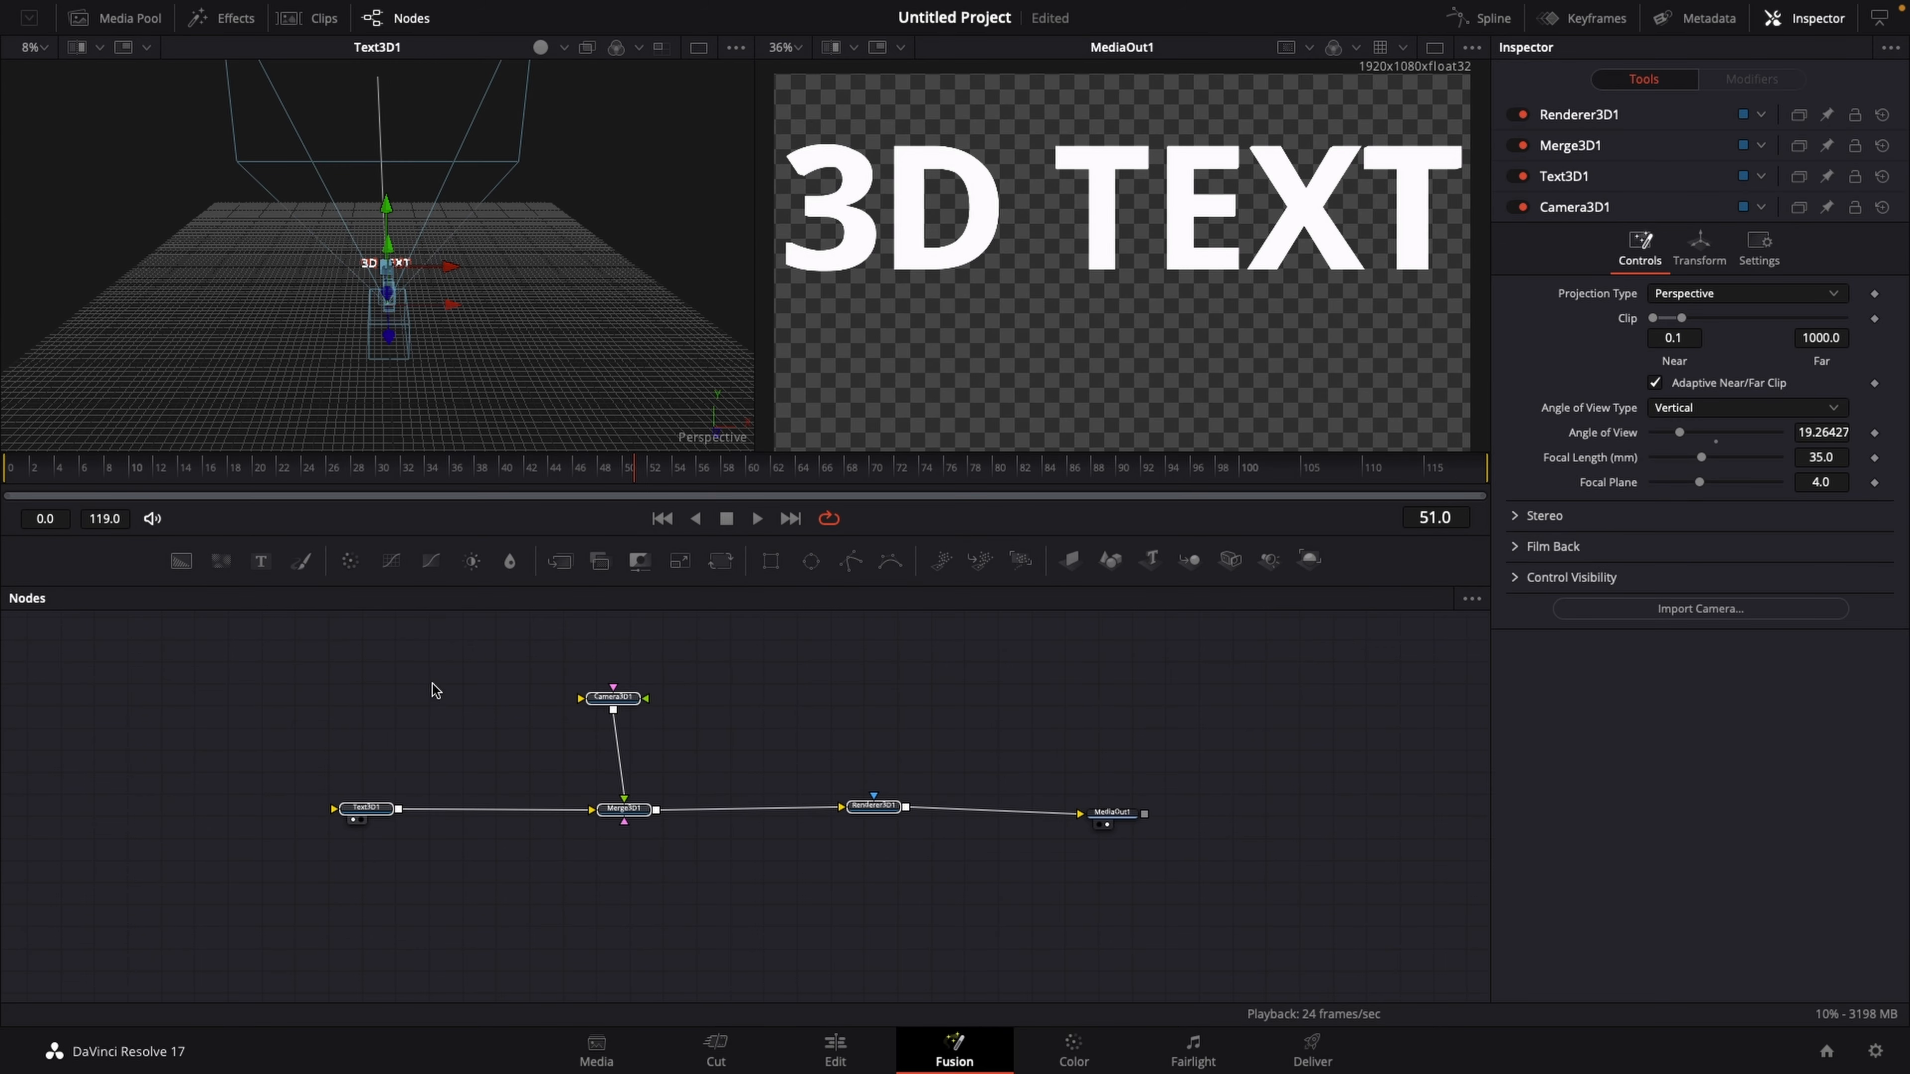
Step: Try a green colour on Text3D1, then set the text colour back to white
{"action": "left_click", "coordinate": [365, 808]}
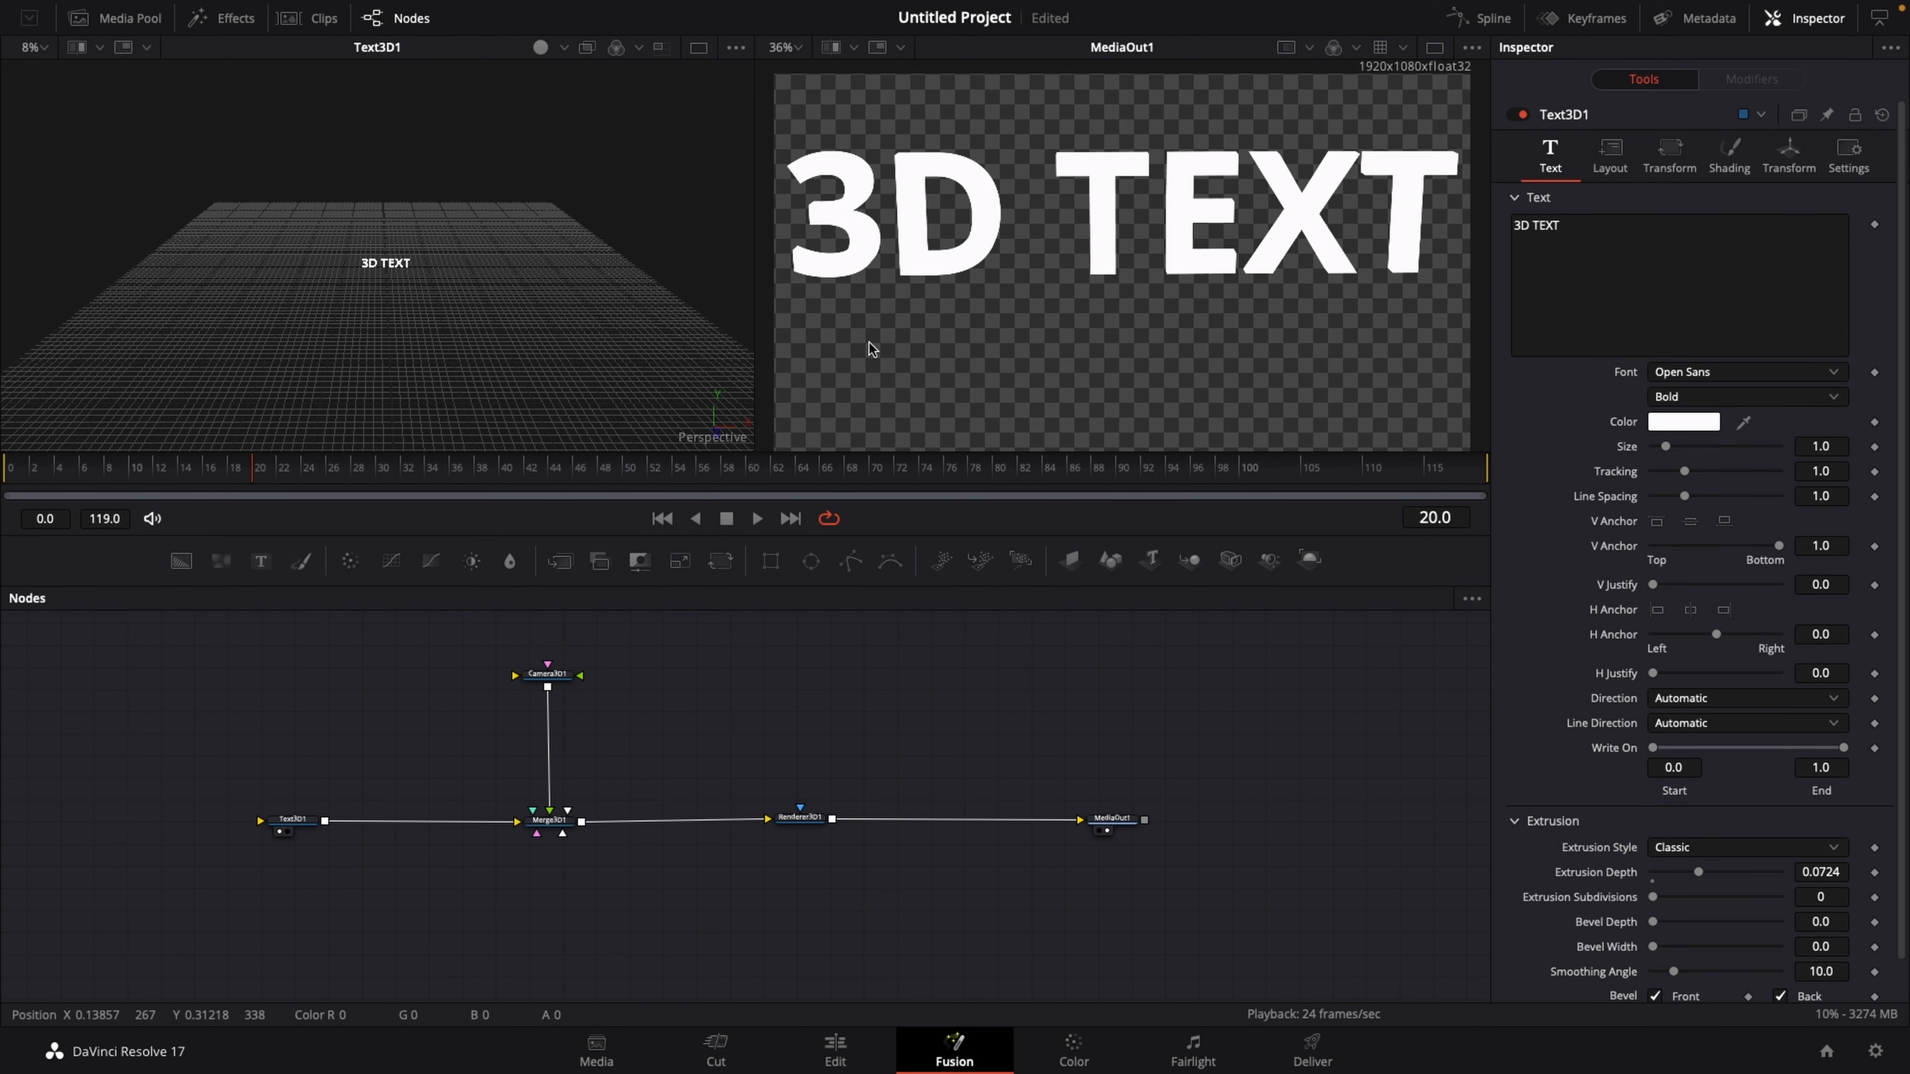
{"action": "mouse_move", "coordinate": [789, 142]}
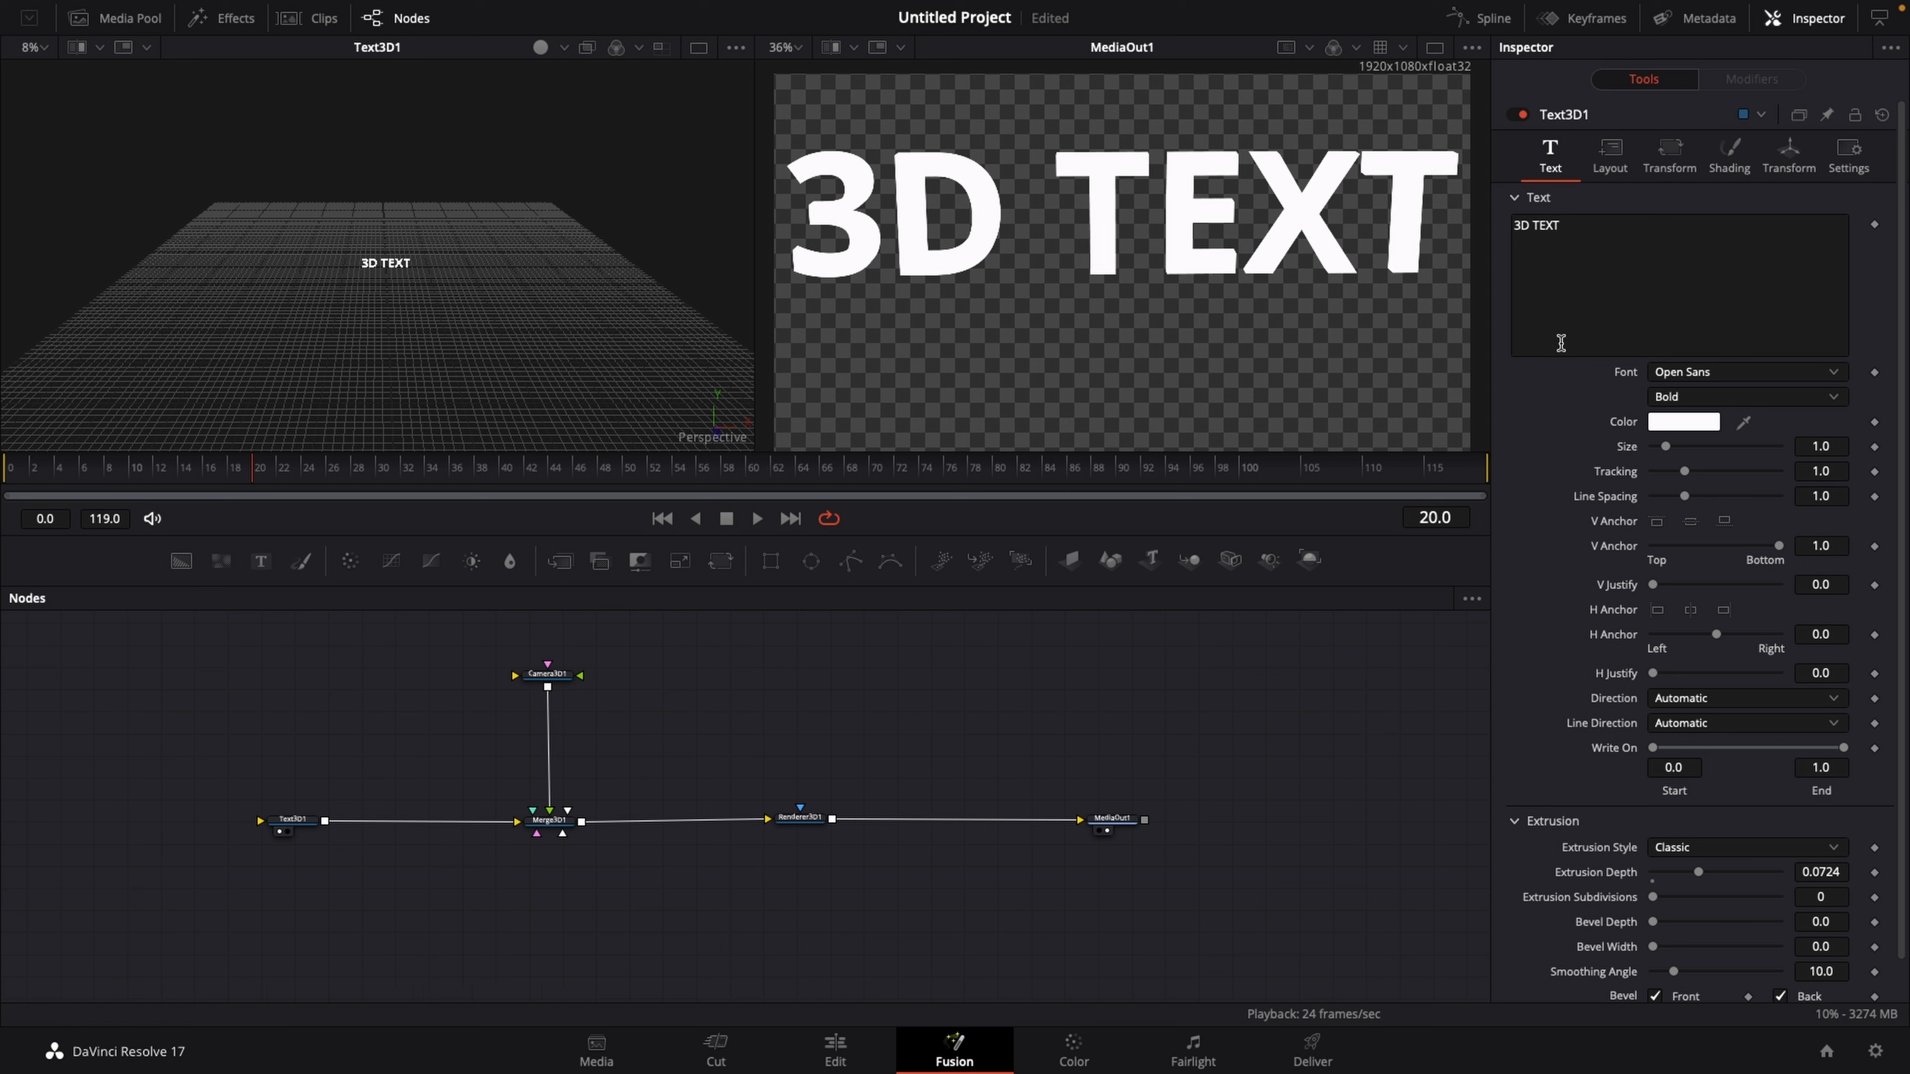
{"action": "left_click", "coordinate": [1683, 421]}
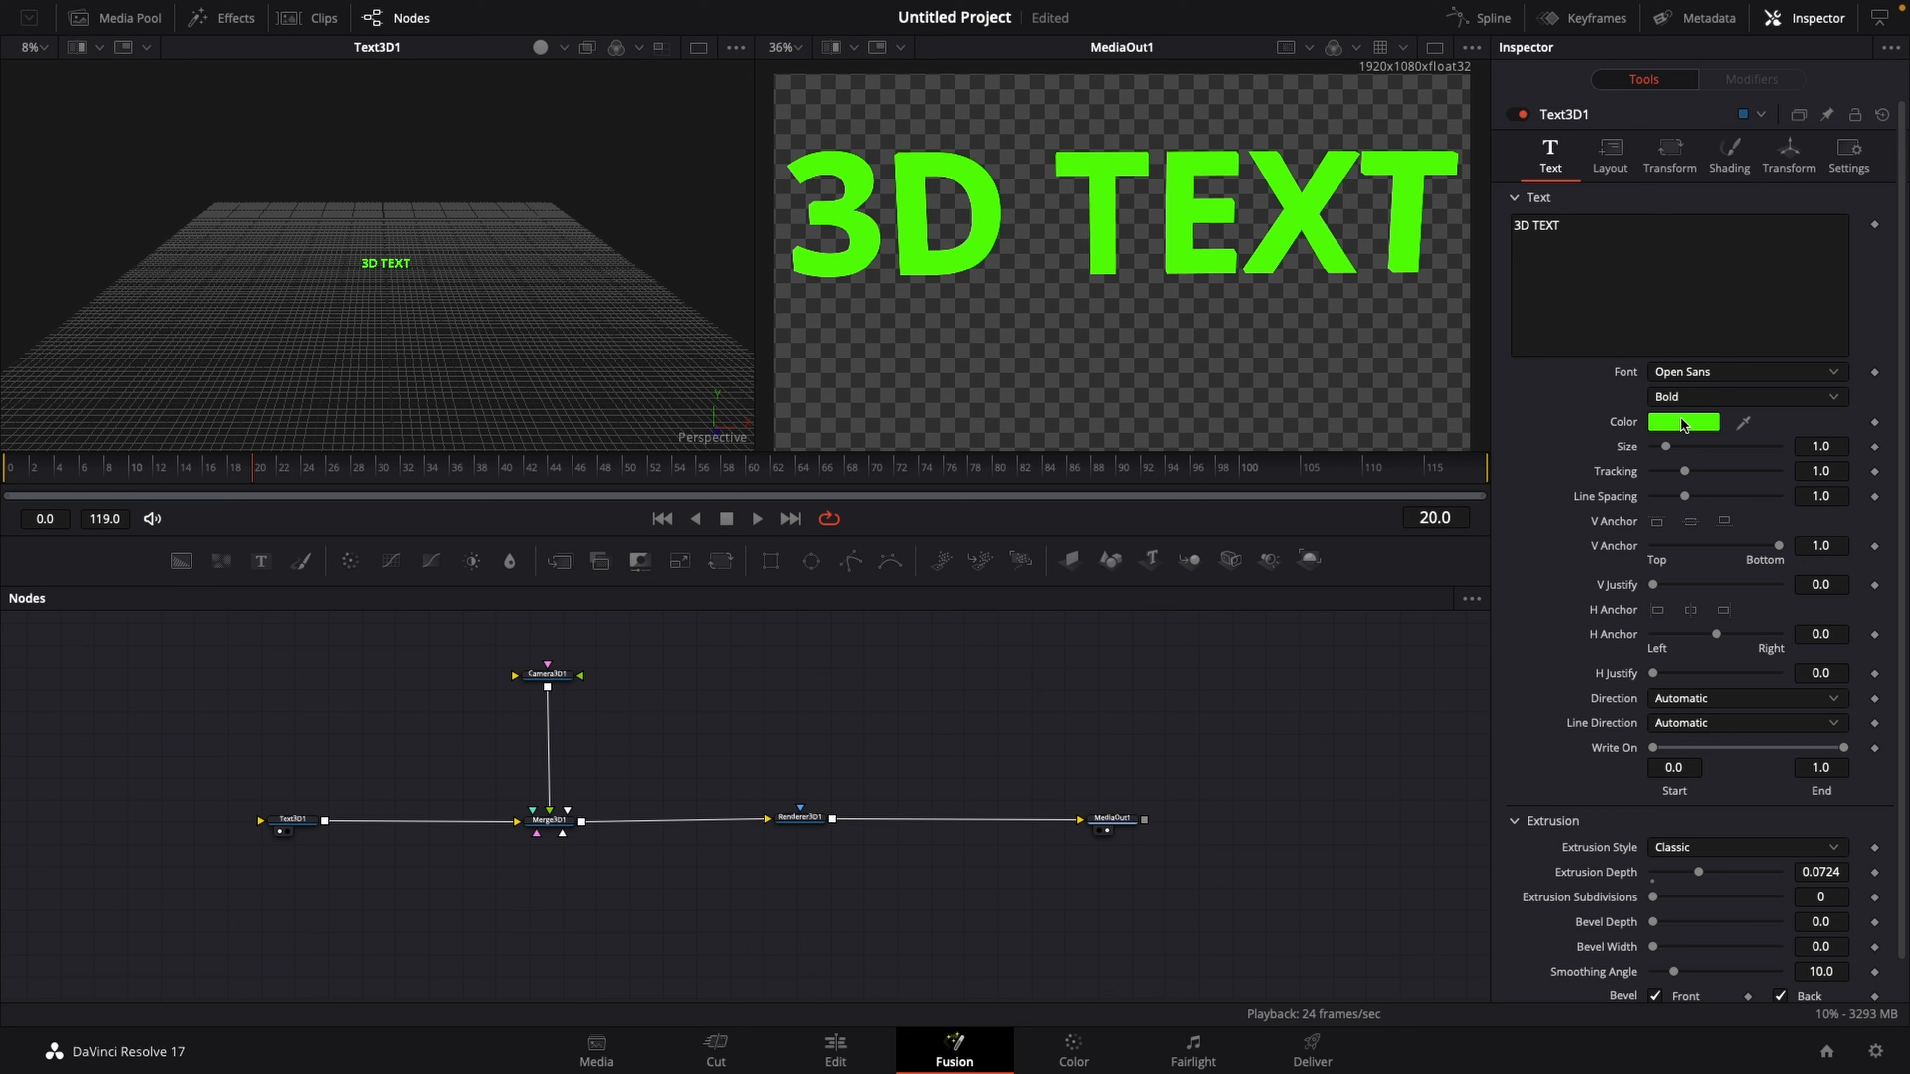
{"action": "left_click", "coordinate": [1684, 422]}
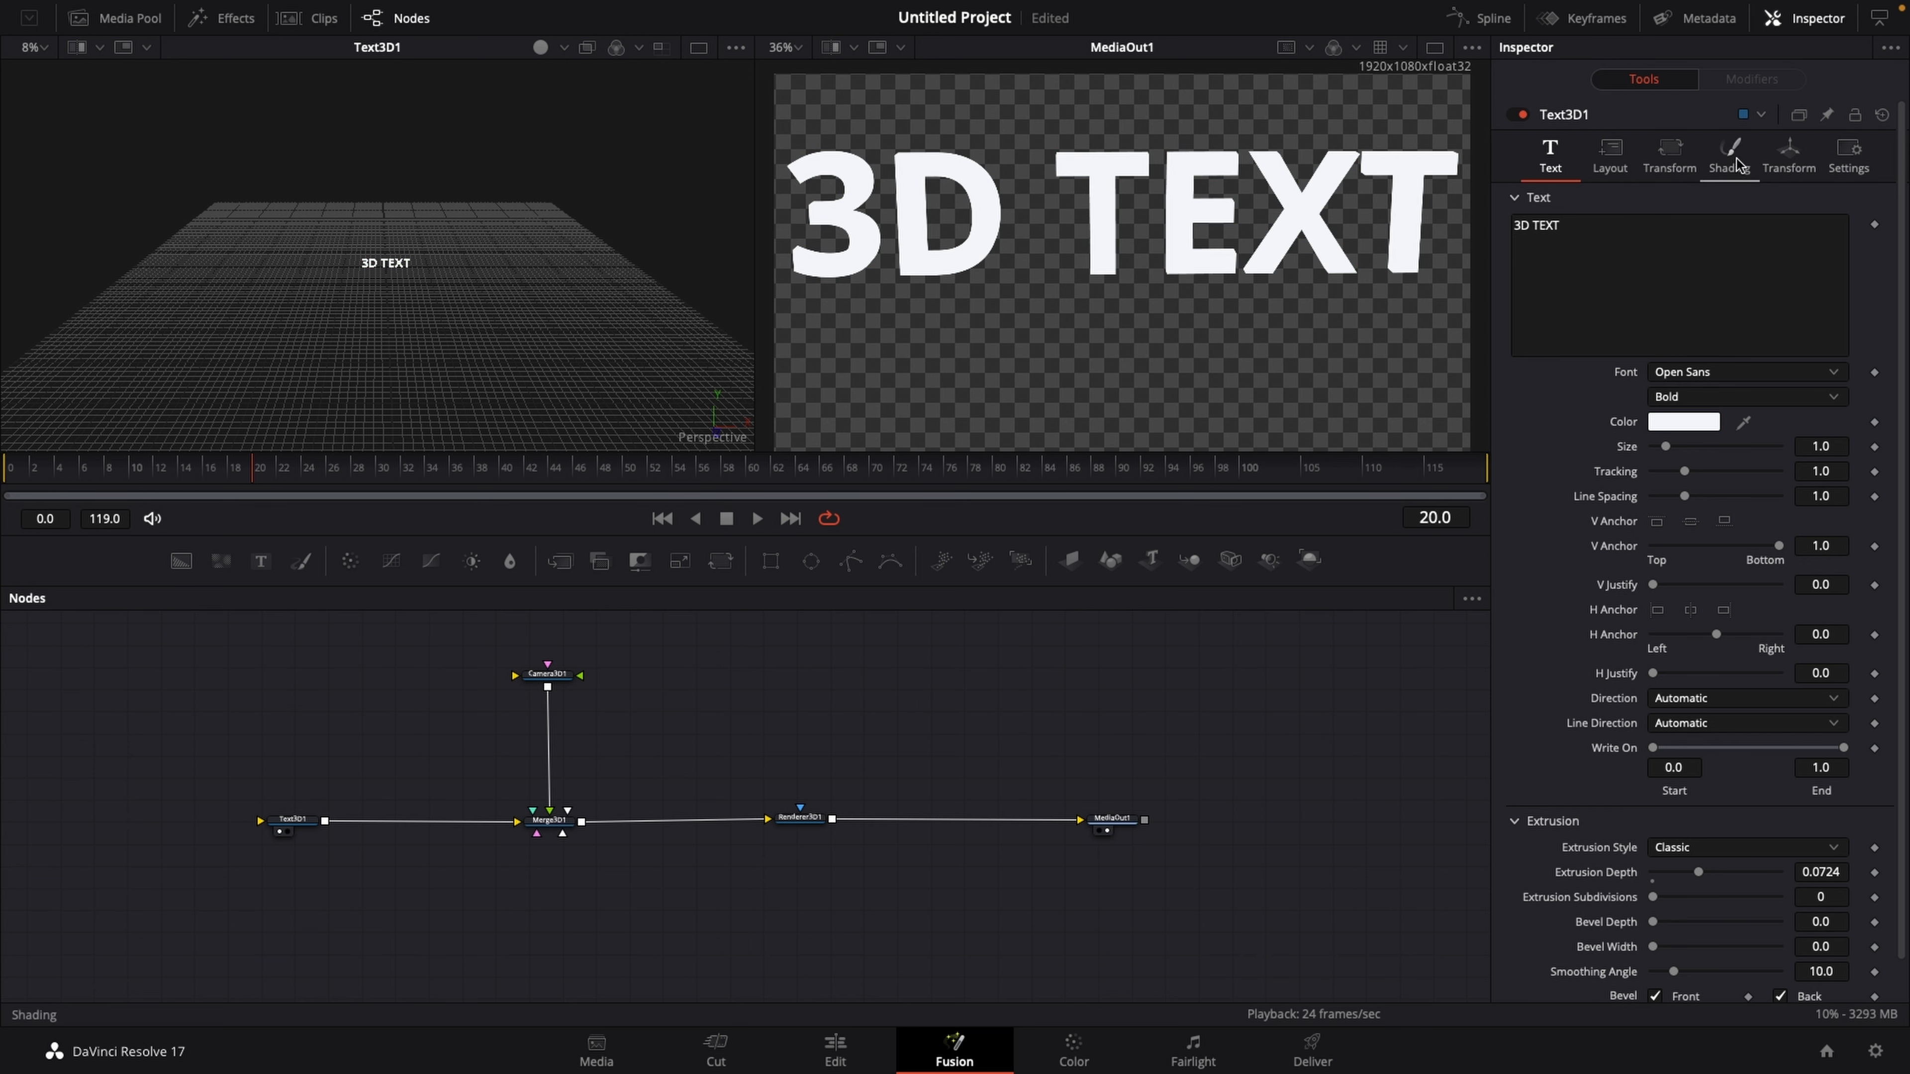
Step: In Shading, set Material Type to Image with Image Source set to Clip
{"action": "left_click", "coordinate": [1728, 155]}
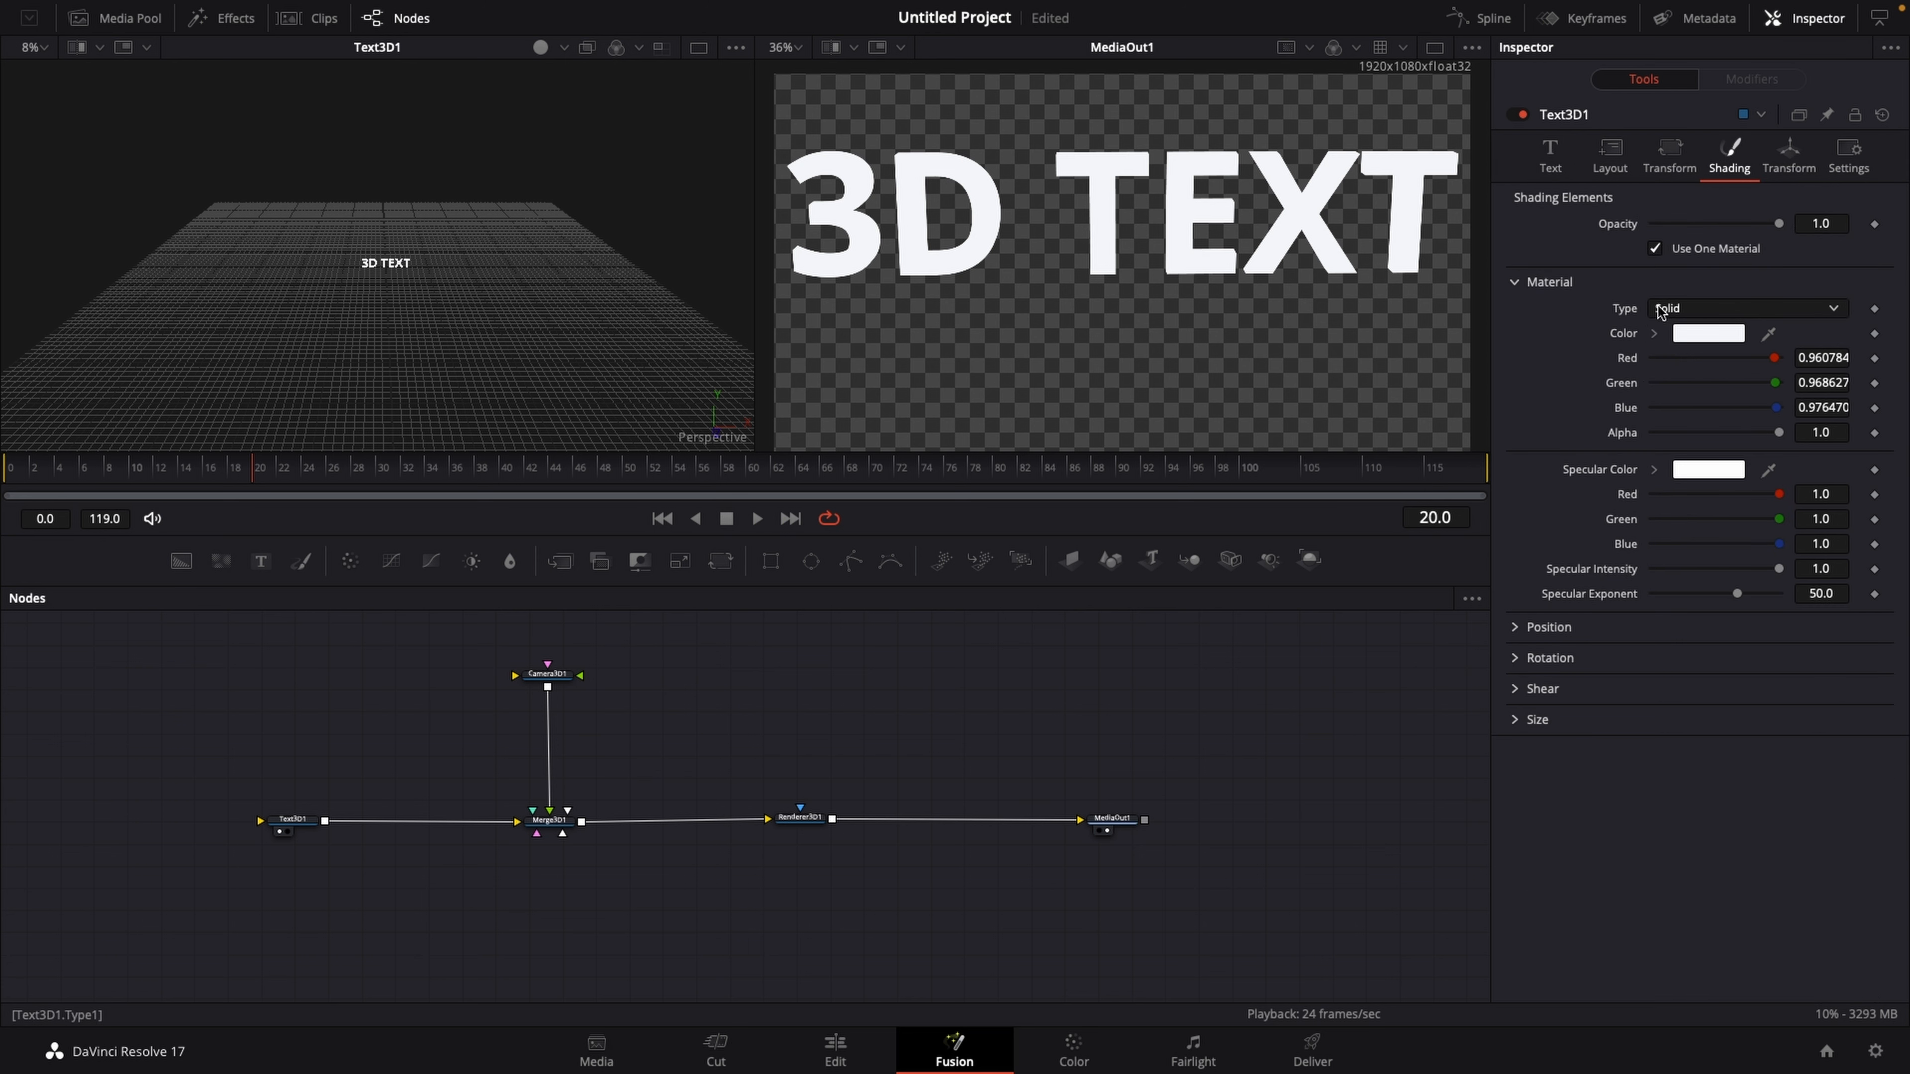
{"action": "left_click", "coordinate": [1744, 307]}
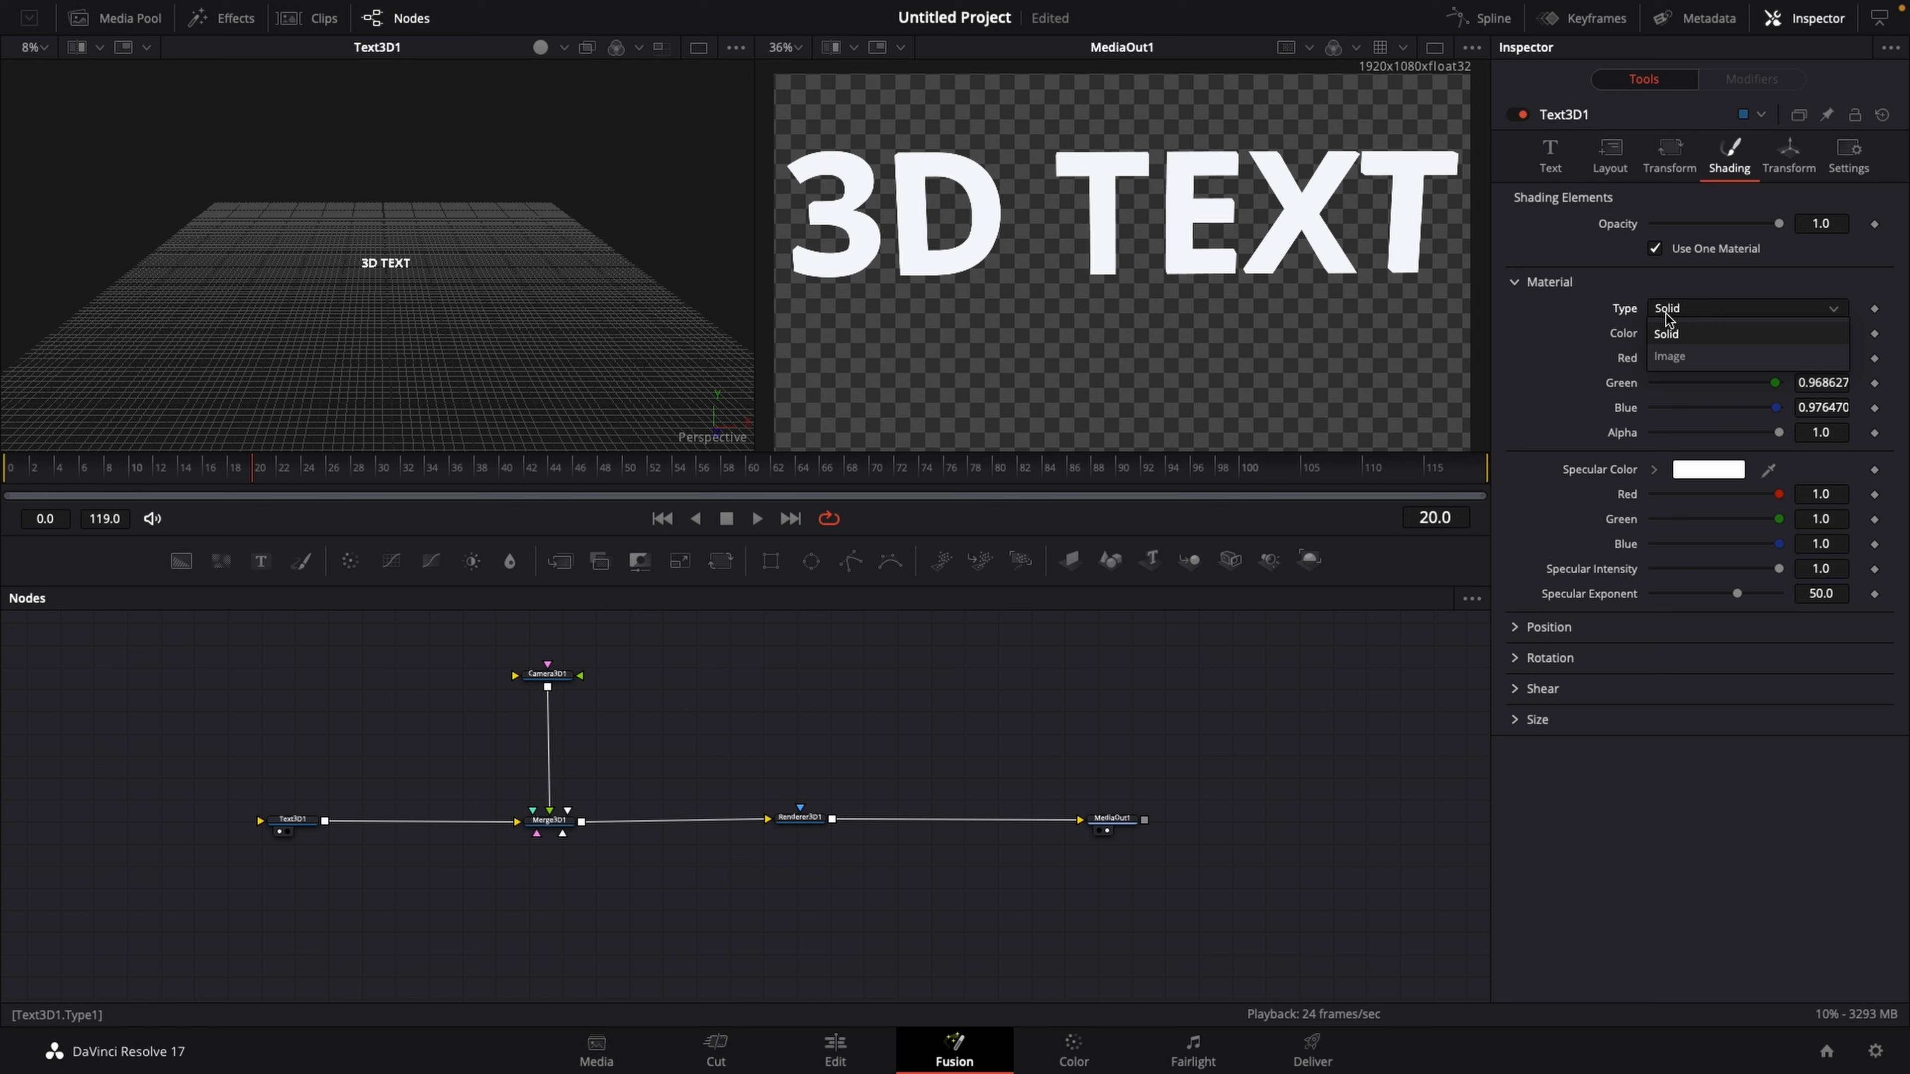
{"action": "left_click", "coordinate": [1671, 356]}
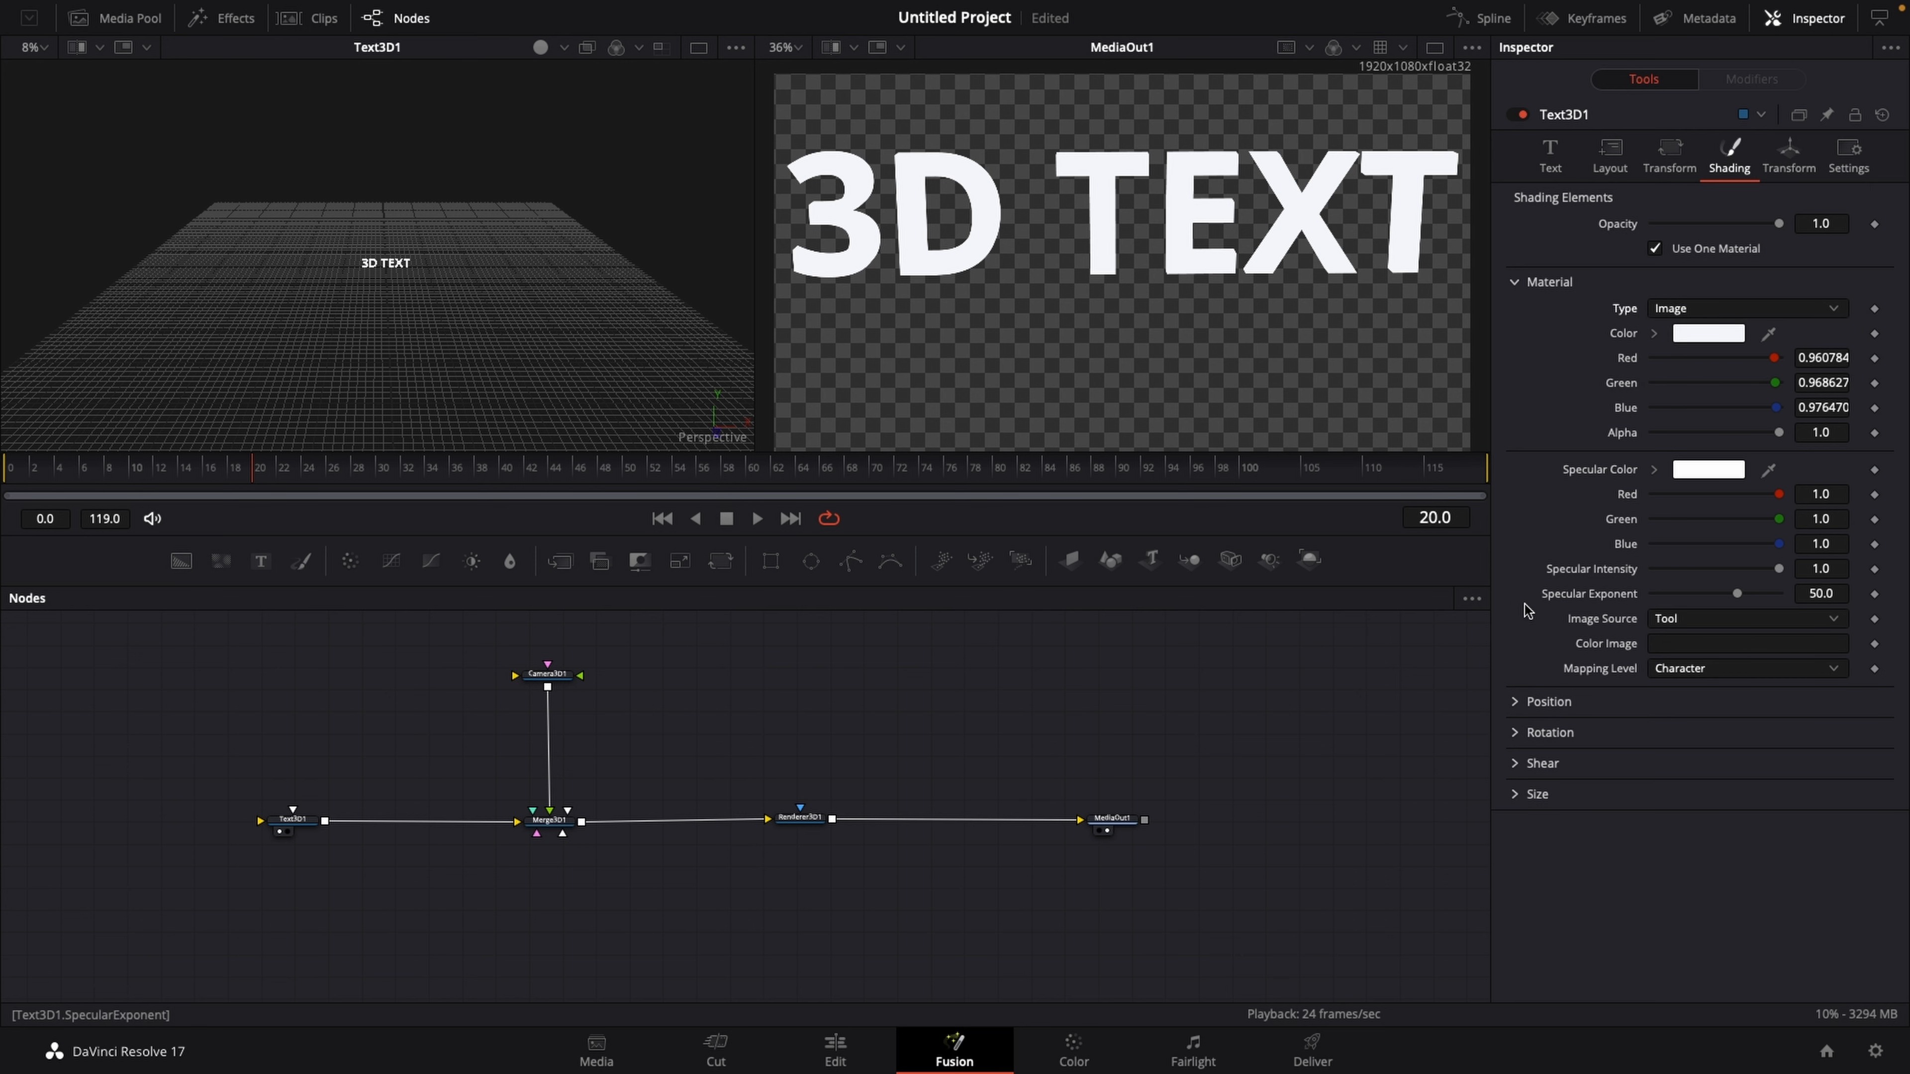
{"action": "left_click", "coordinate": [1744, 618]}
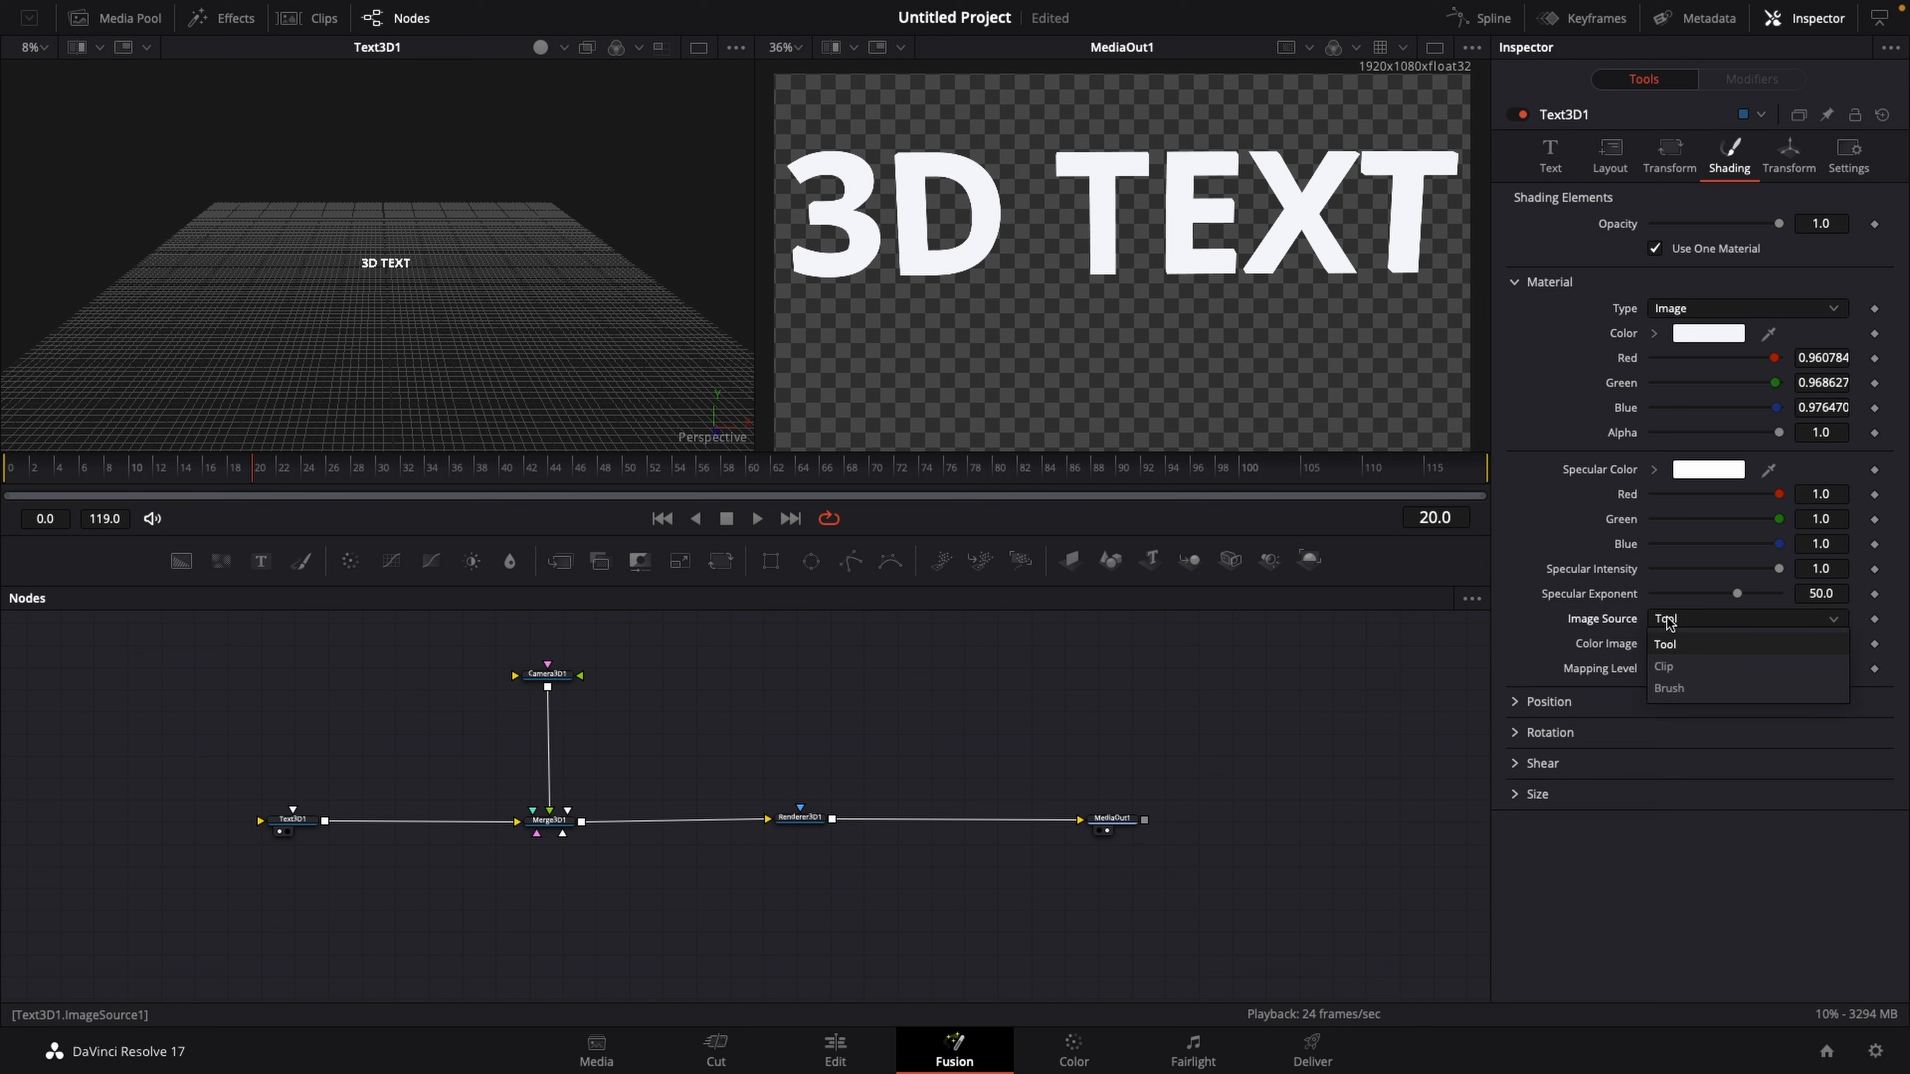
{"action": "left_click", "coordinate": [1664, 667]}
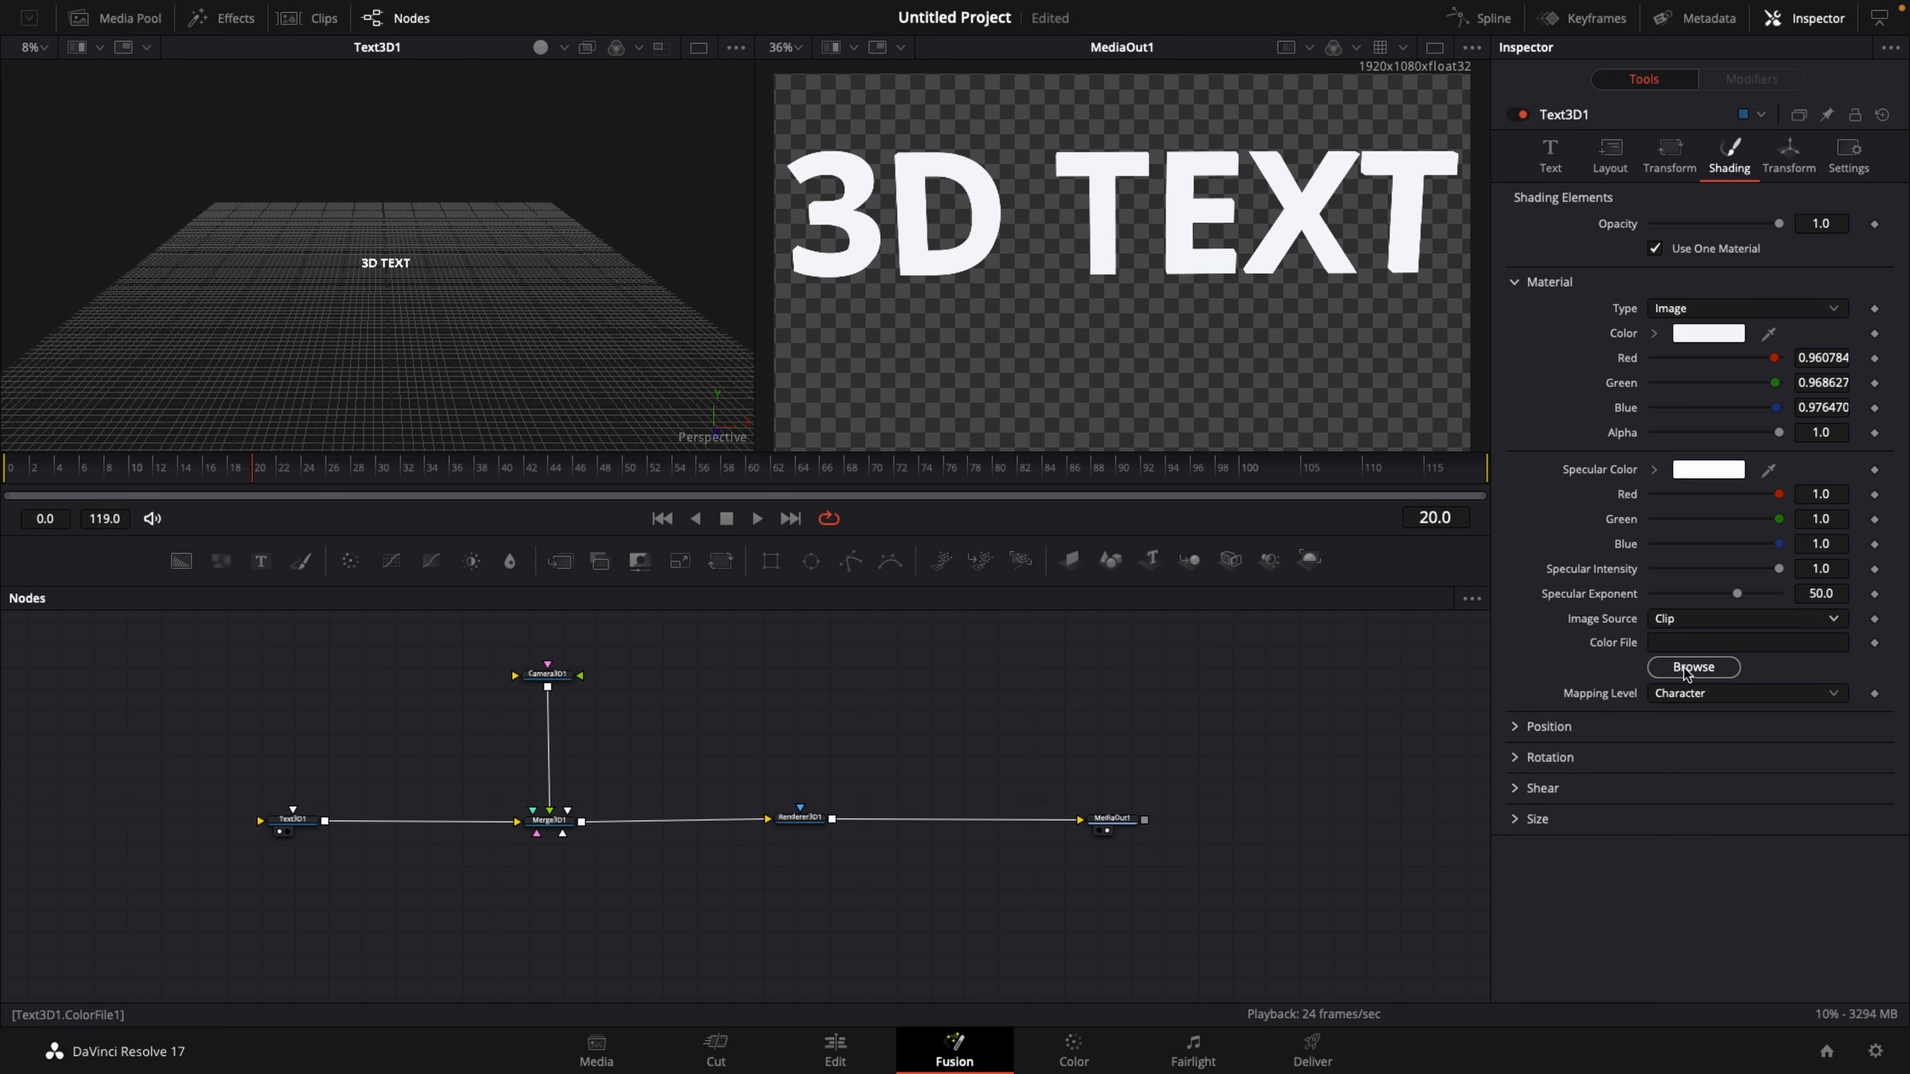
Step: Load the stone-wall JPEG from Downloads as Text3D1's colour texture
{"action": "left_click", "coordinate": [1692, 667]}
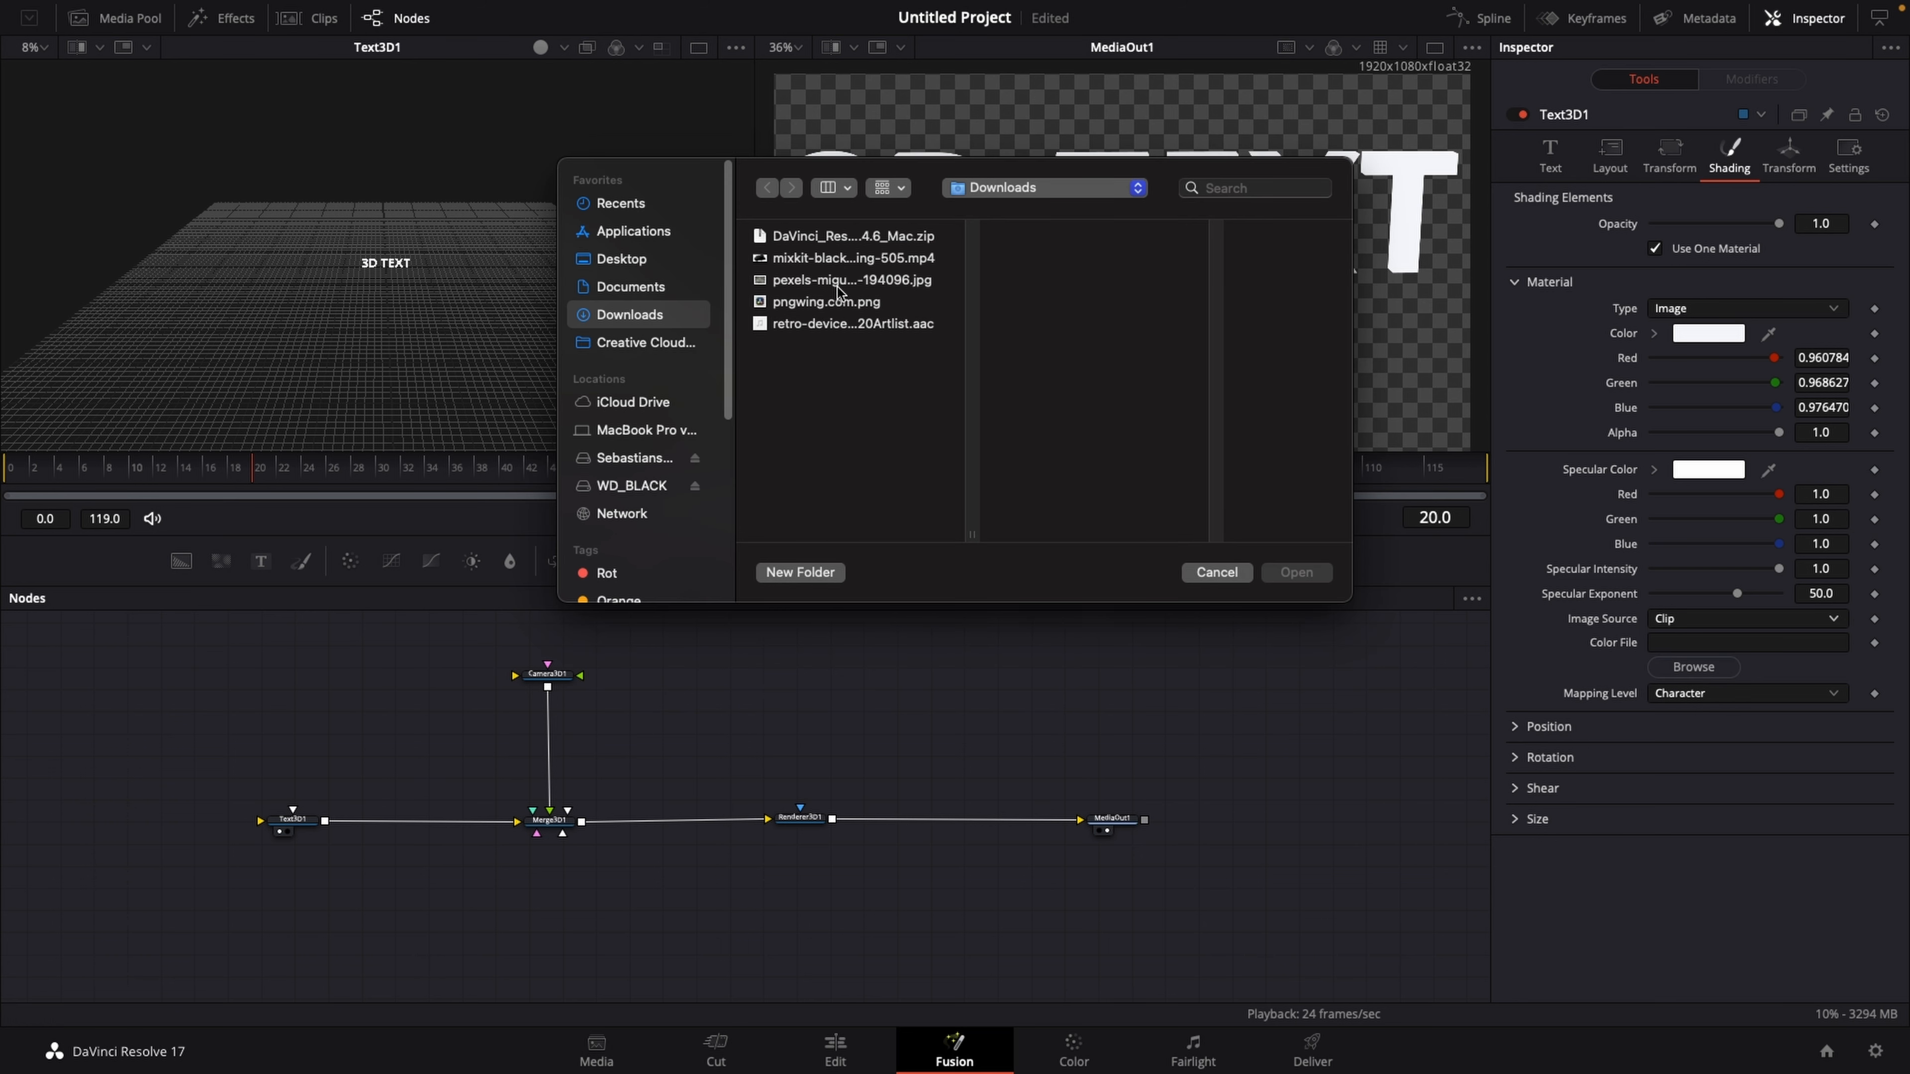
{"action": "mouse_move", "coordinate": [1373, 231]}
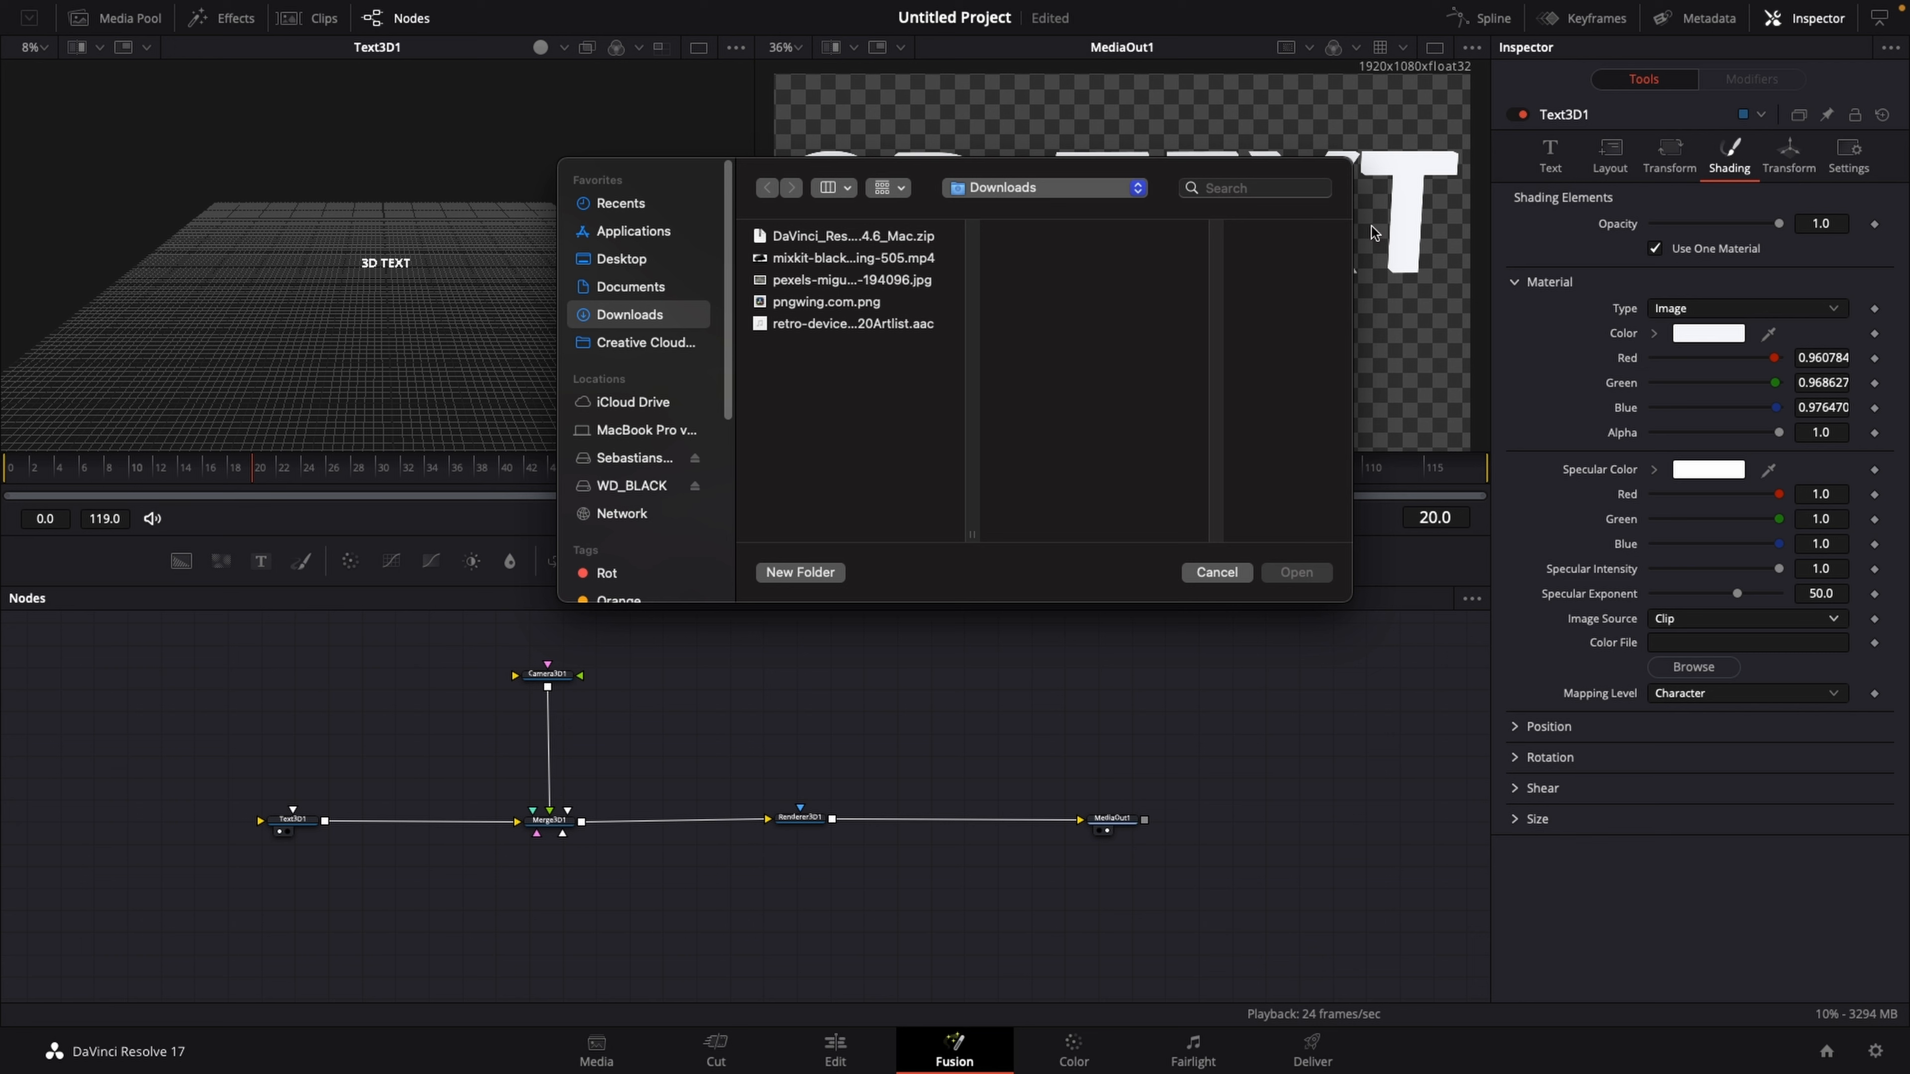
{"action": "mouse_move", "coordinate": [802, 291]}
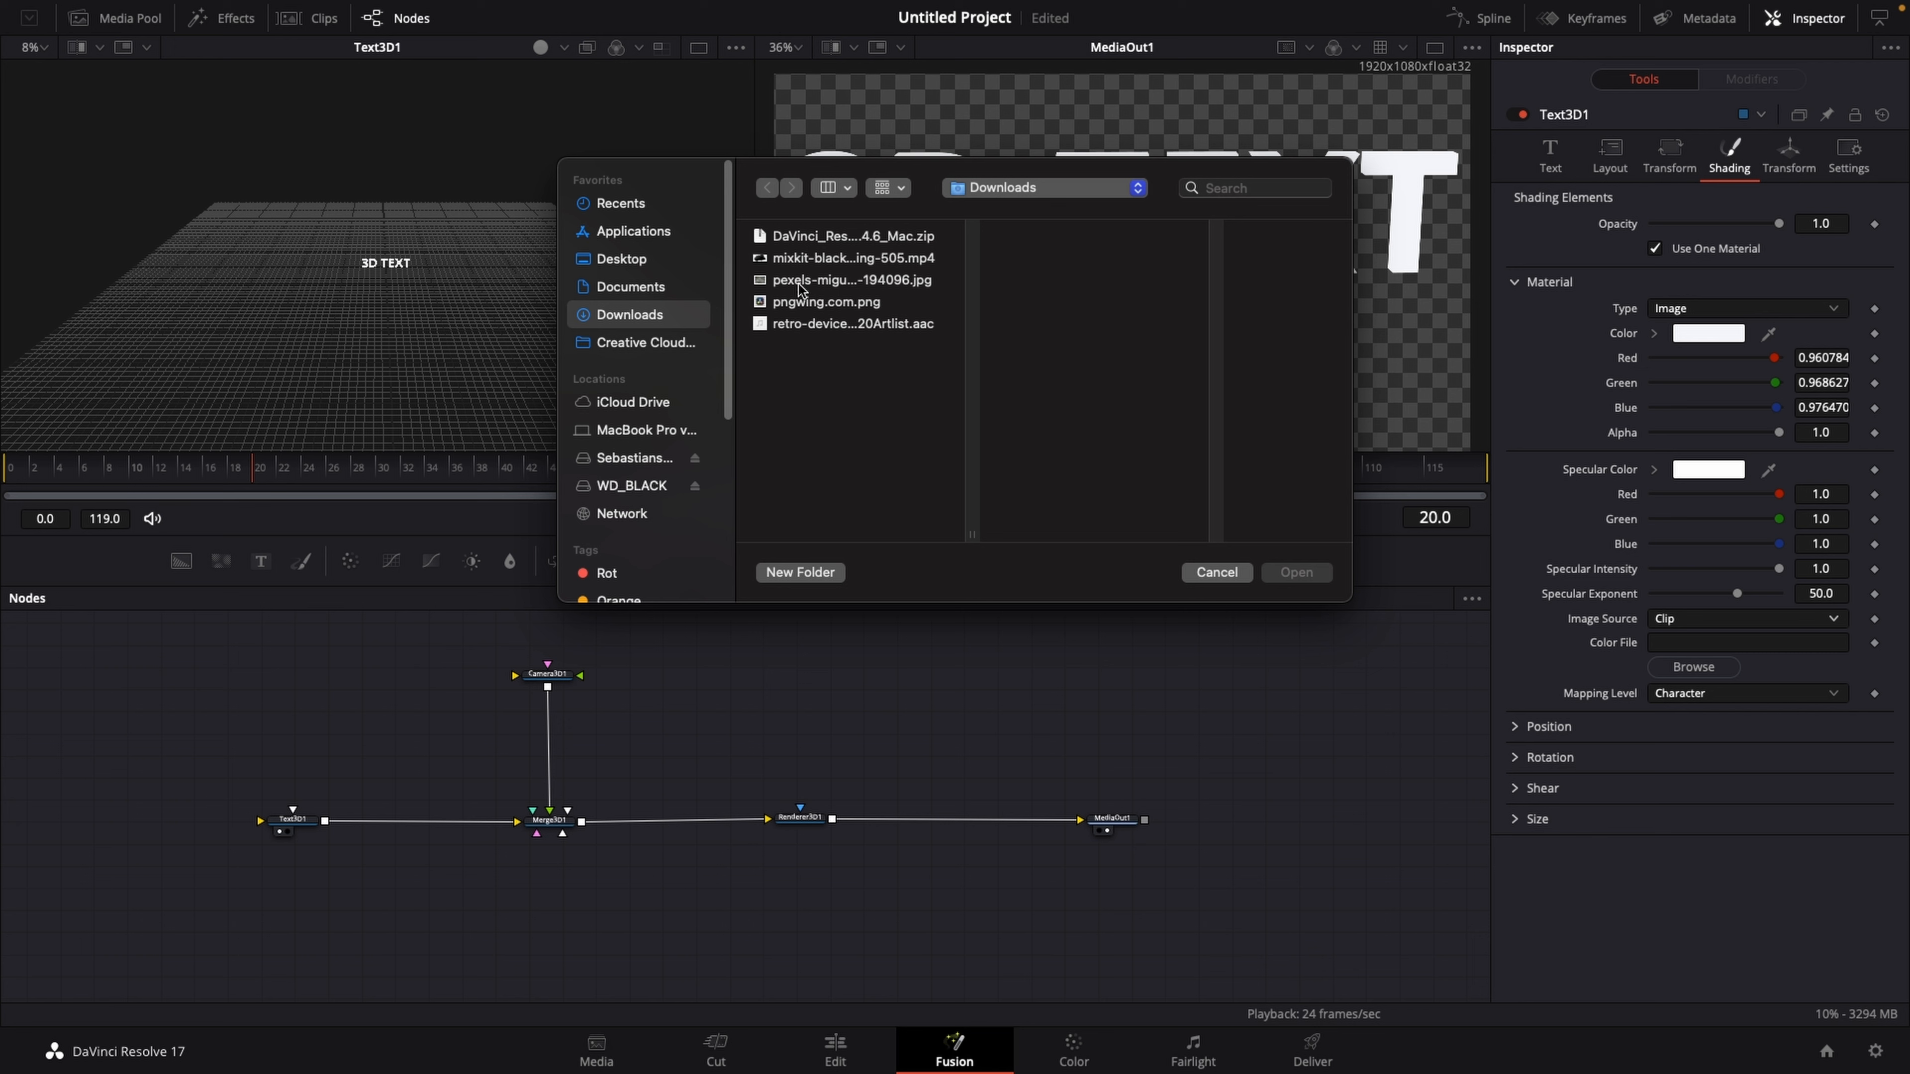
{"action": "left_click", "coordinate": [849, 281]}
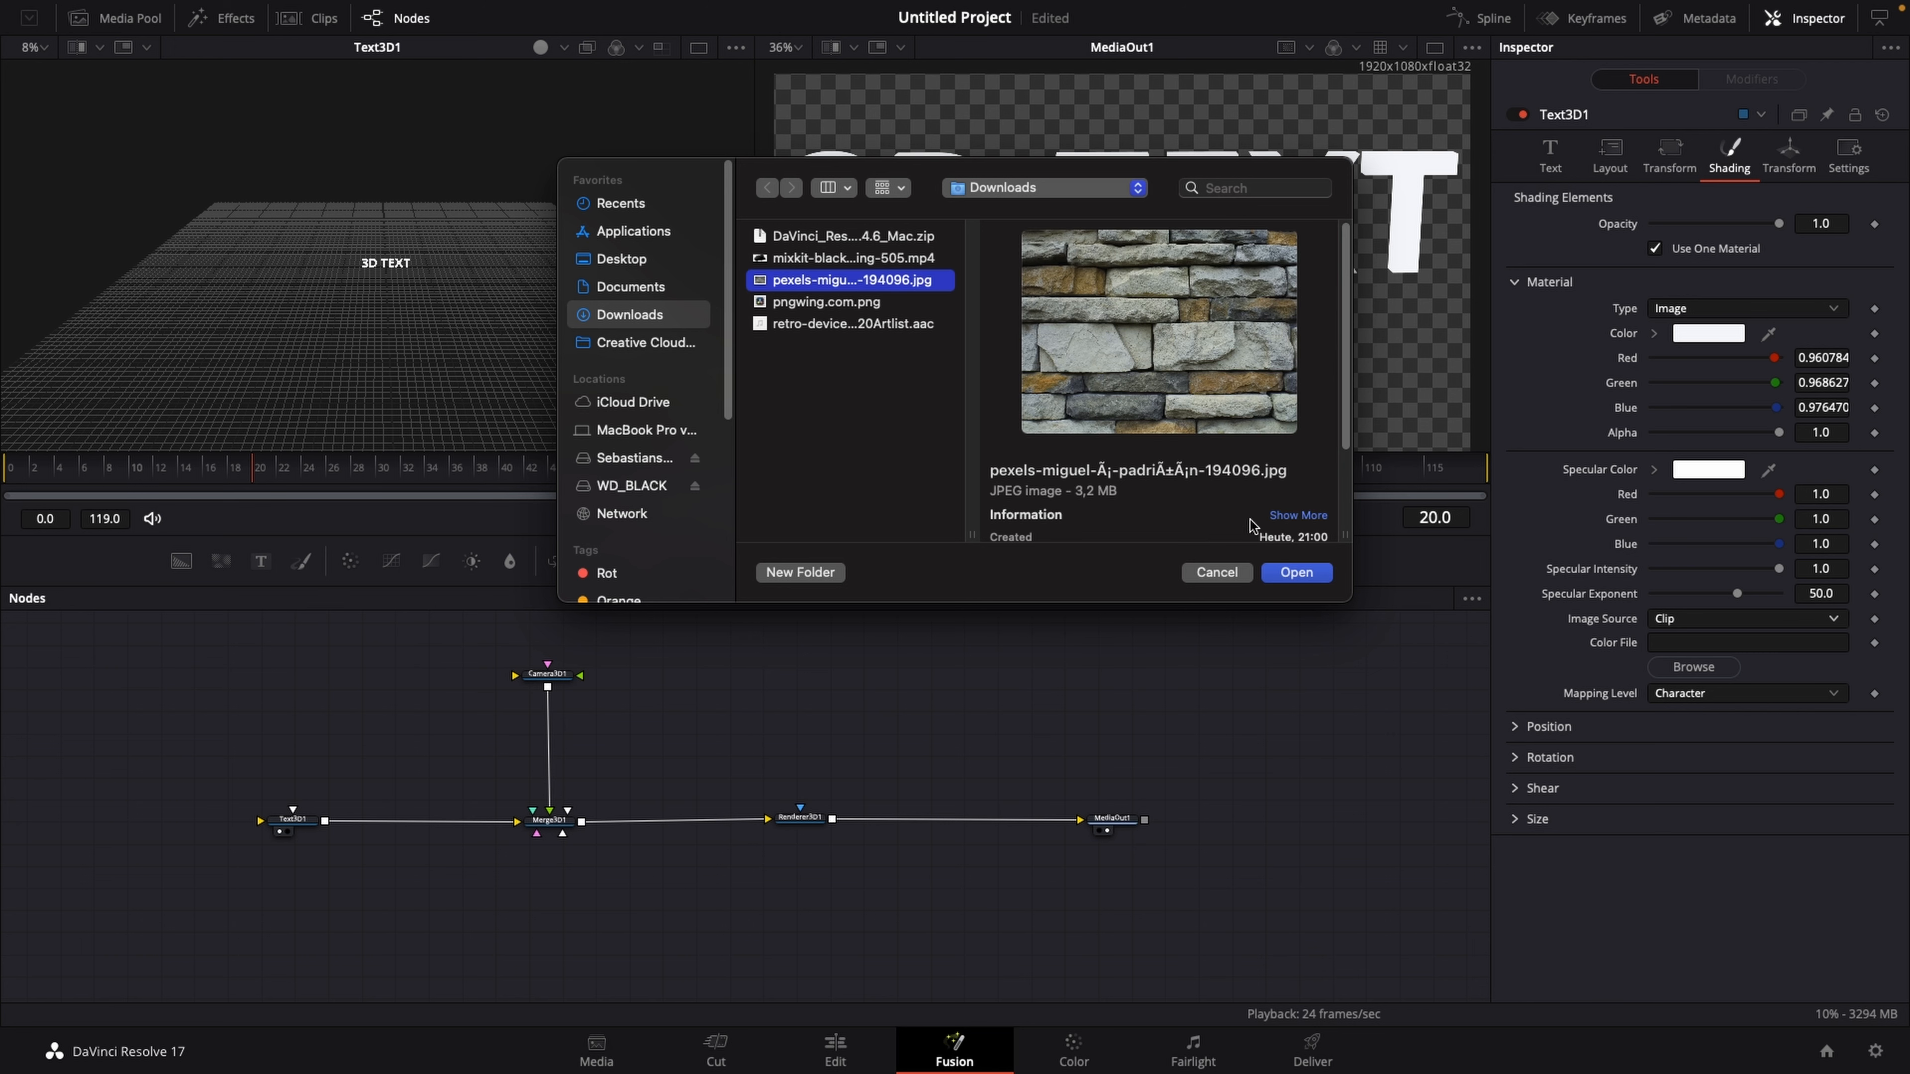
{"action": "left_click", "coordinate": [1293, 573]}
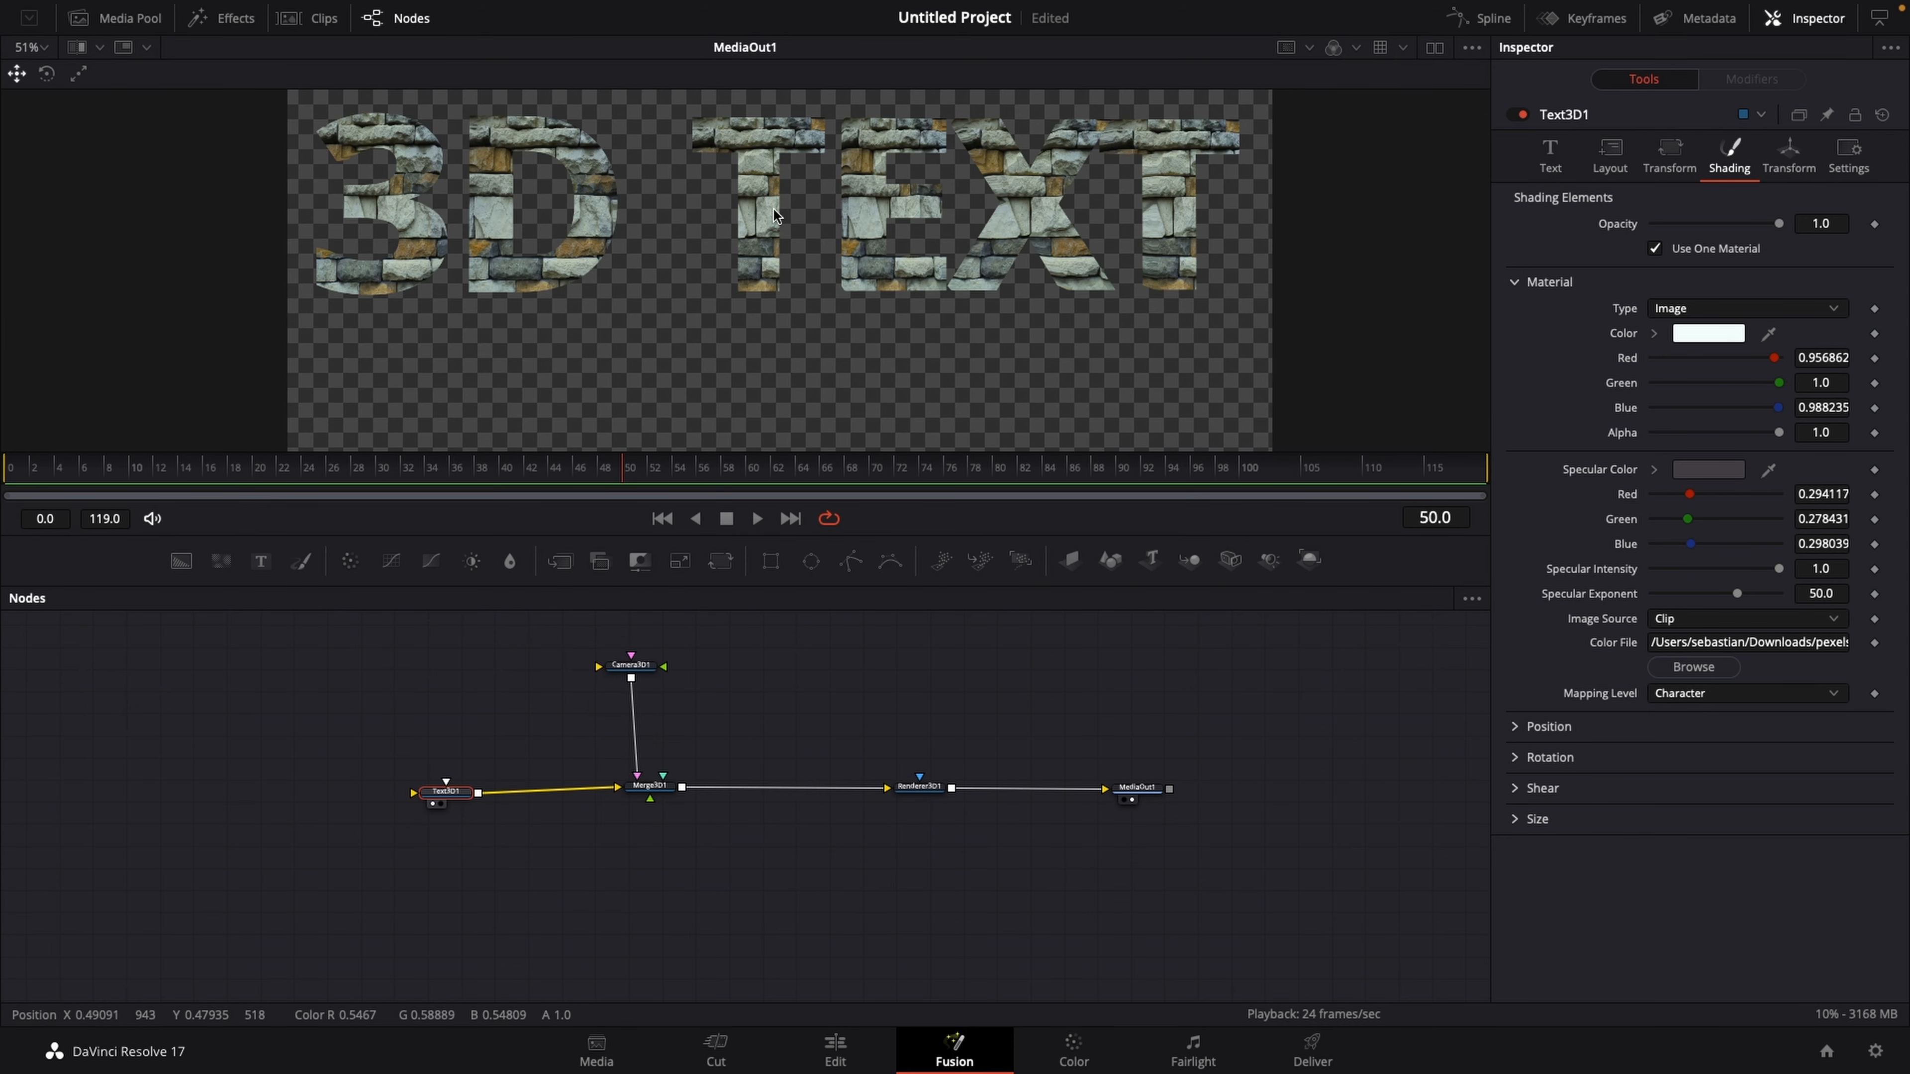
{"action": "mouse_move", "coordinate": [481, 180]}
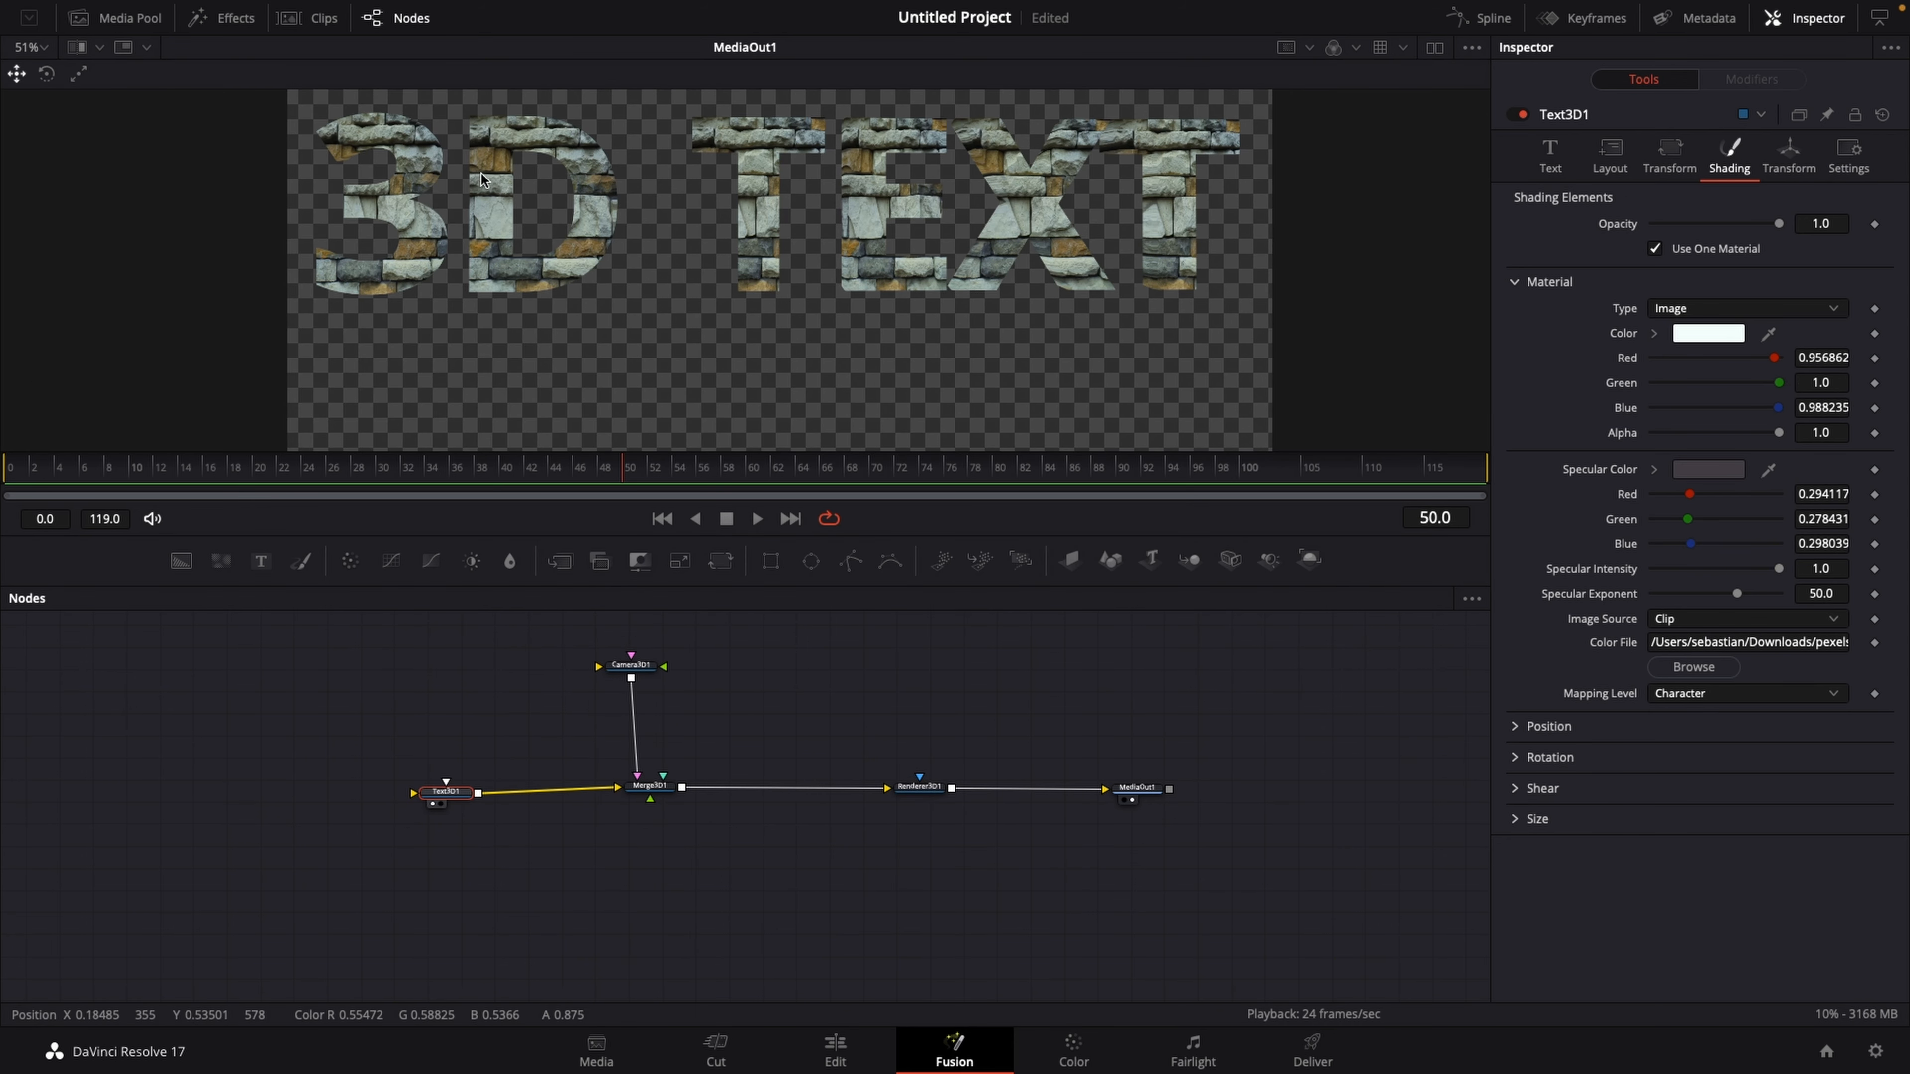